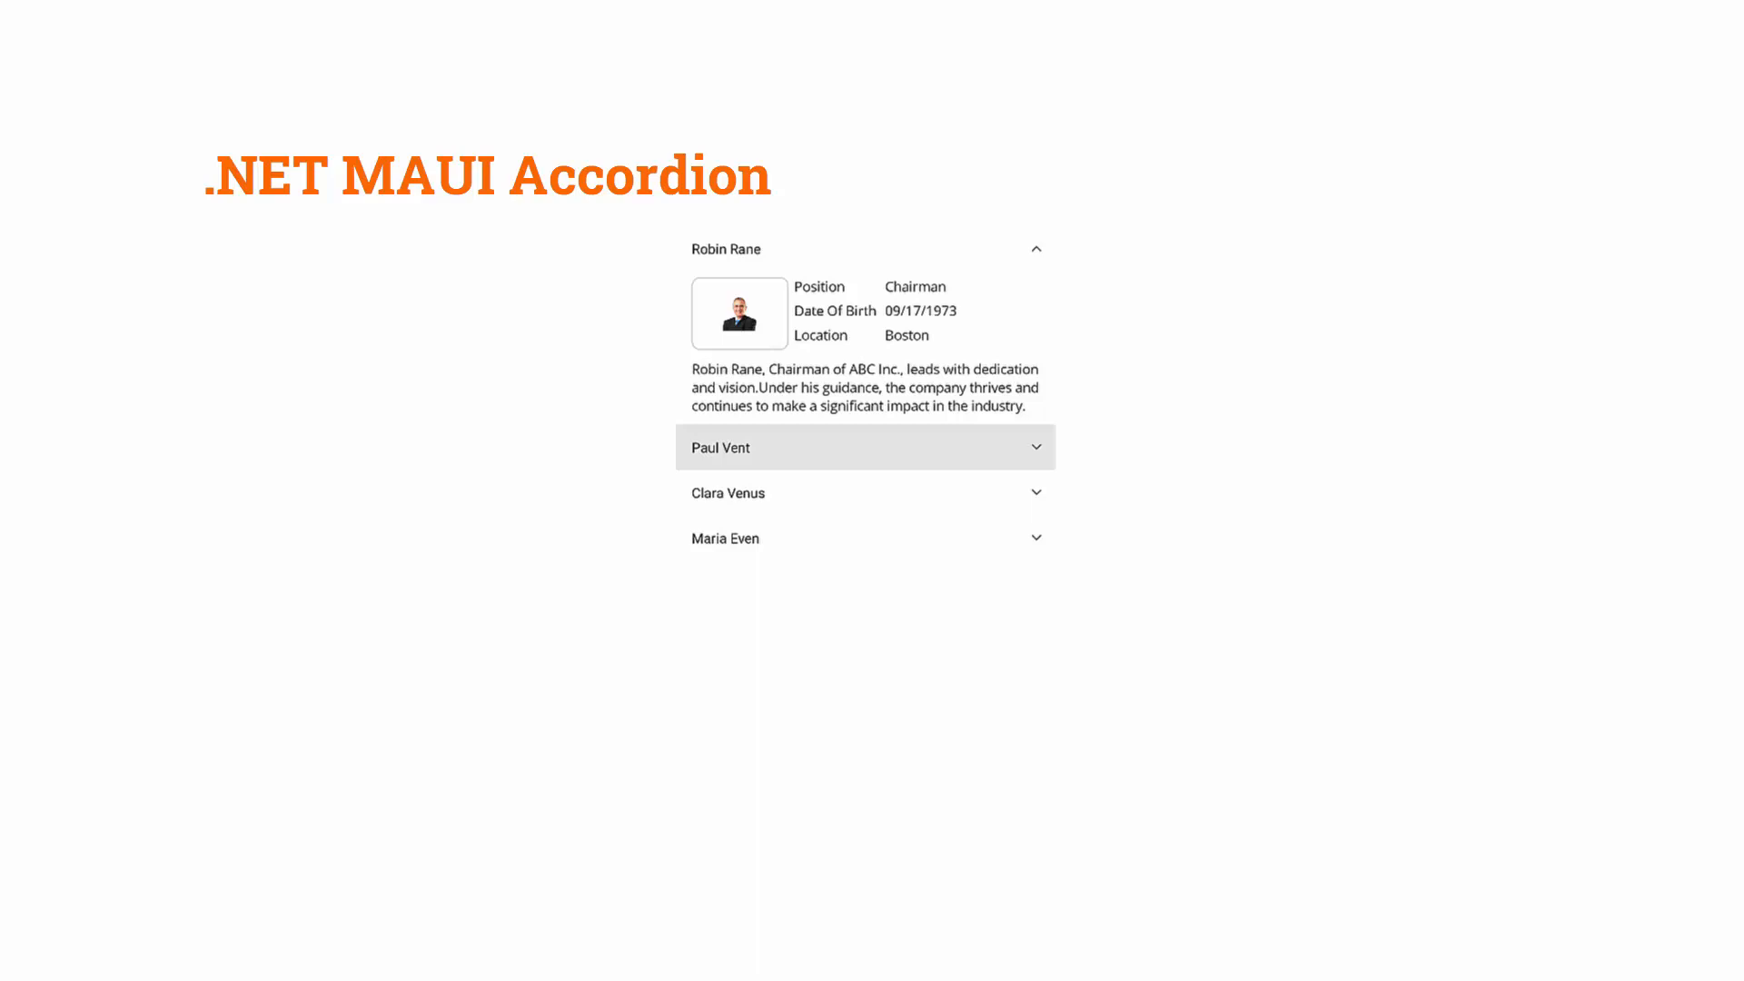
# - Start a new project from the .NET MAUI App template
pyautogui.click(865, 447)
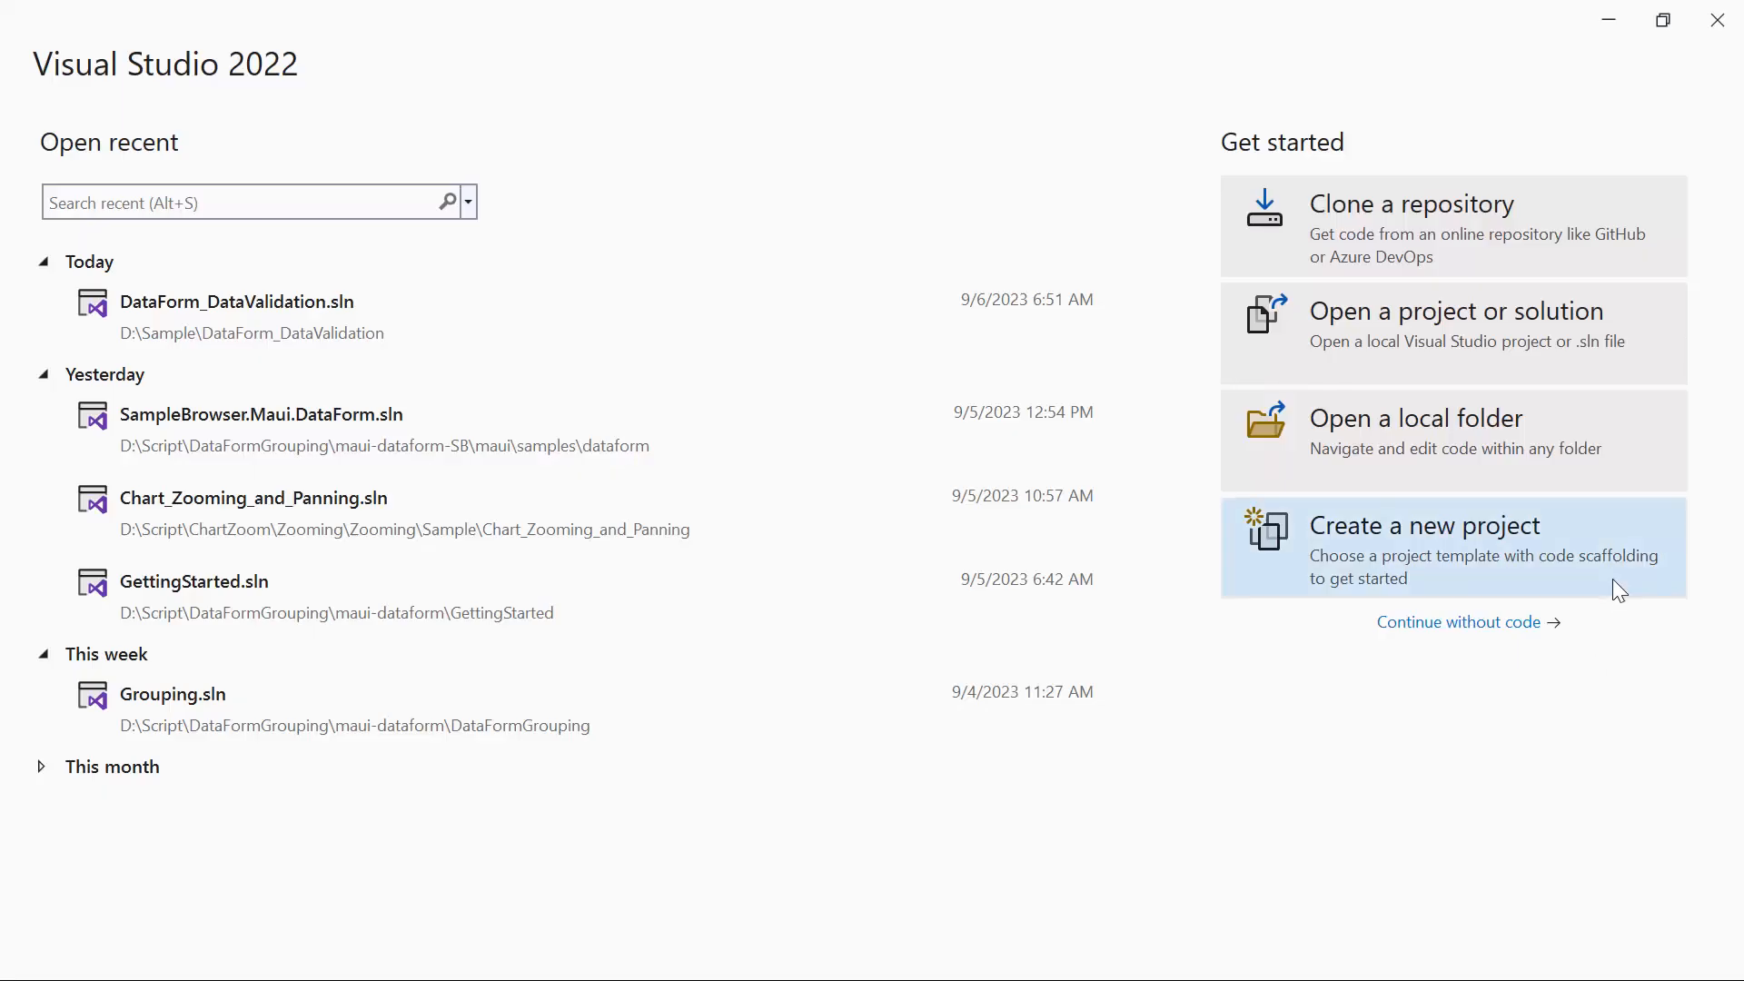
pyautogui.click(1446, 546)
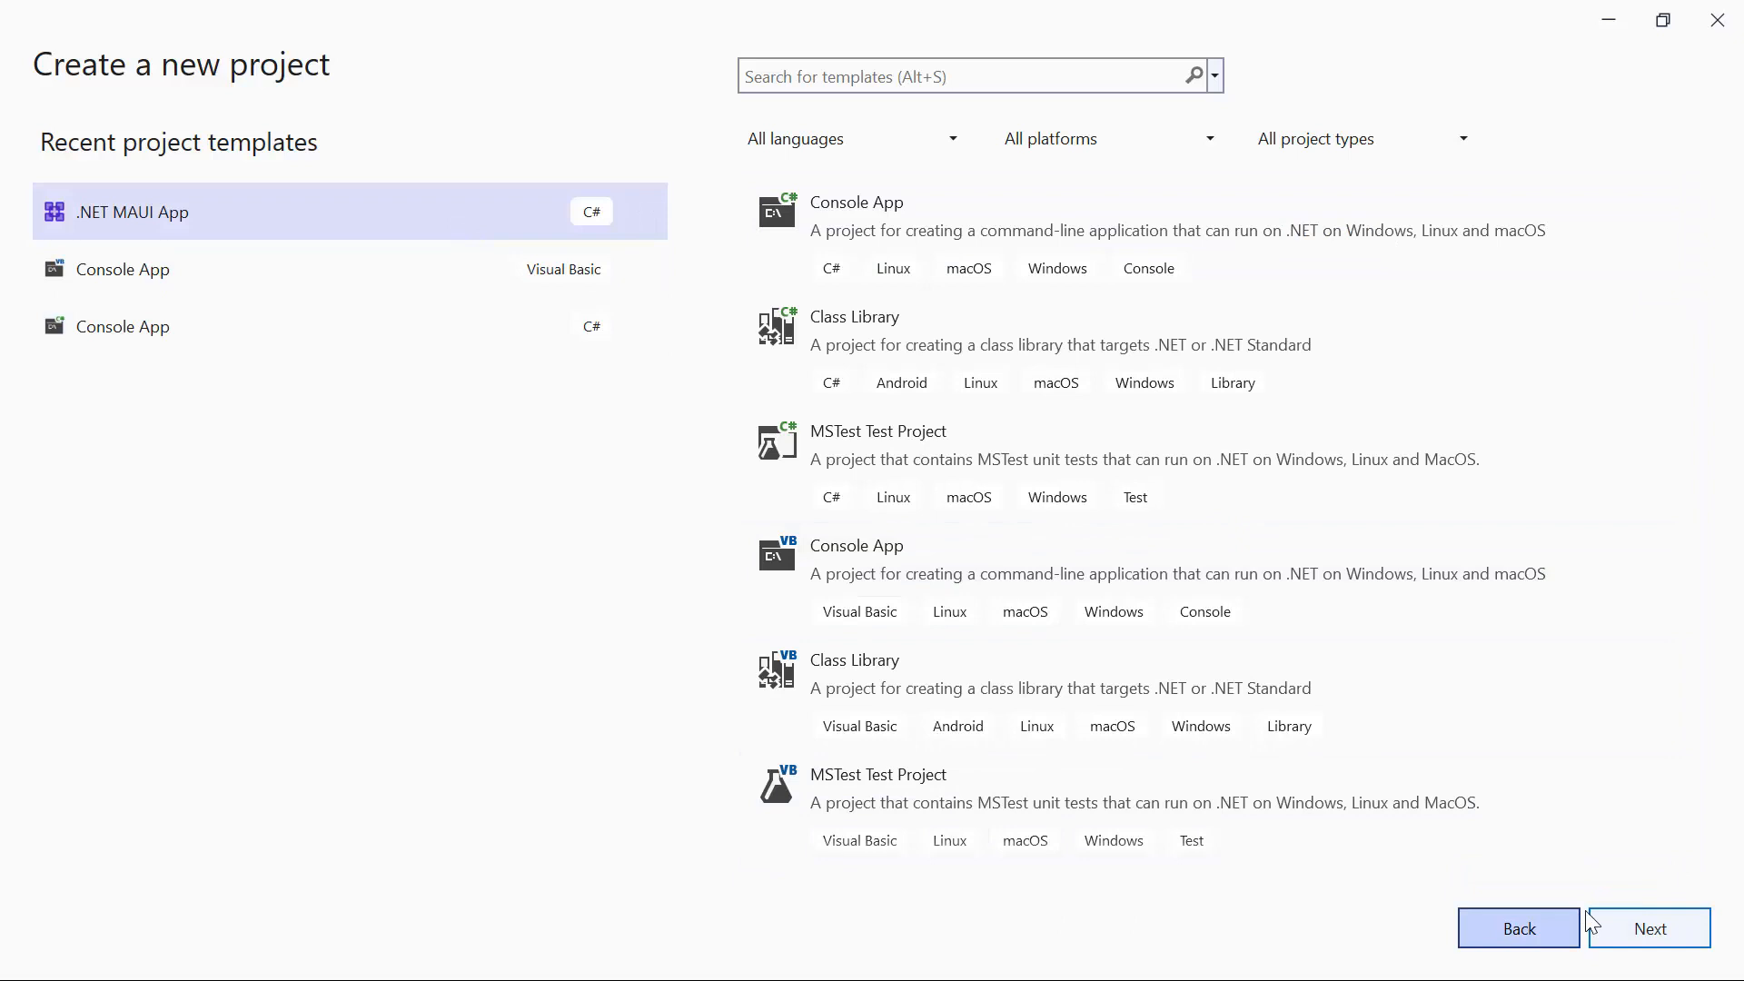
pyautogui.click(1649, 928)
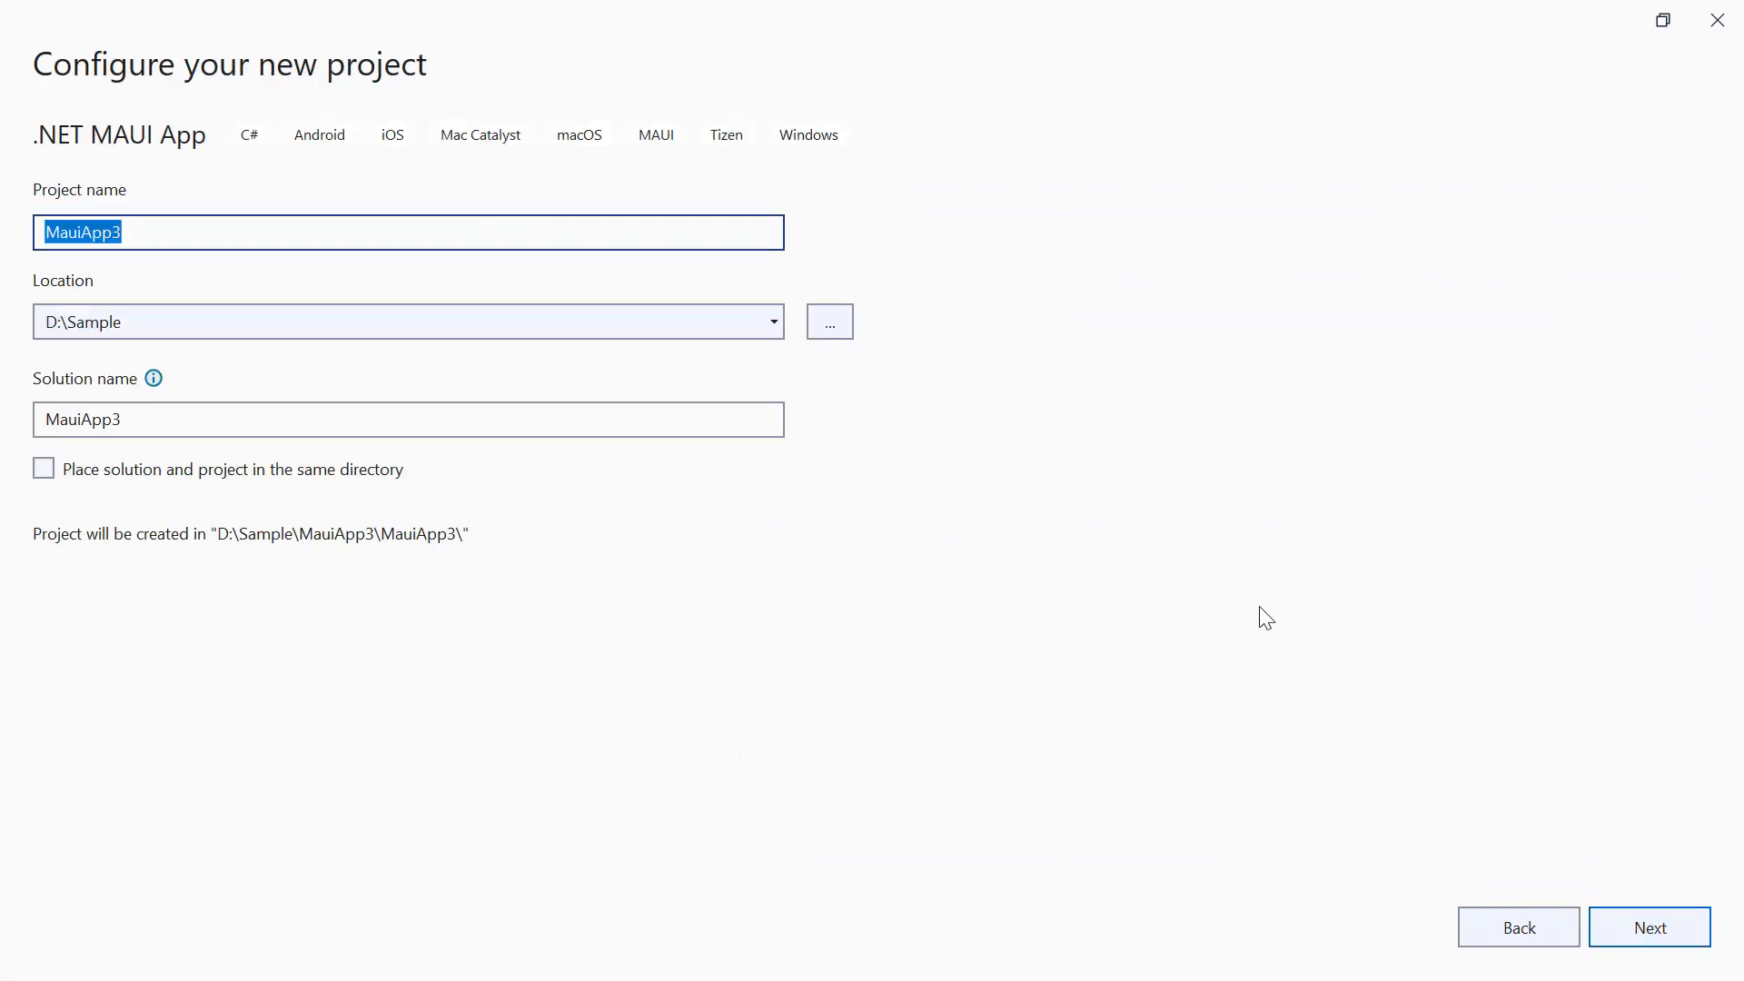
# - Name the project GettingStarted_MAUI_Accordion and create it targeting .NET 7.0
pyautogui.write('GettingStarted_MAUI')
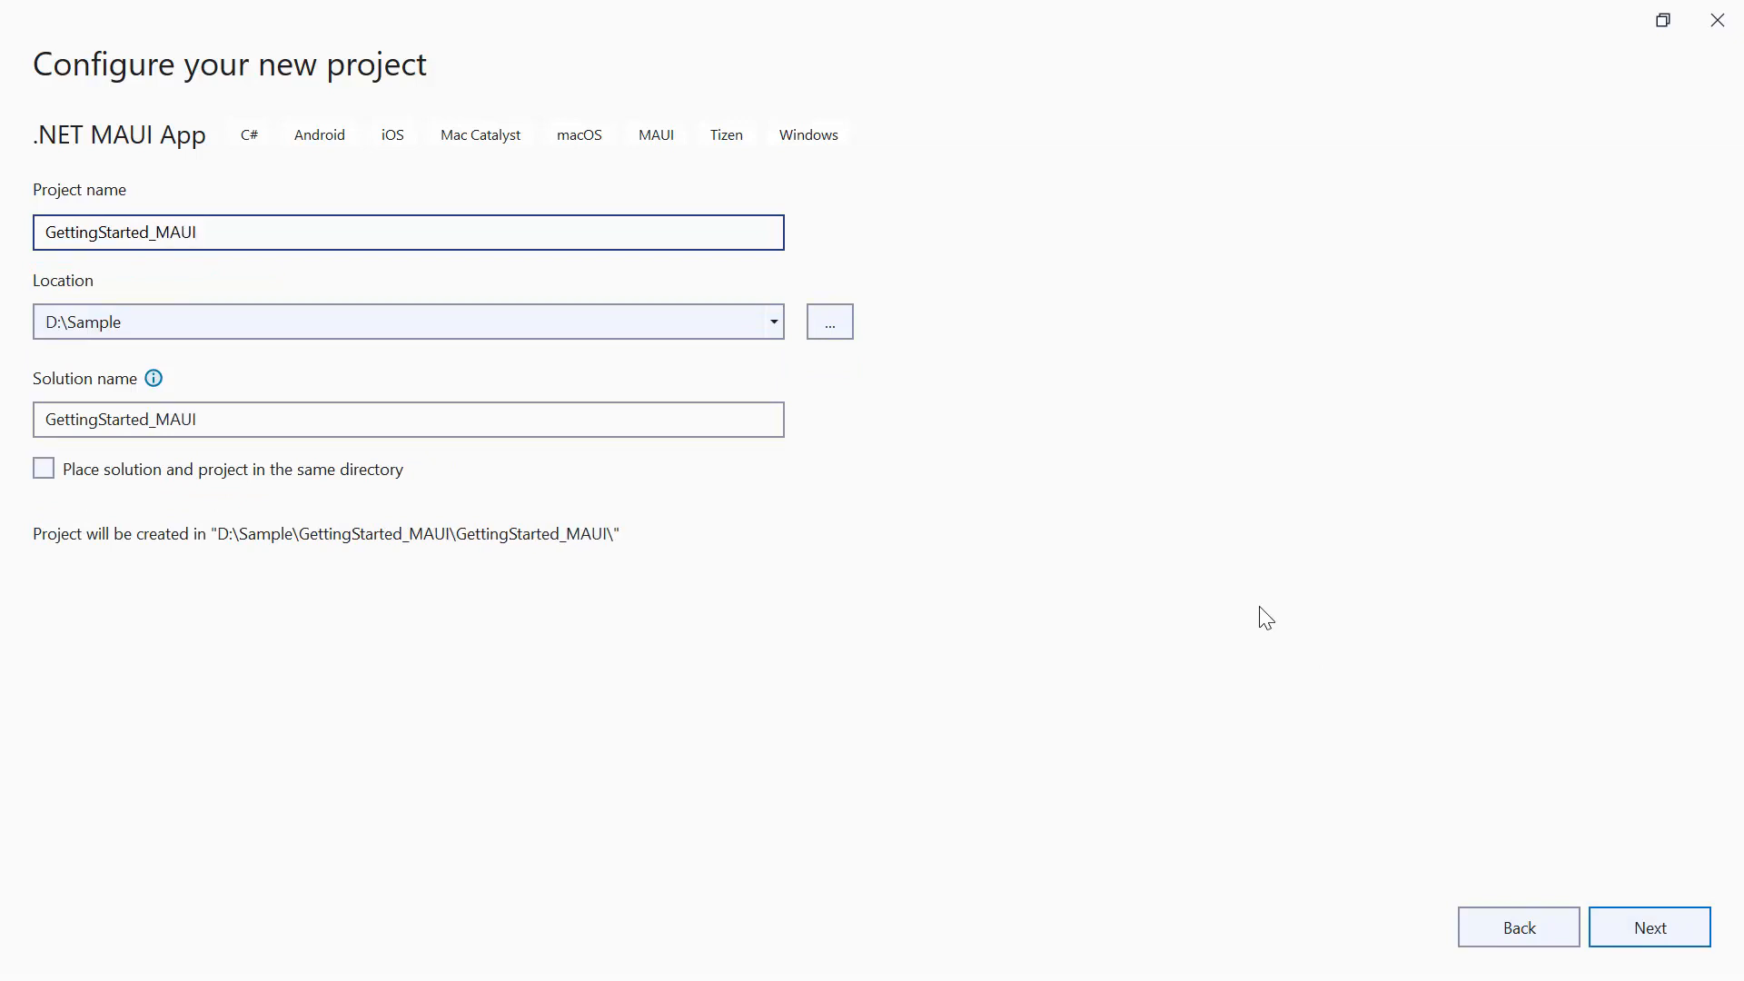
pyautogui.write('_Accordion')
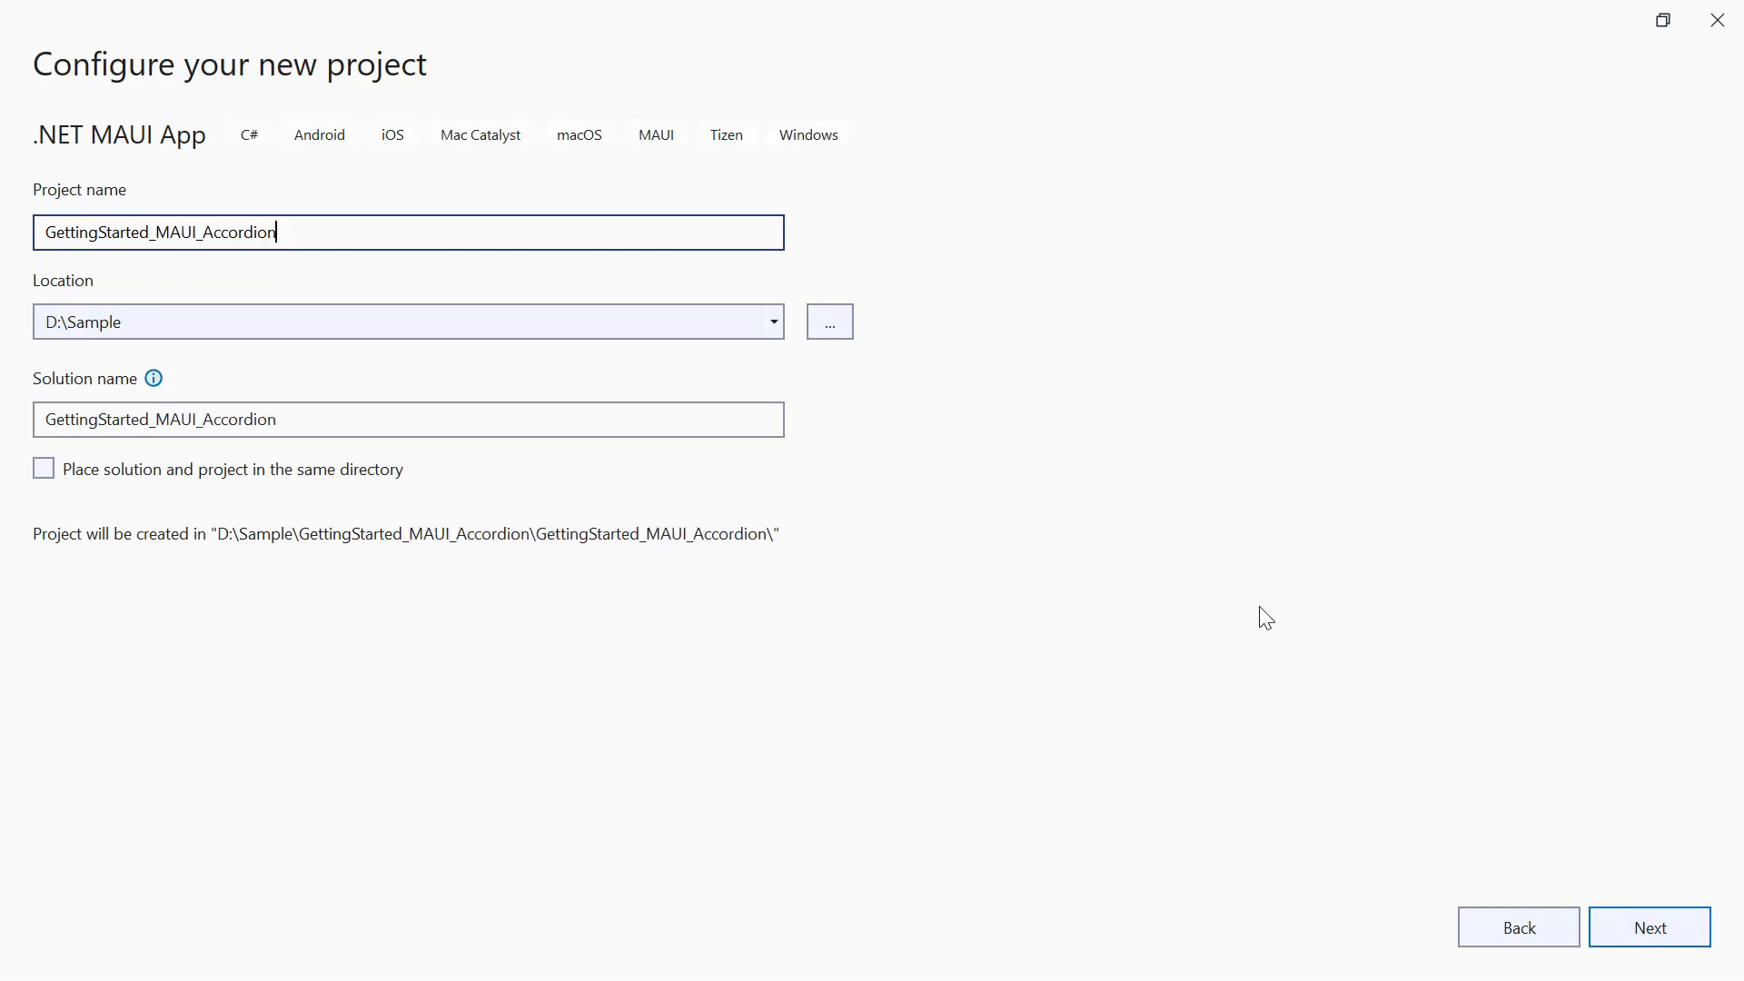
pyautogui.click(1649, 927)
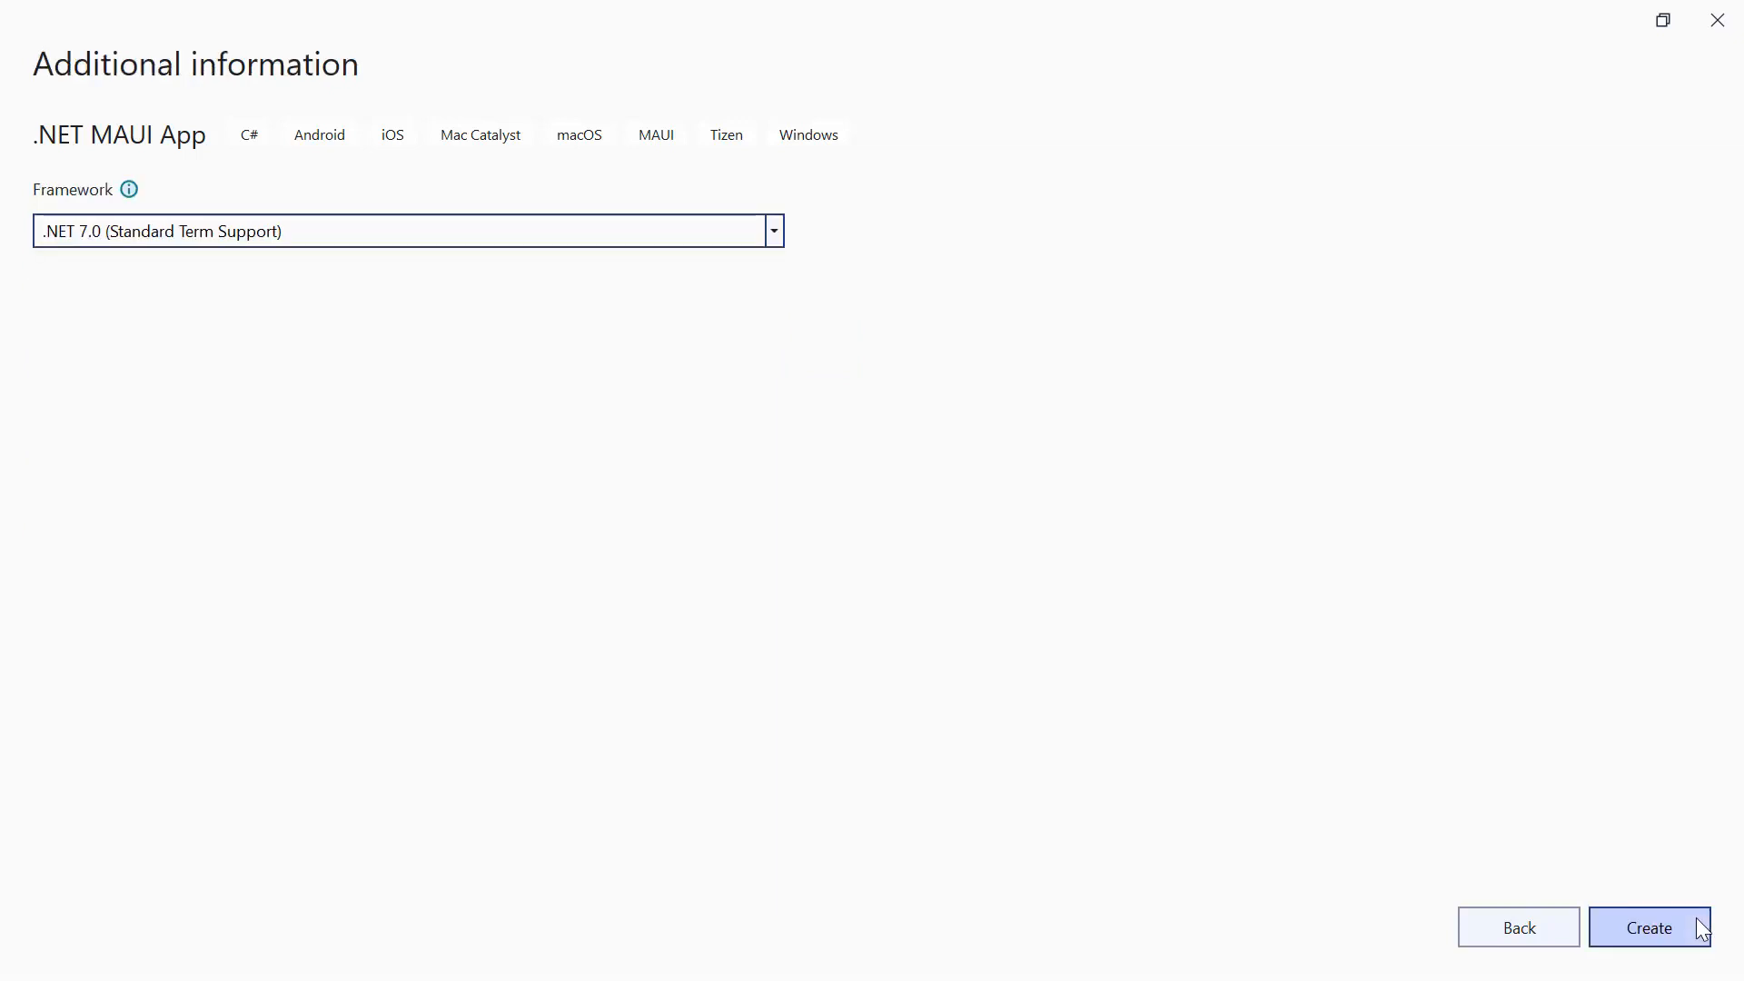
pyautogui.click(1648, 927)
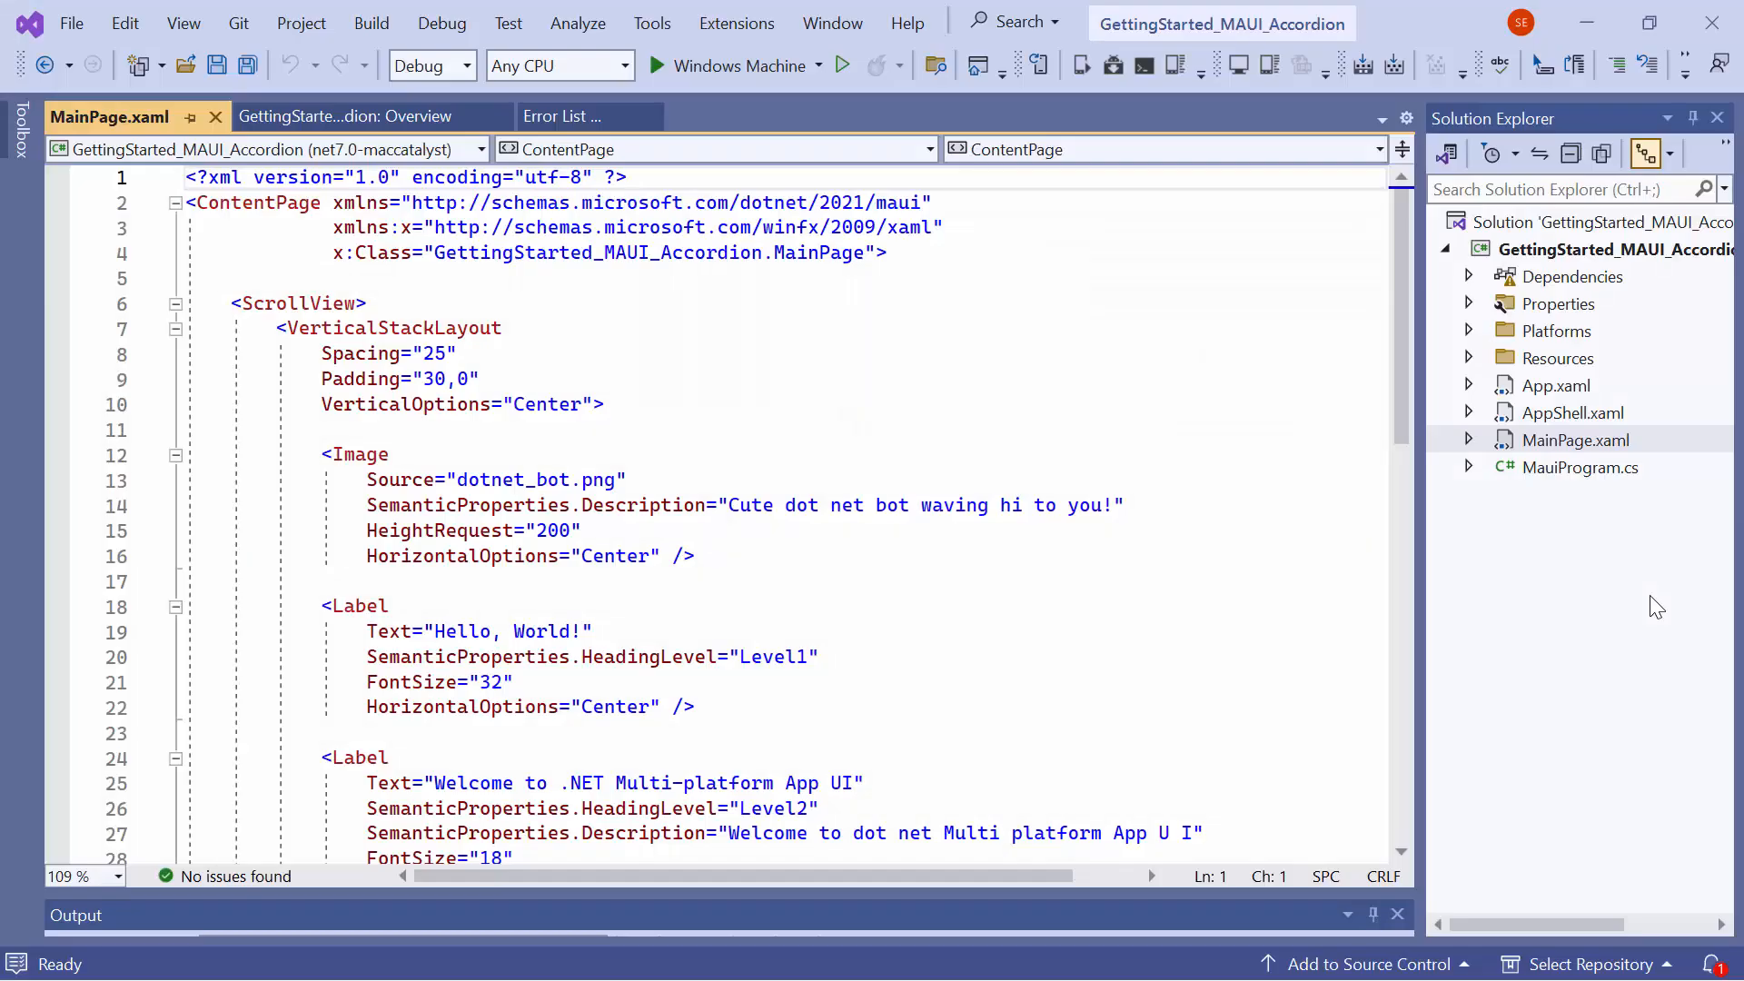
pyautogui.moveTo(1306, 523)
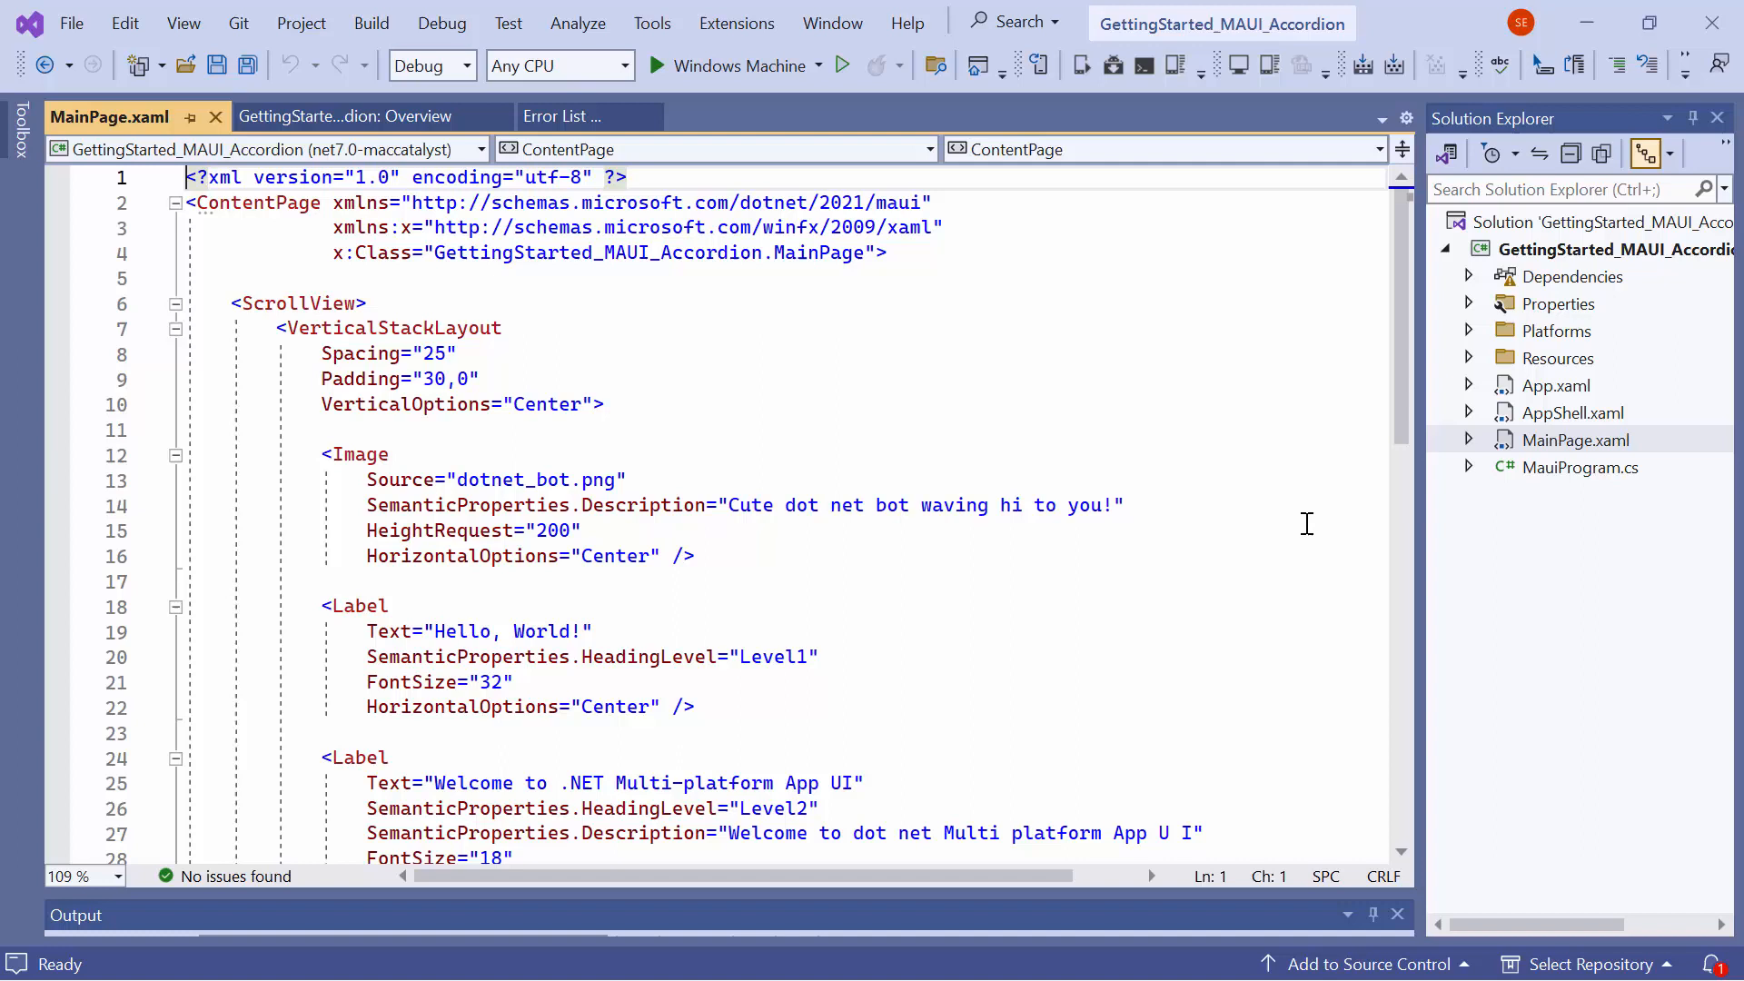
pyautogui.moveTo(904, 262)
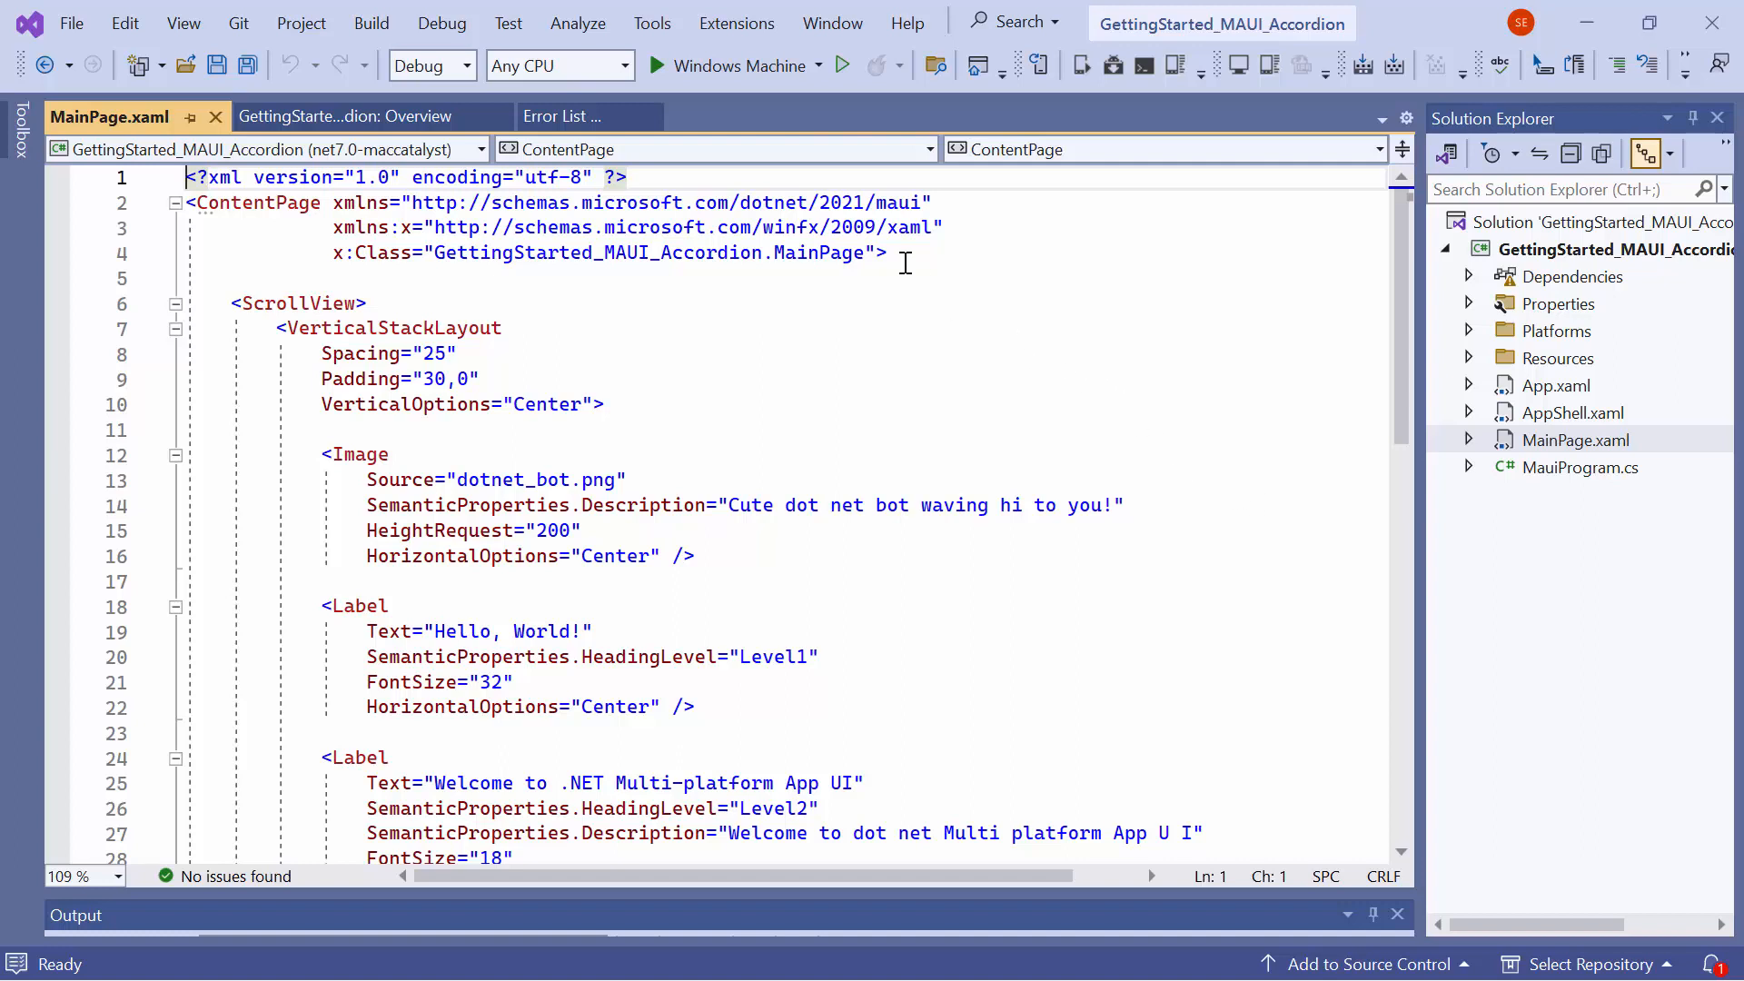
# - Target the Pixel 5 - API 32 emulator, run the default Hello, World! app, then stop it
pyautogui.click(812, 65)
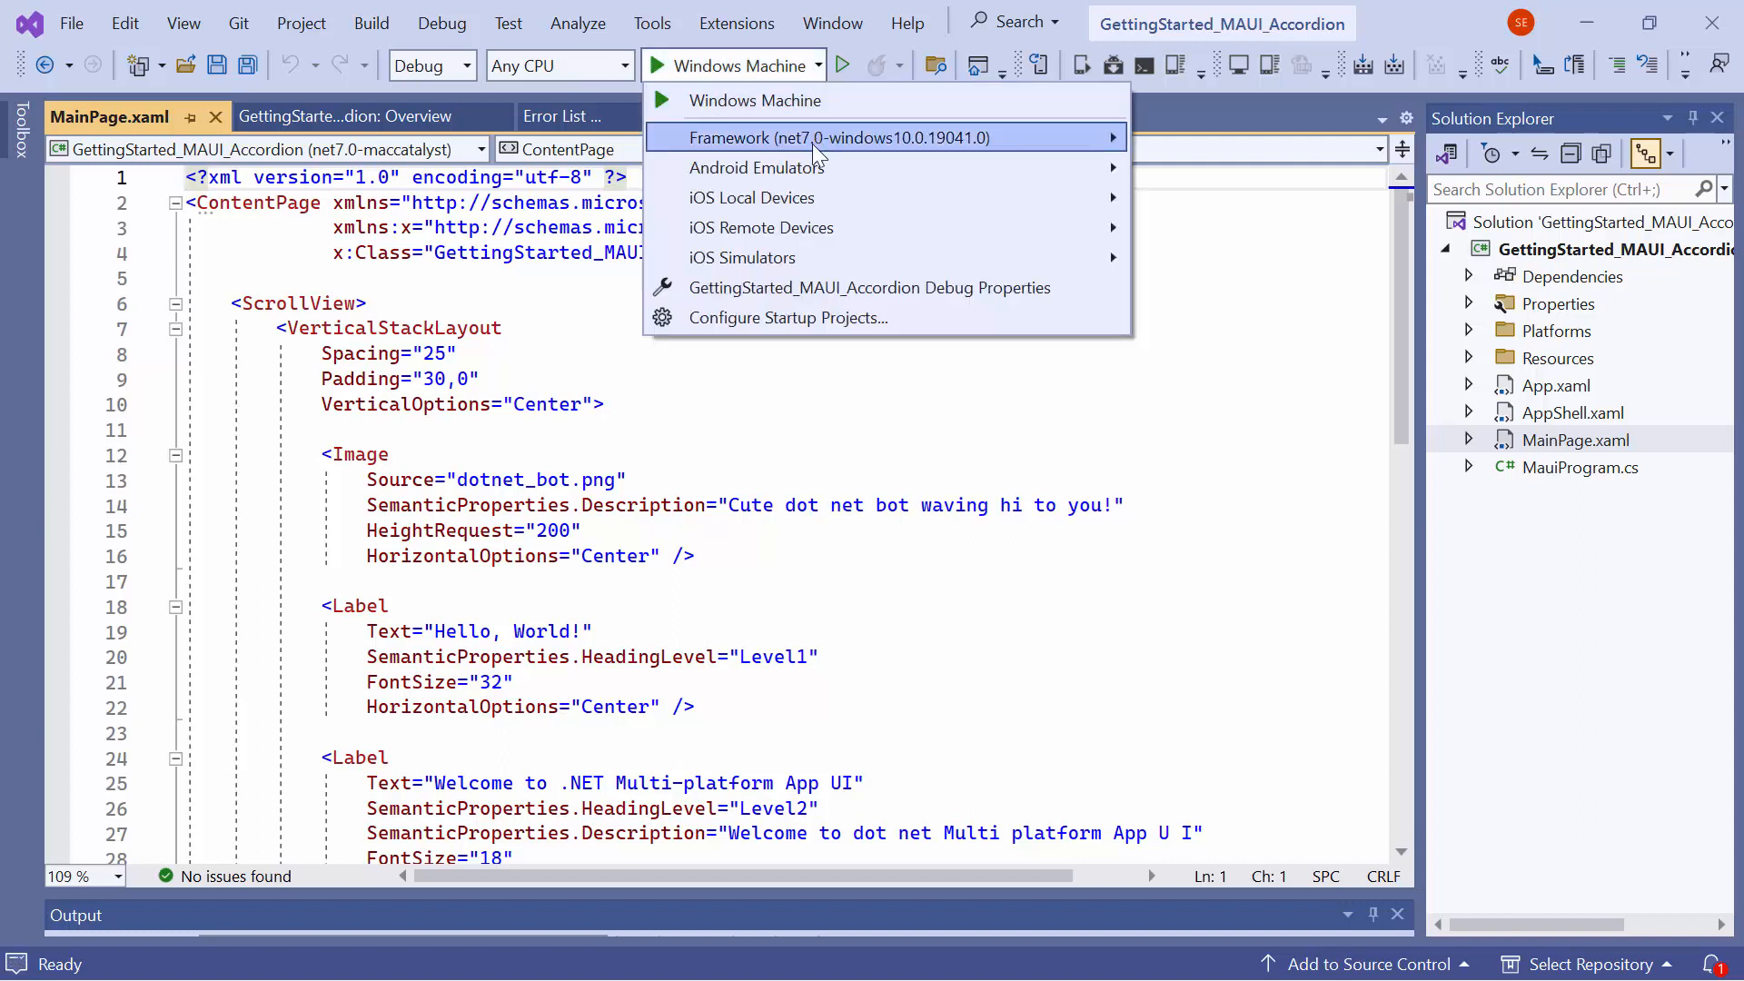
pyautogui.moveTo(756, 168)
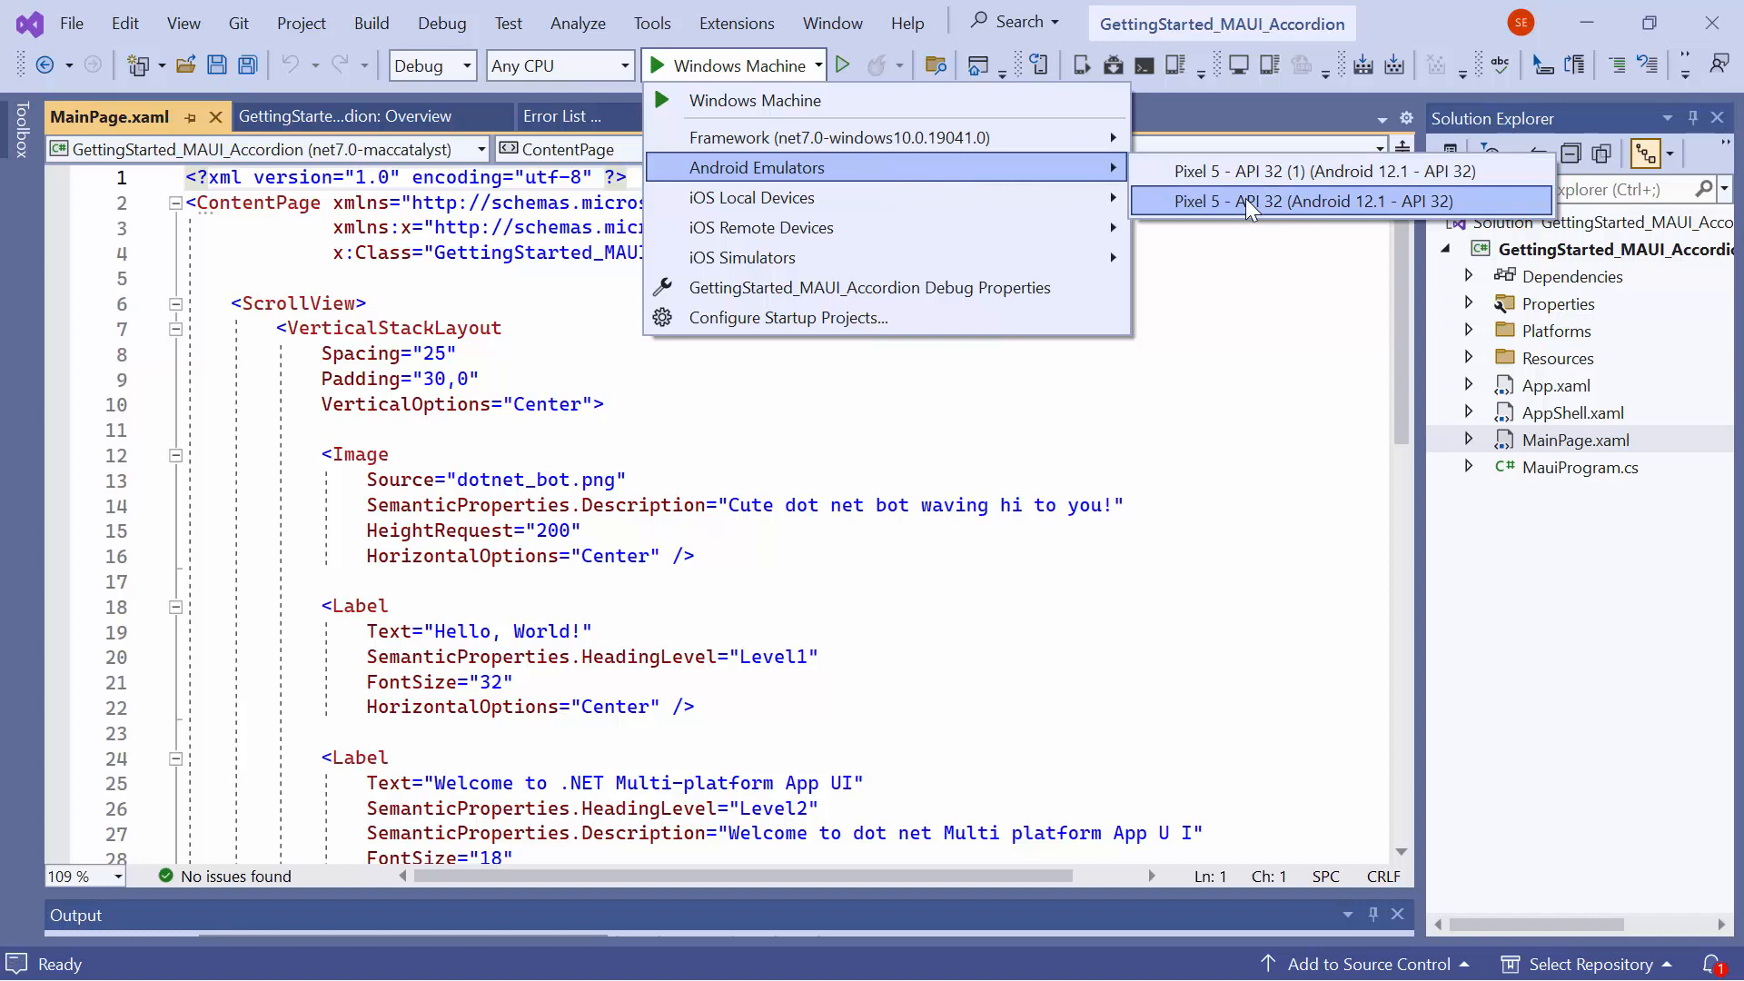
pyautogui.click(1324, 202)
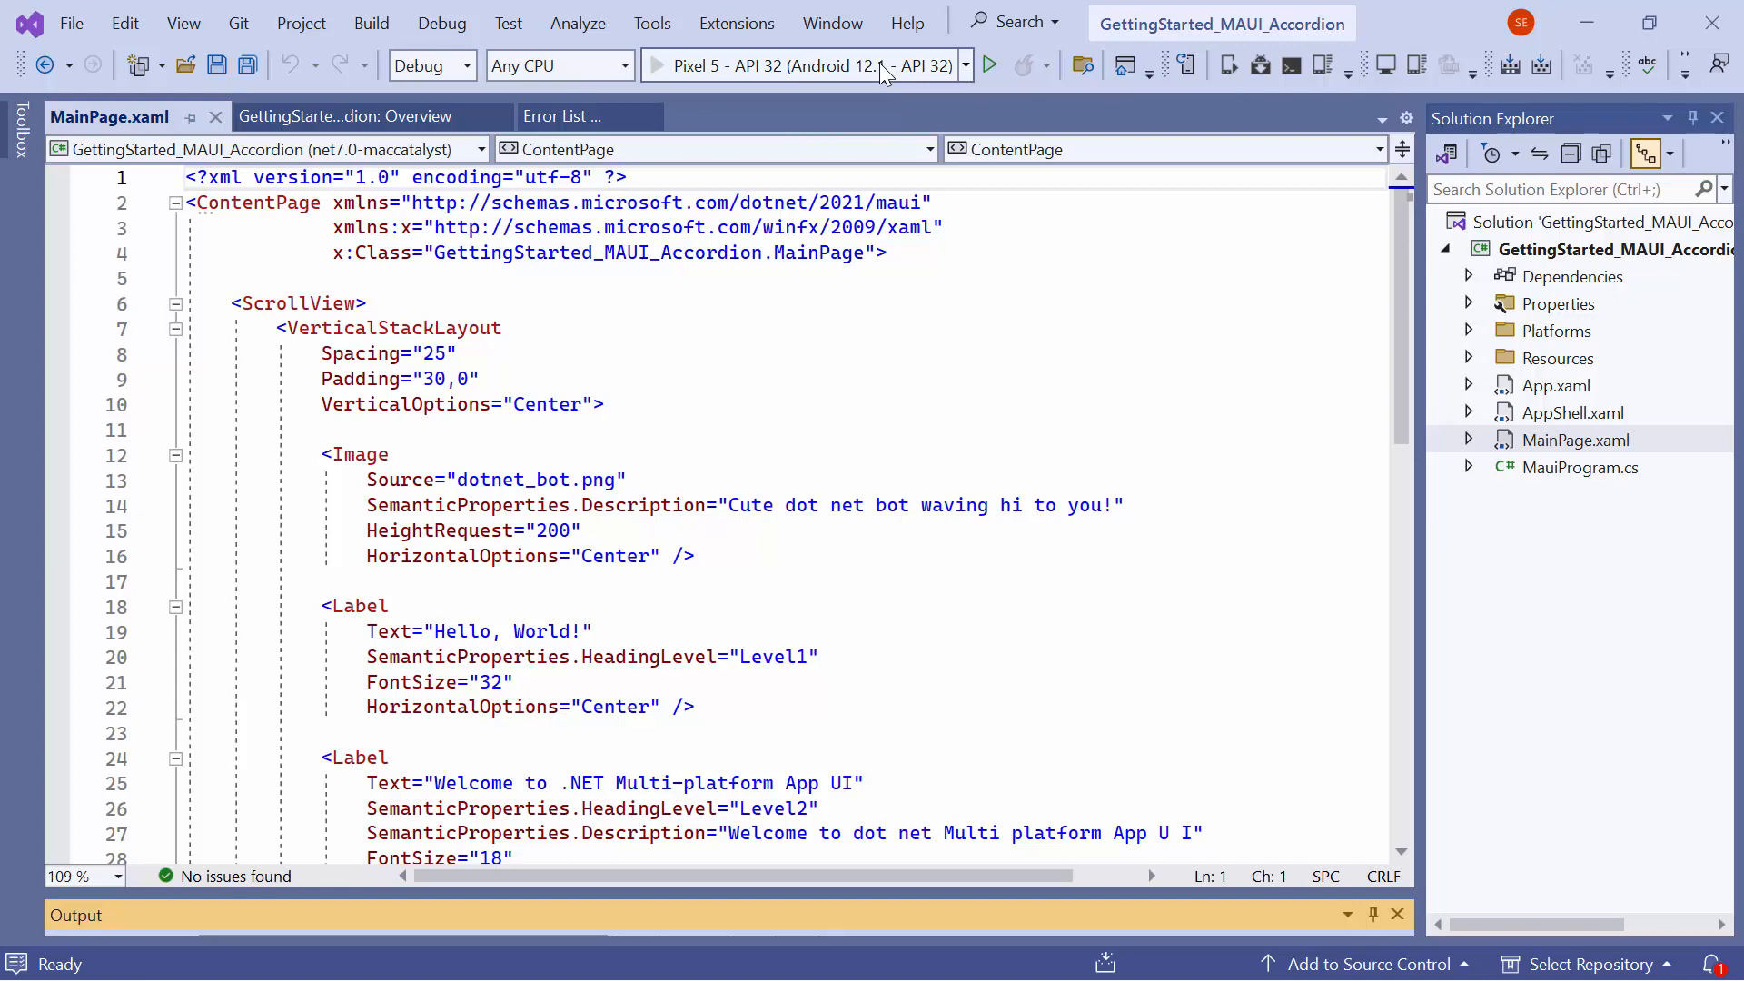
pyautogui.click(988, 66)
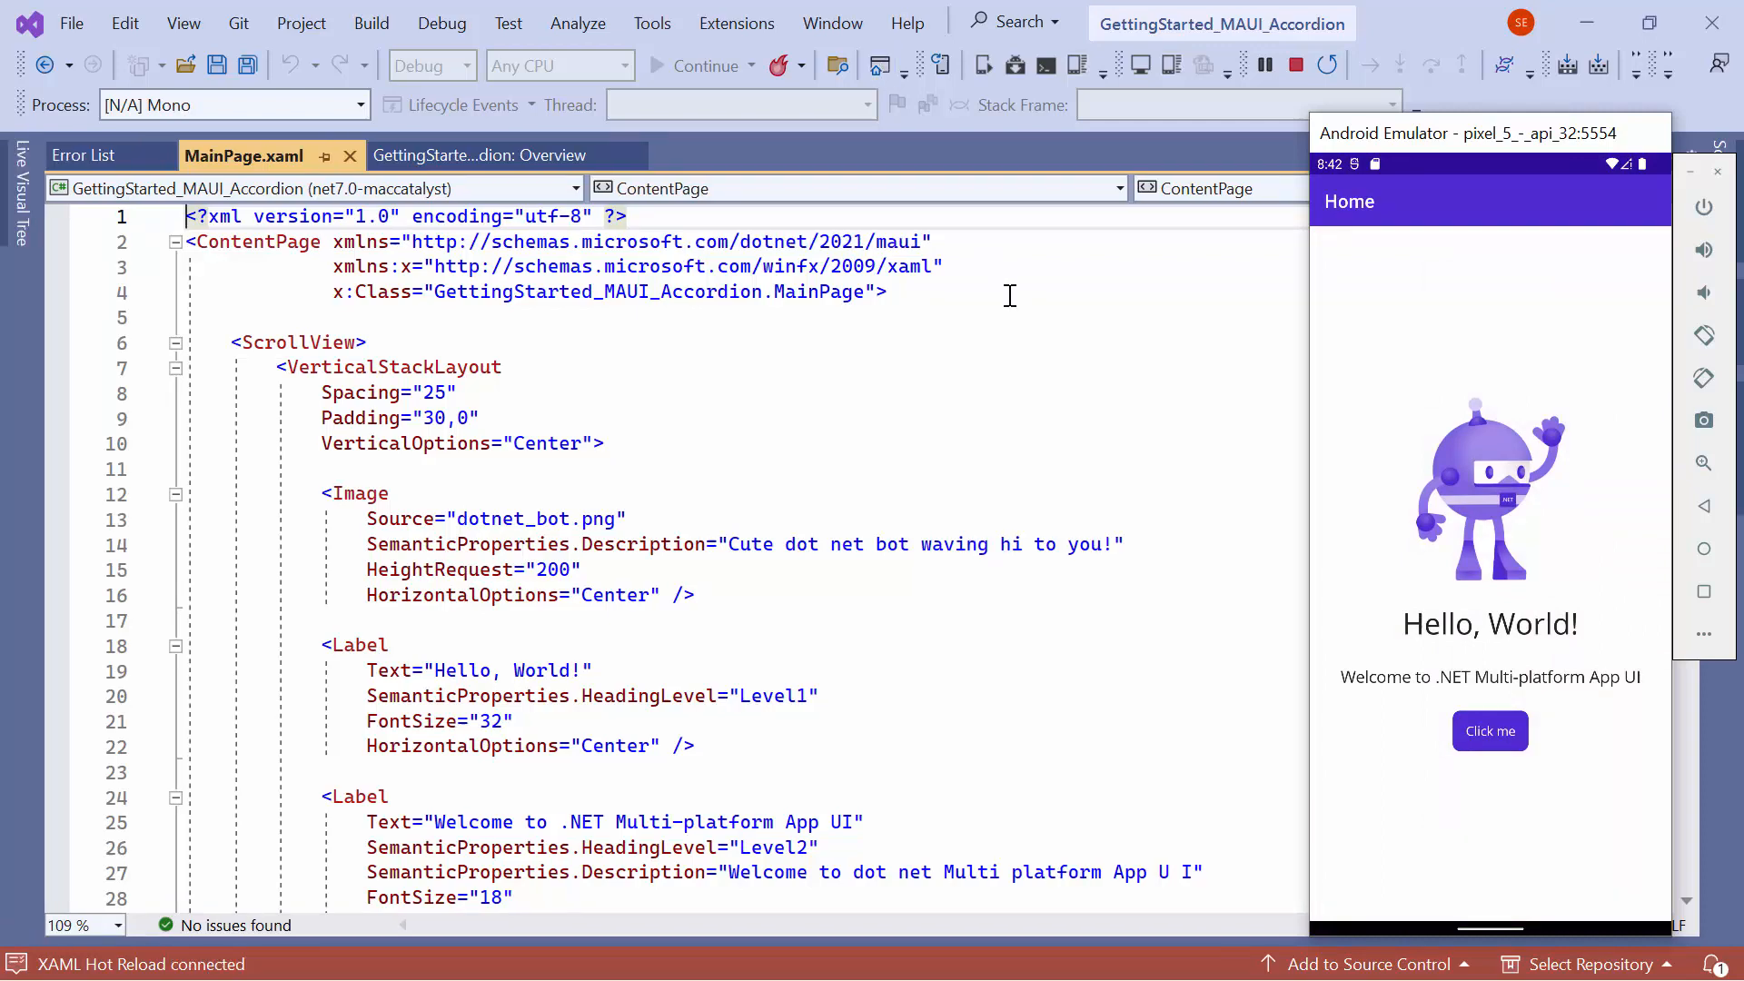
pyautogui.click(1295, 65)
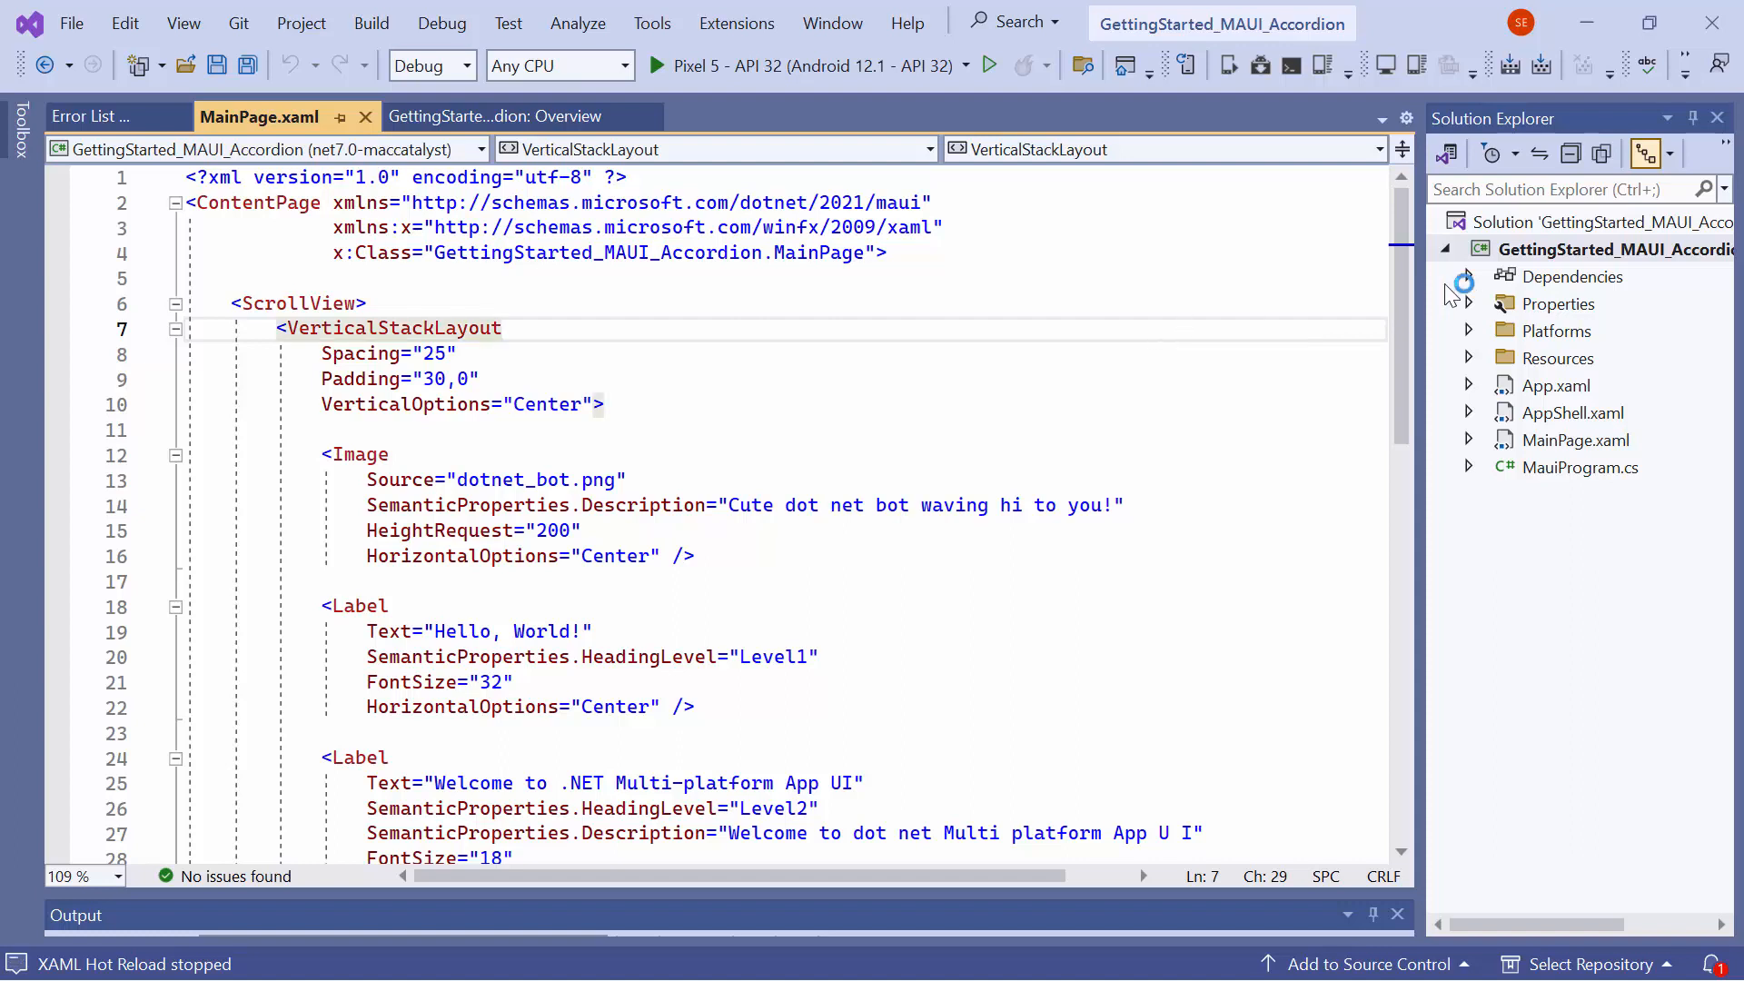
# - Search NuGet's Browse feed for Syncfusion.Maui.Expander from the project's package manager
pyautogui.rightClick(1616, 249)
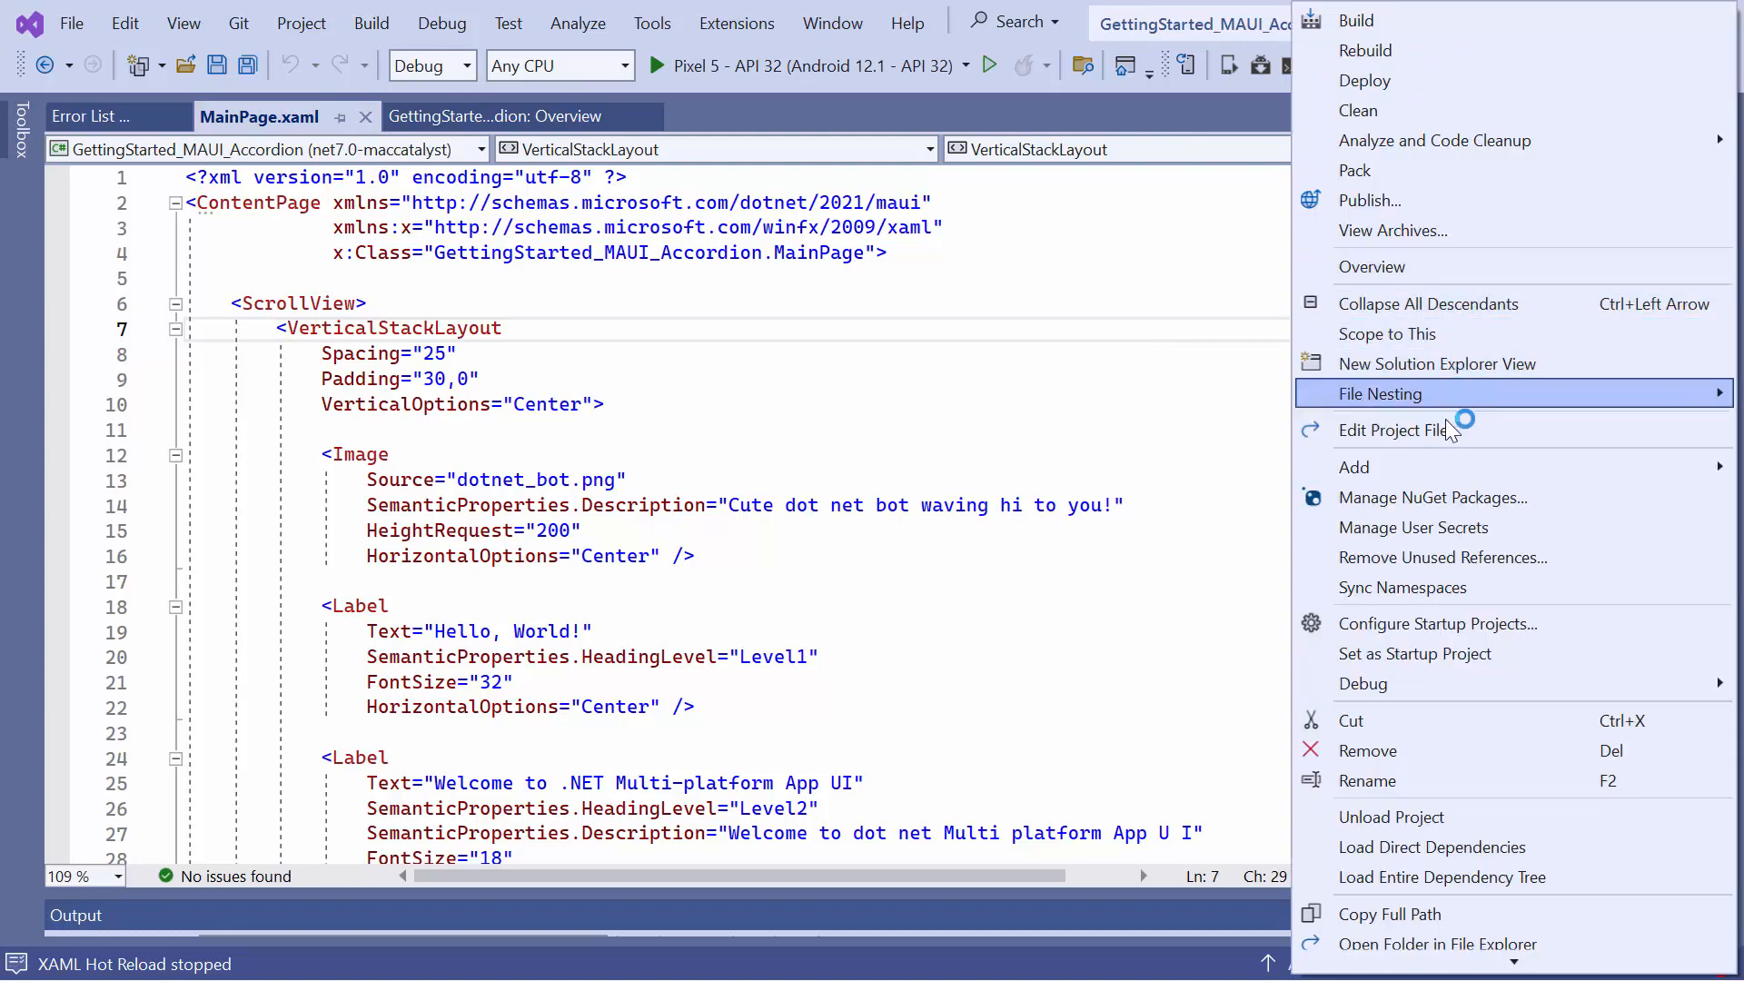
pyautogui.click(1434, 498)
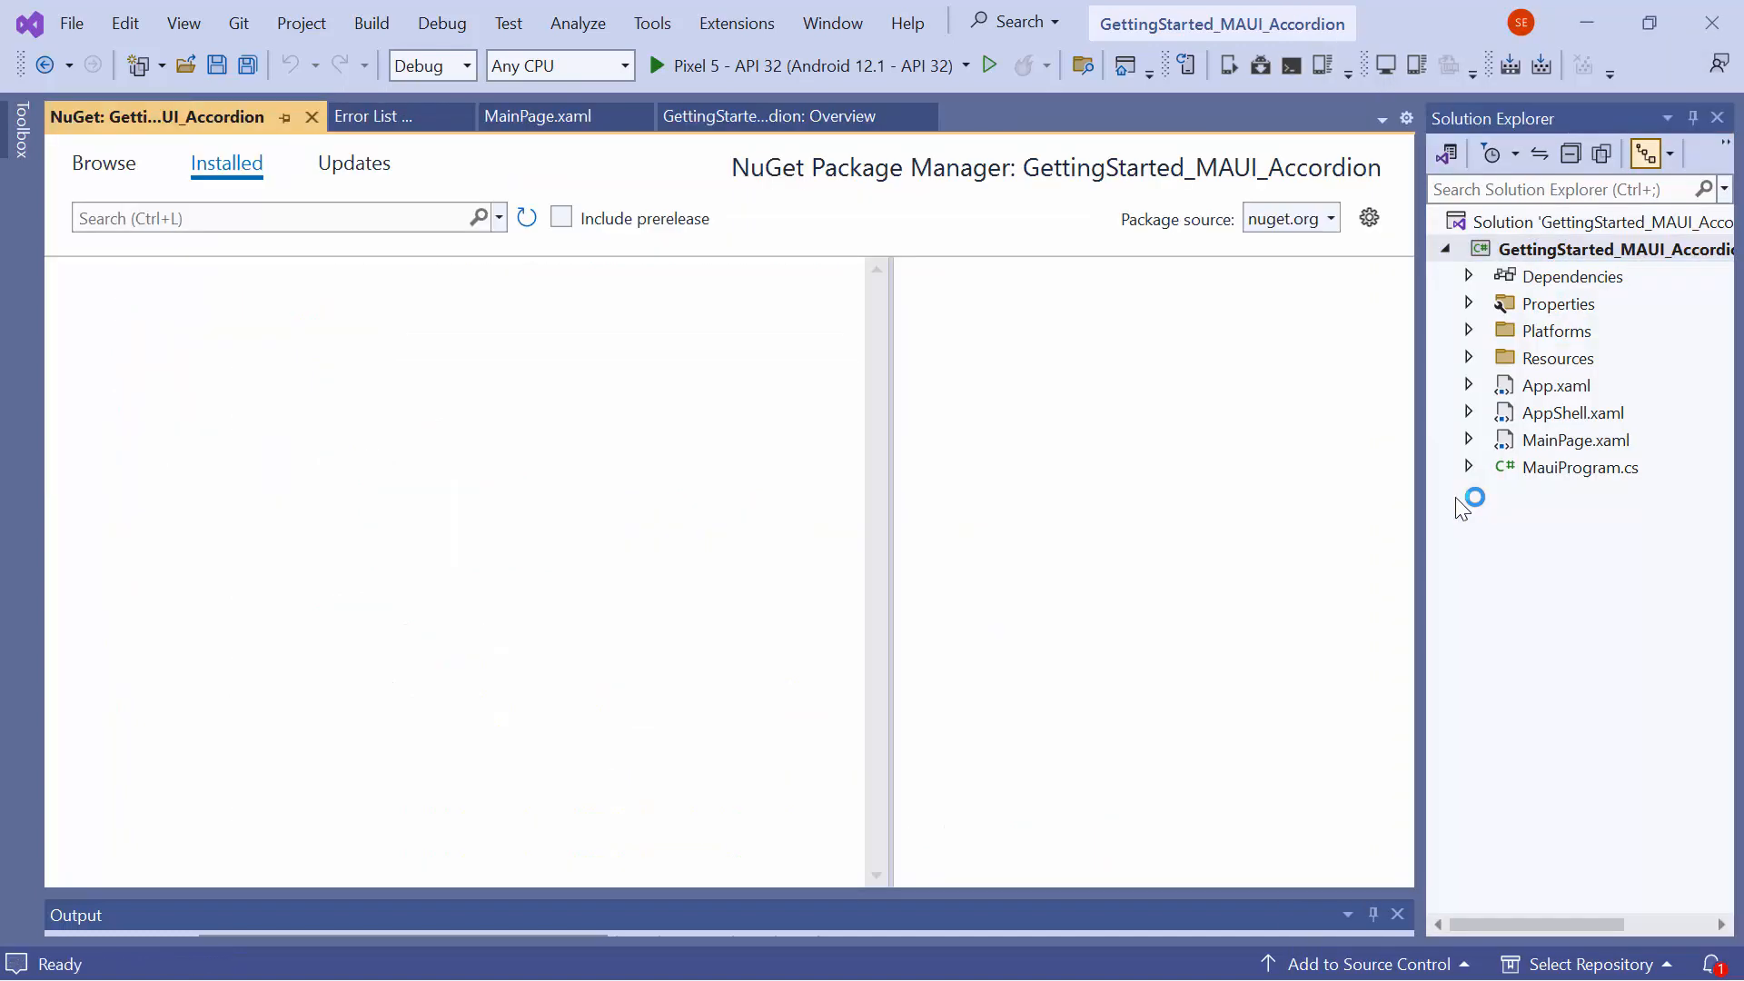
pyautogui.click(102, 162)
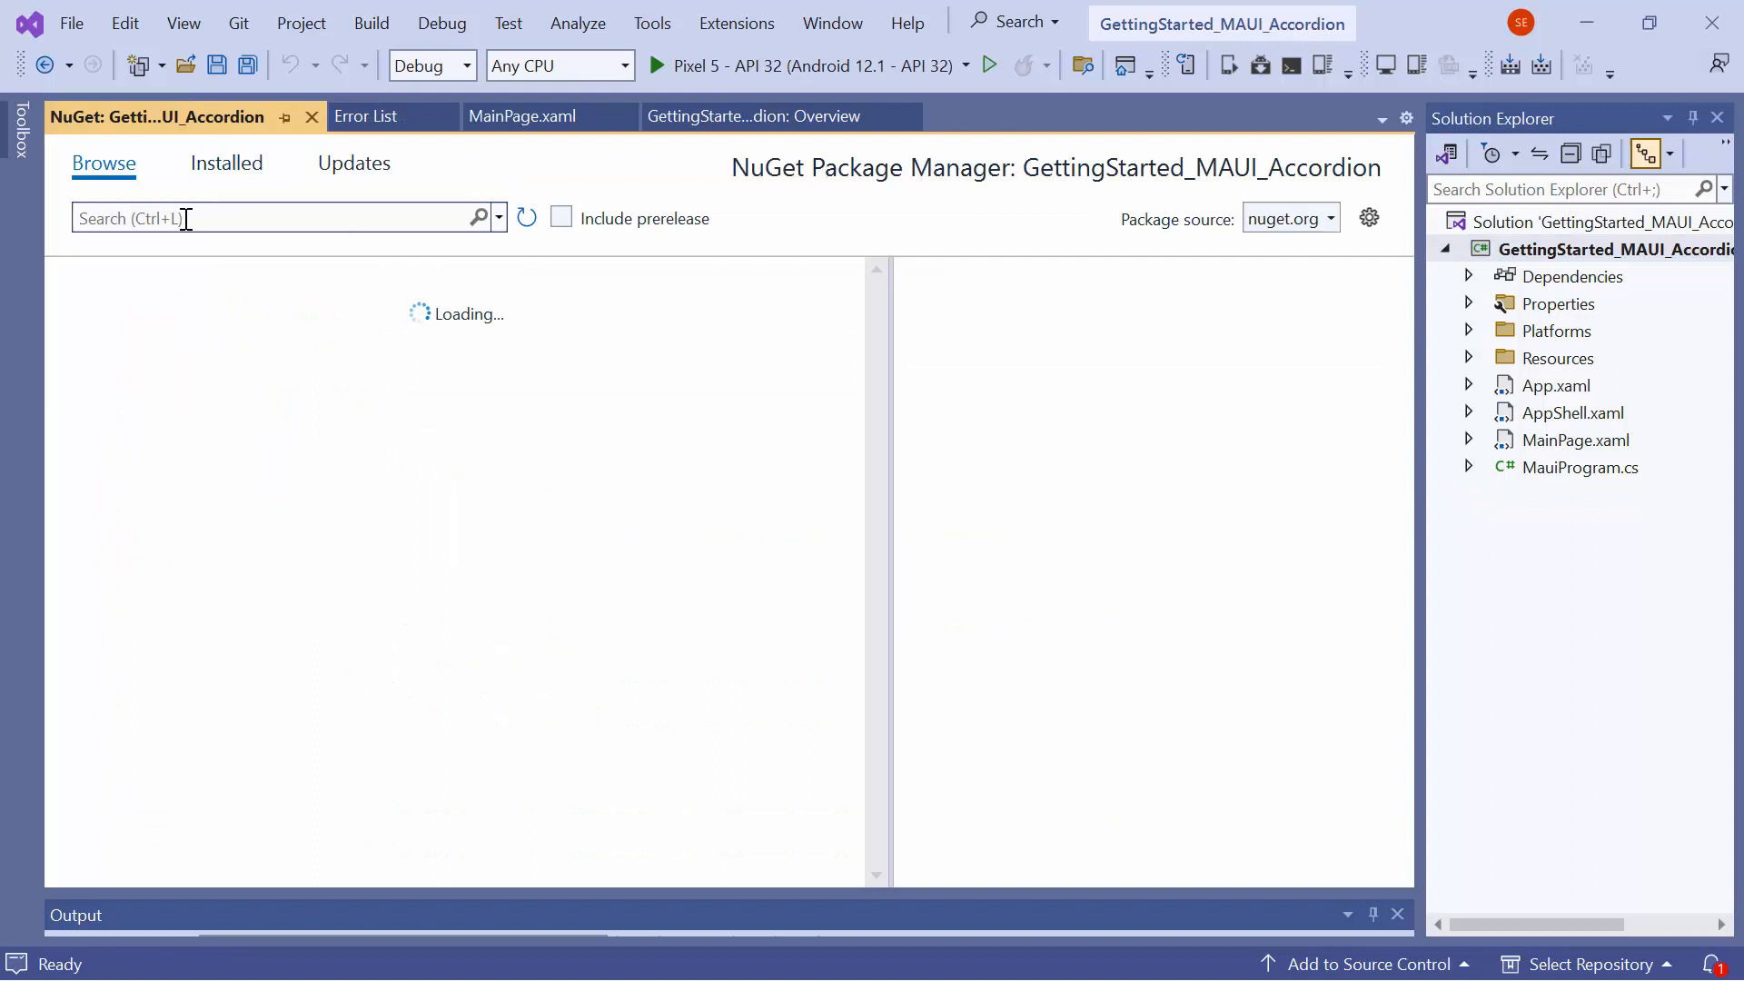
pyautogui.write('Syncfusion.maui')
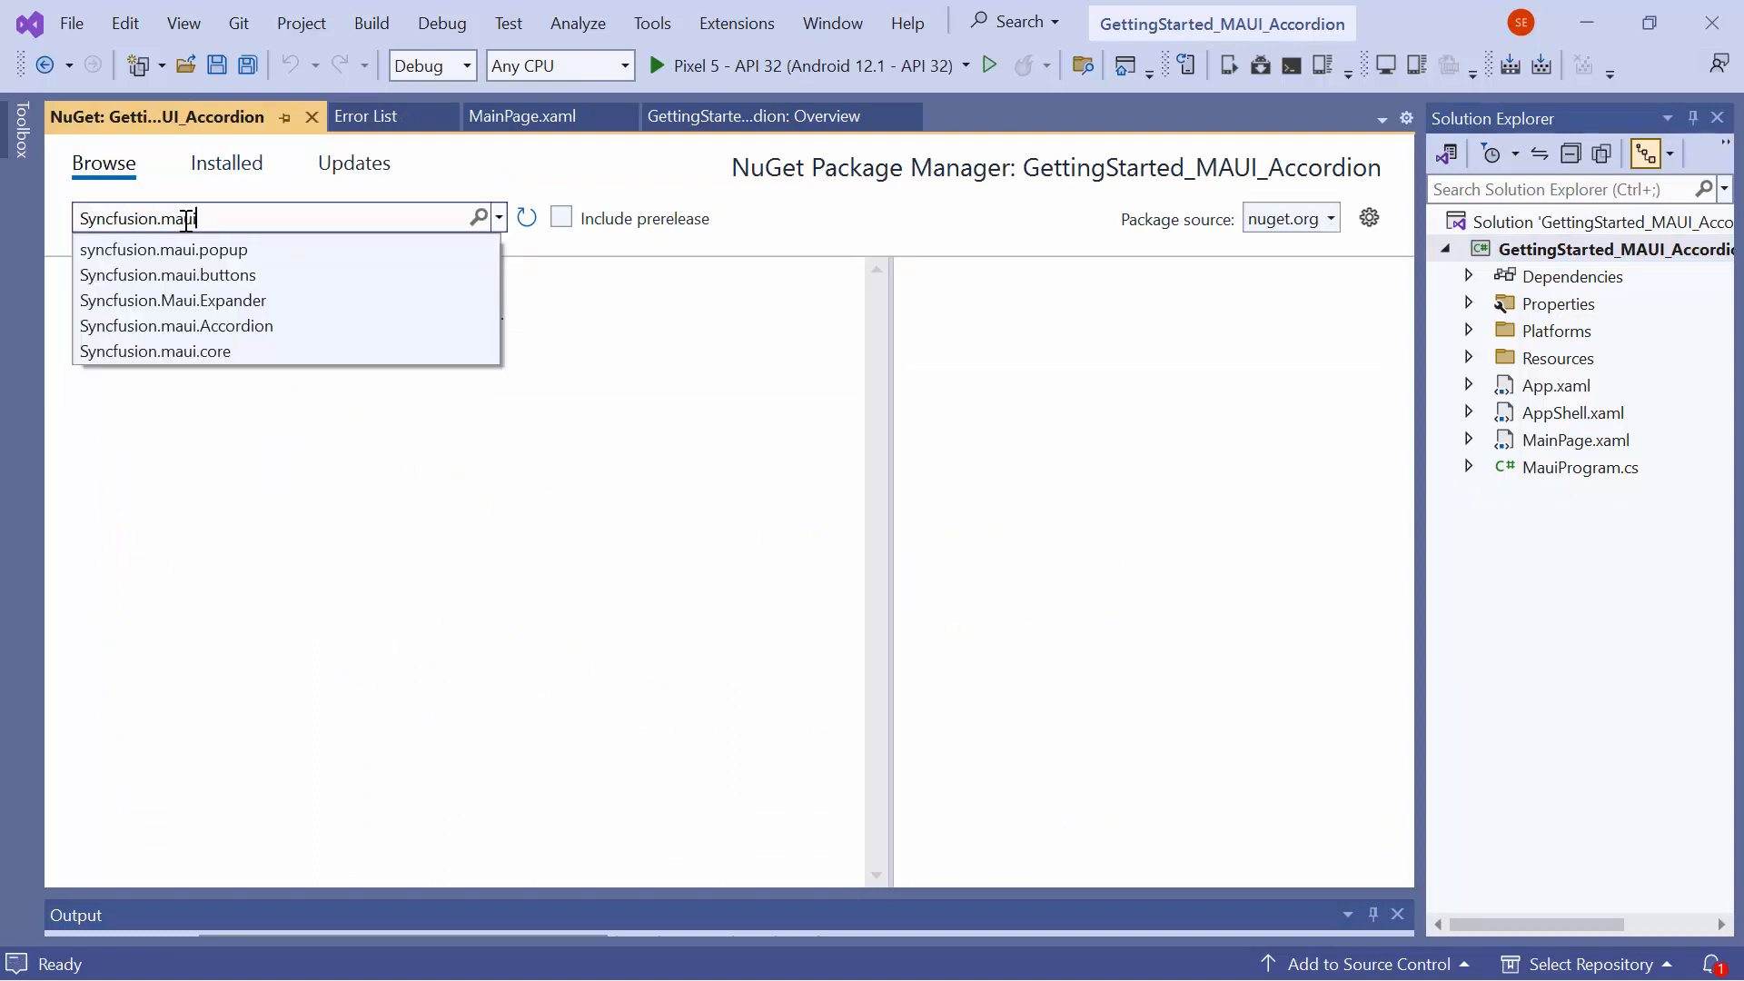
pyautogui.click(174, 299)
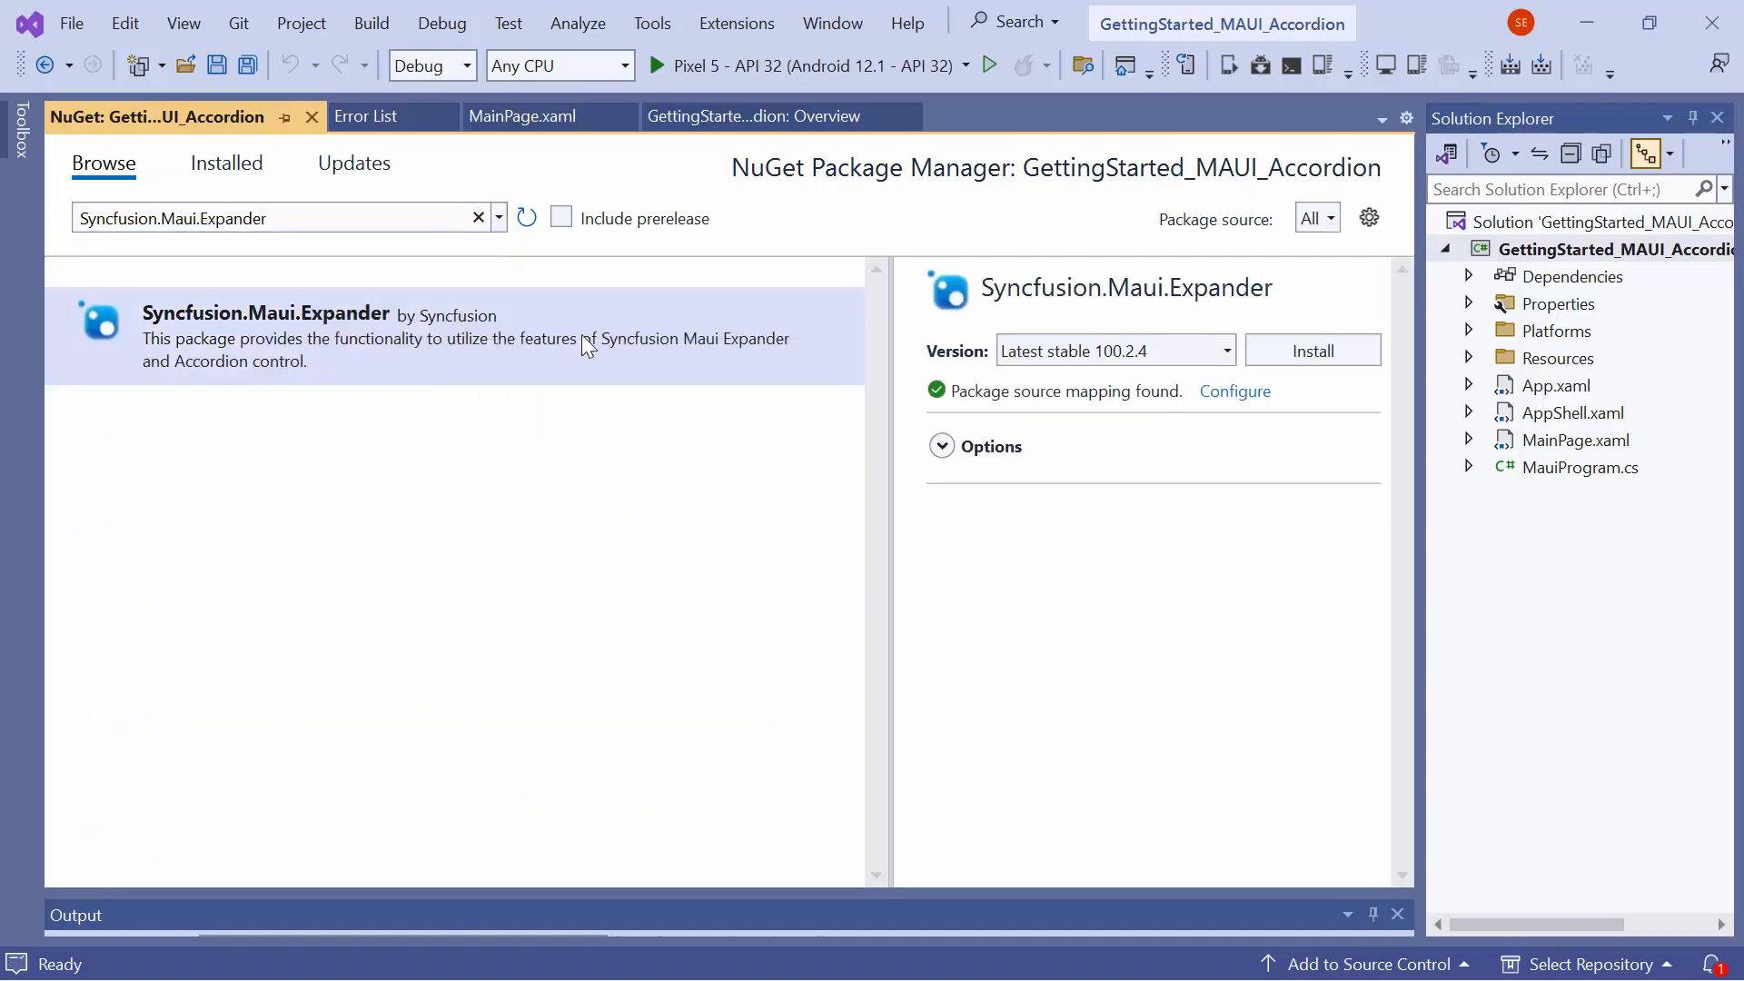
# - Install Syncfusion.Maui.Expander 100.2.4 into the project and accept the changes
pyautogui.click(454, 338)
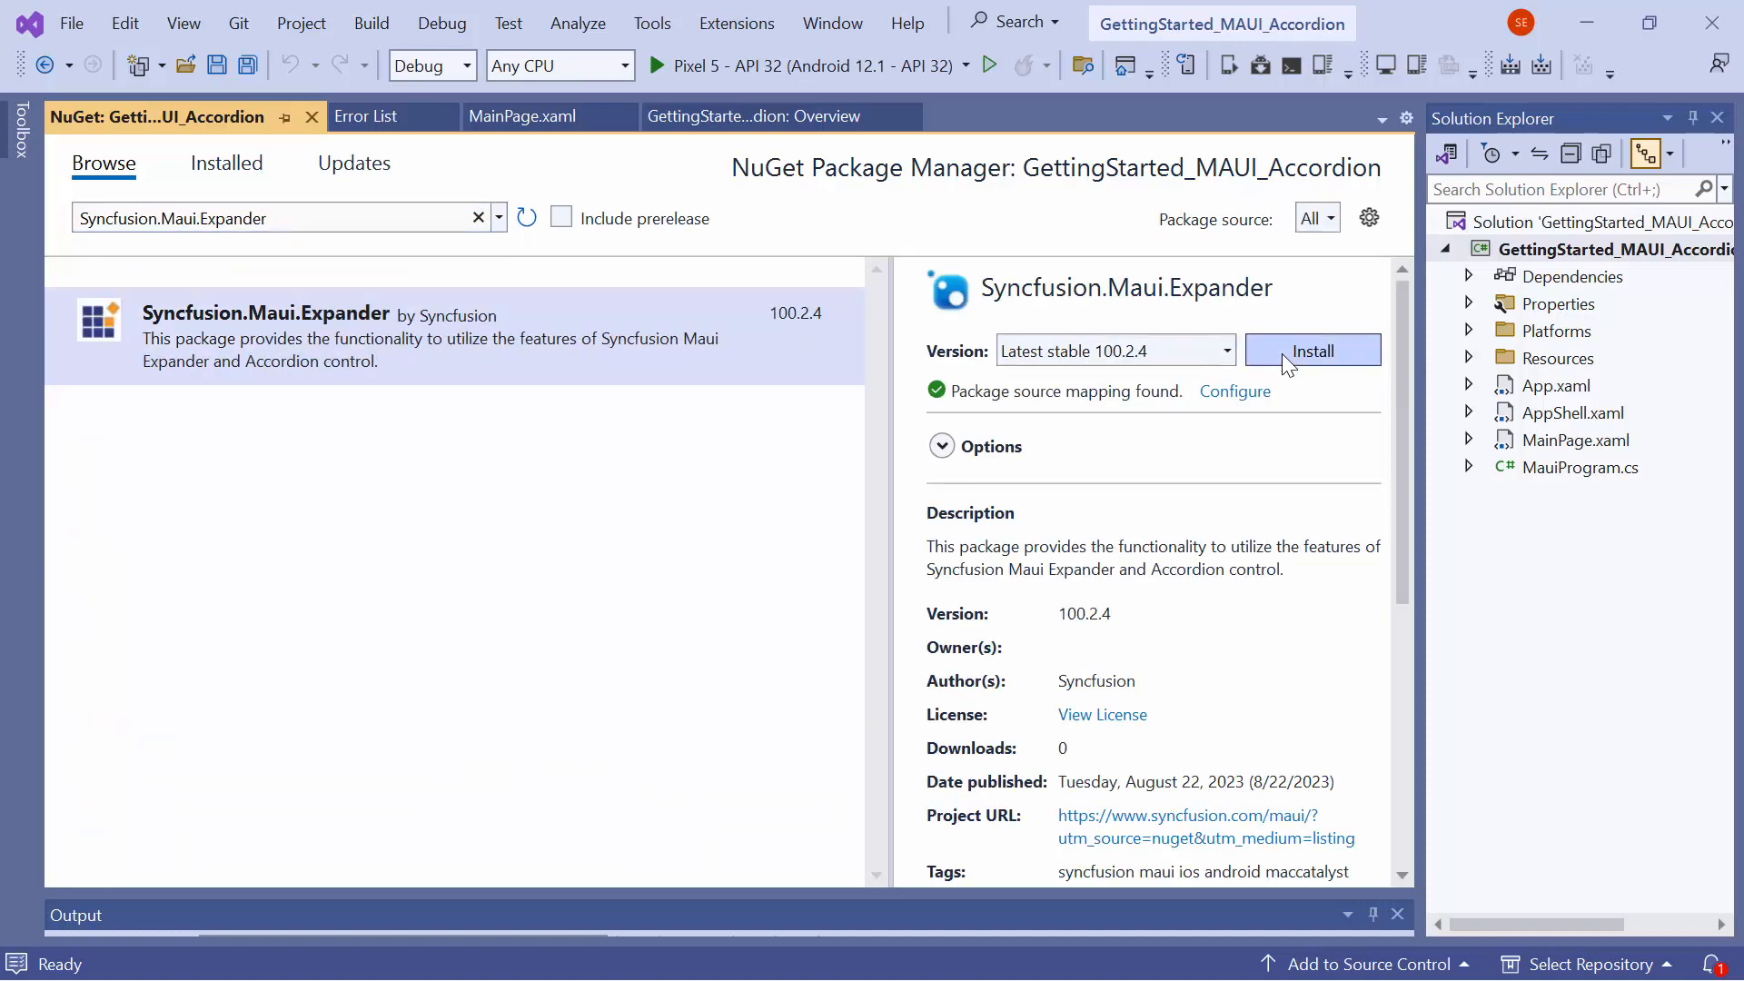
pyautogui.click(1311, 351)
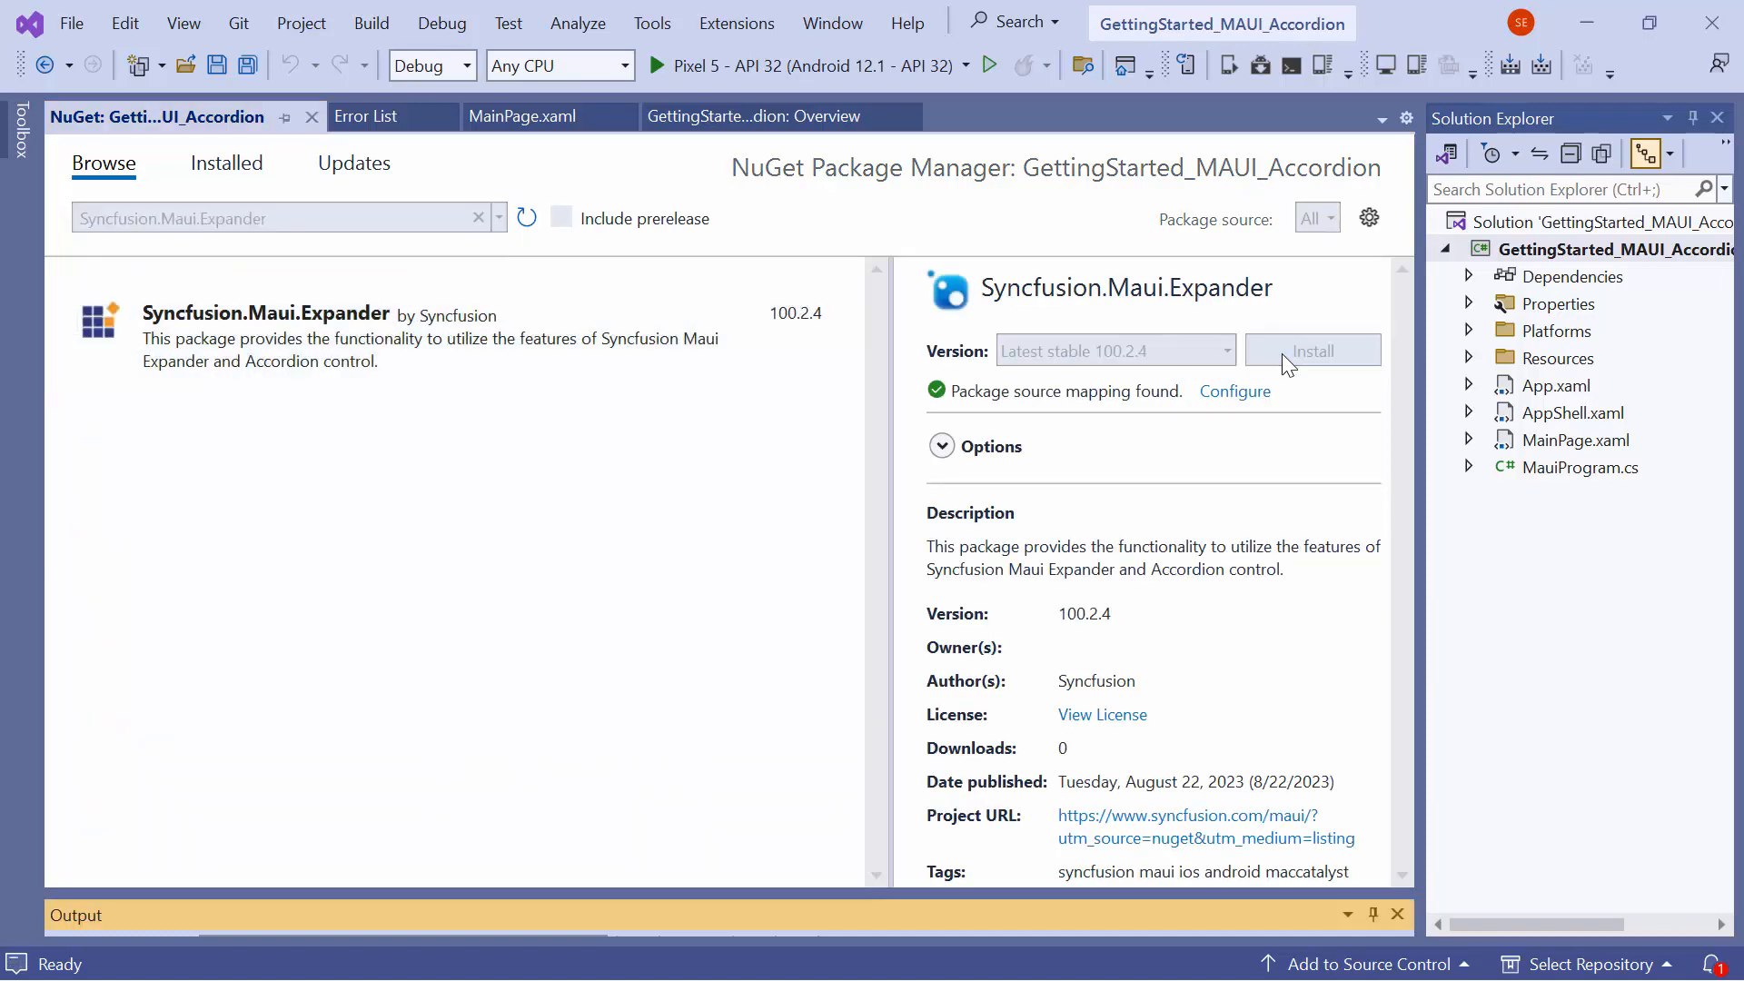
pyautogui.click(1309, 351)
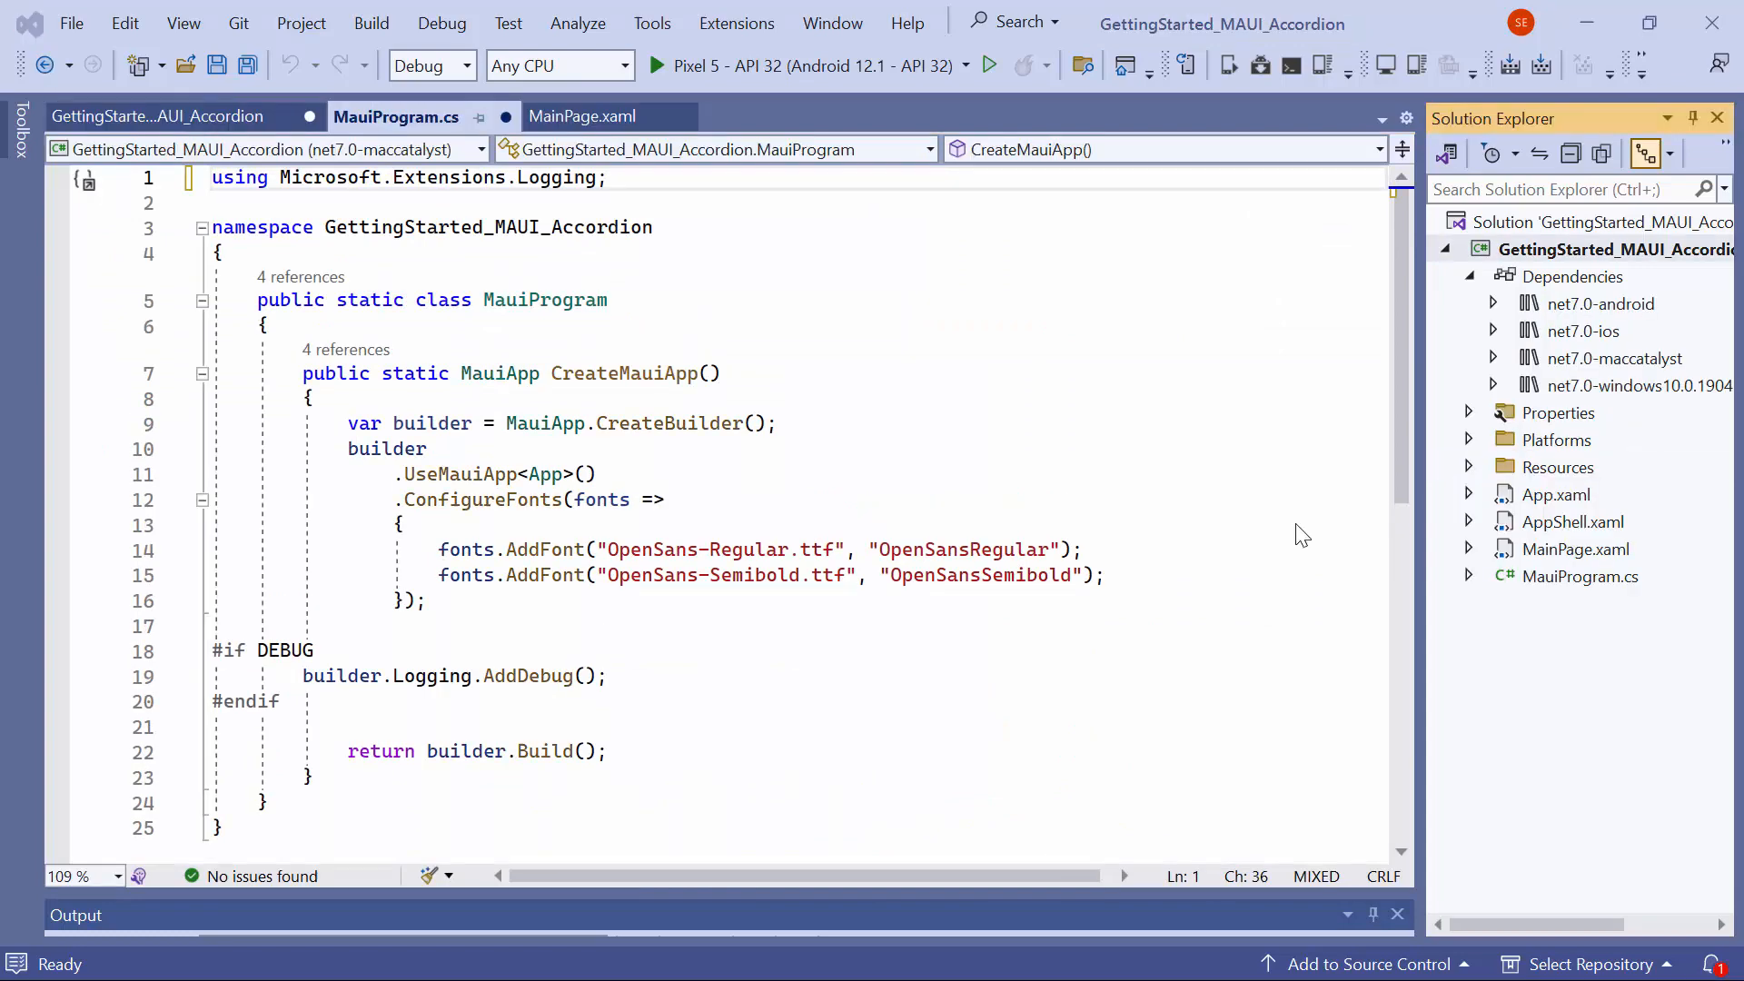
# - Add using Syncfusion.Maui.Core.Hosting and .ConfigureSyncfusionCore() after .UseMauiApp<App>() in MauiProgram.cs
pyautogui.write('usi')
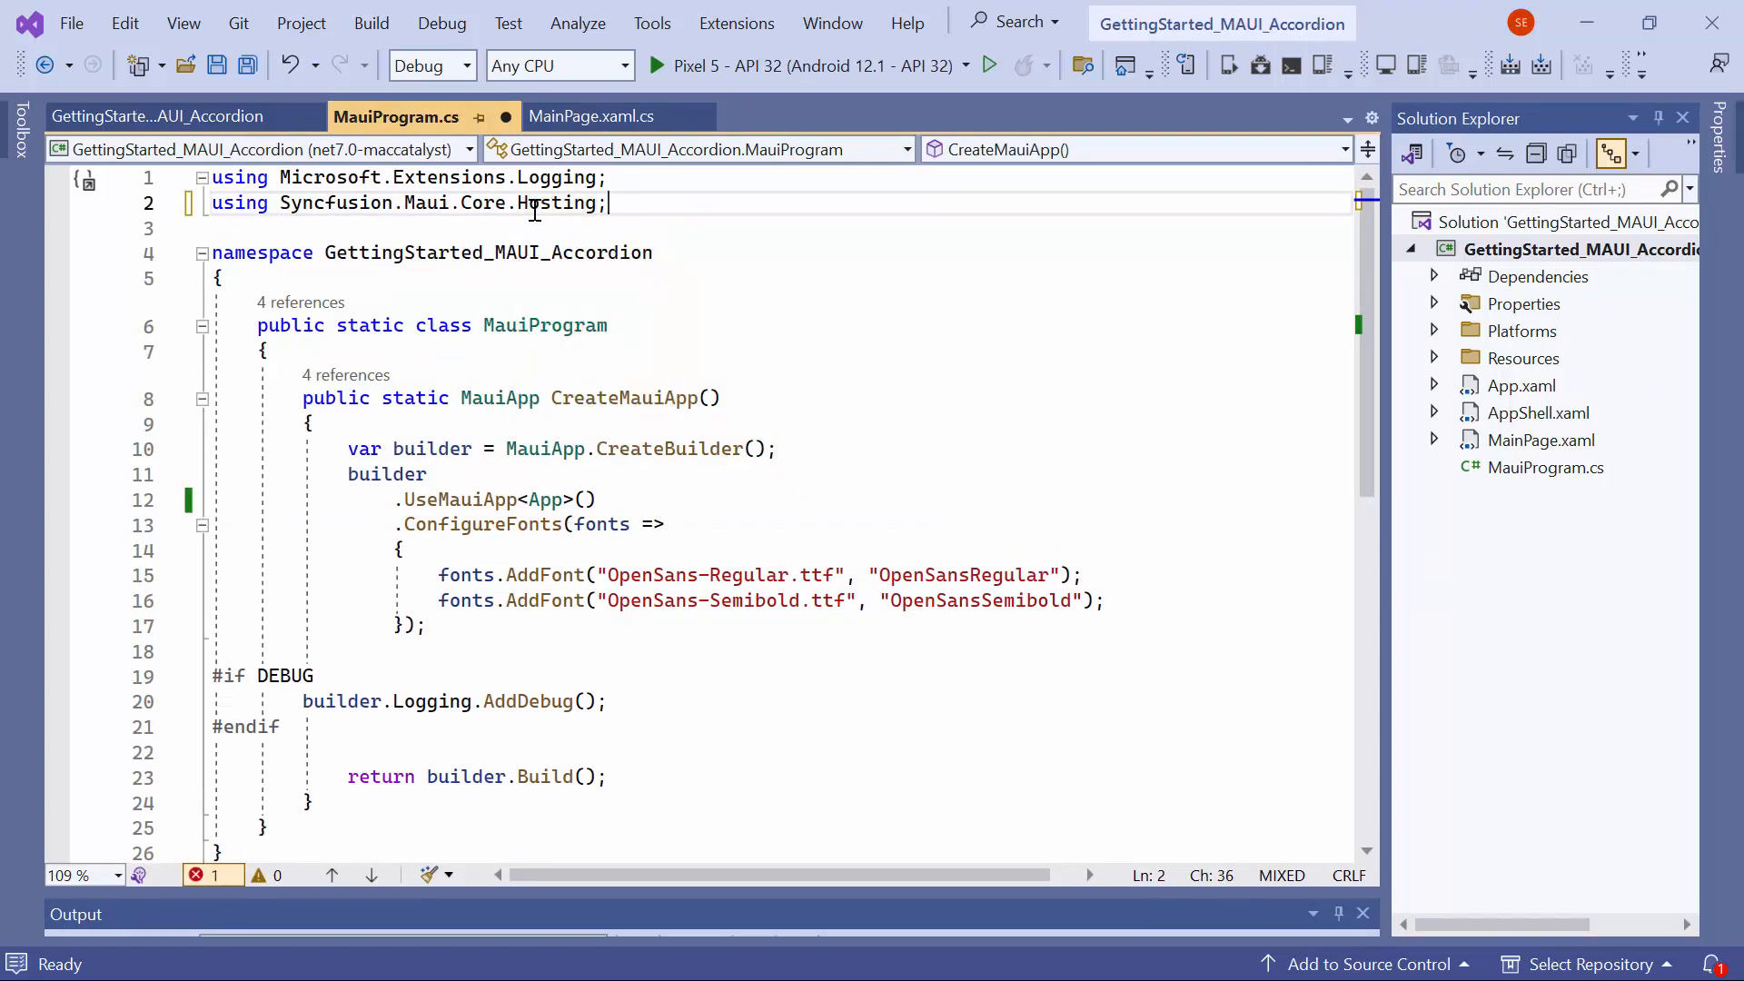
pyautogui.click(597, 497)
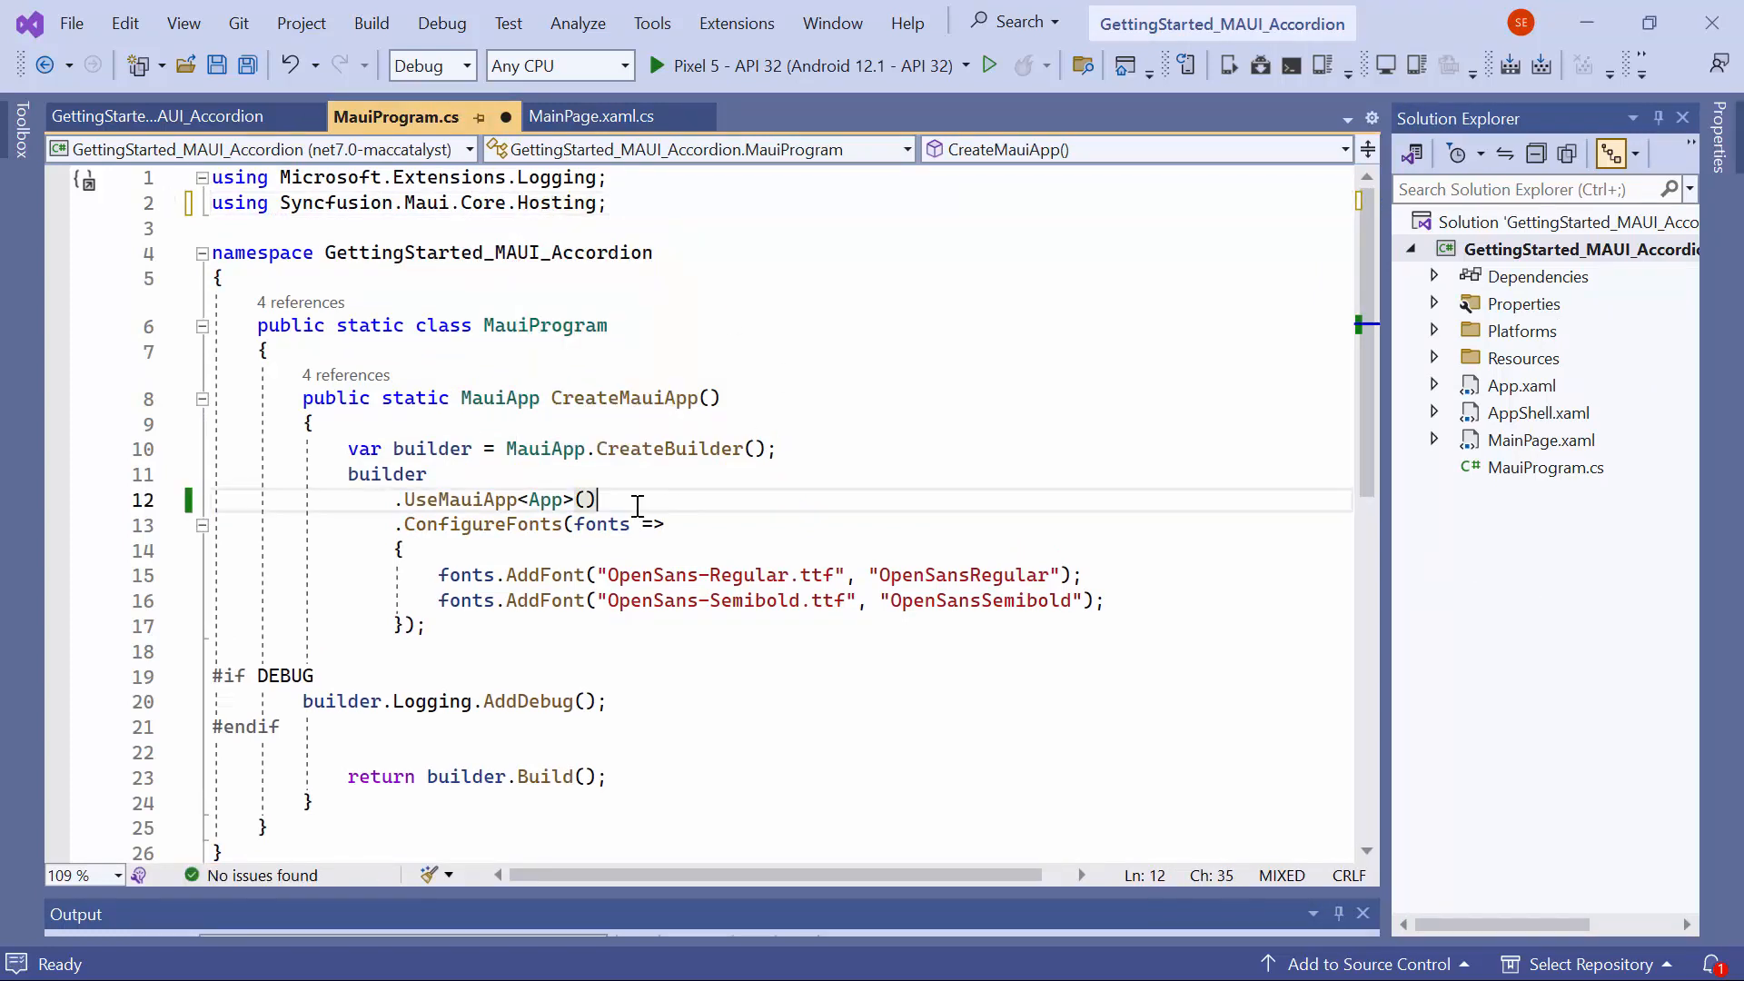
pyautogui.write('.ConfigureSyncfusionCore(')
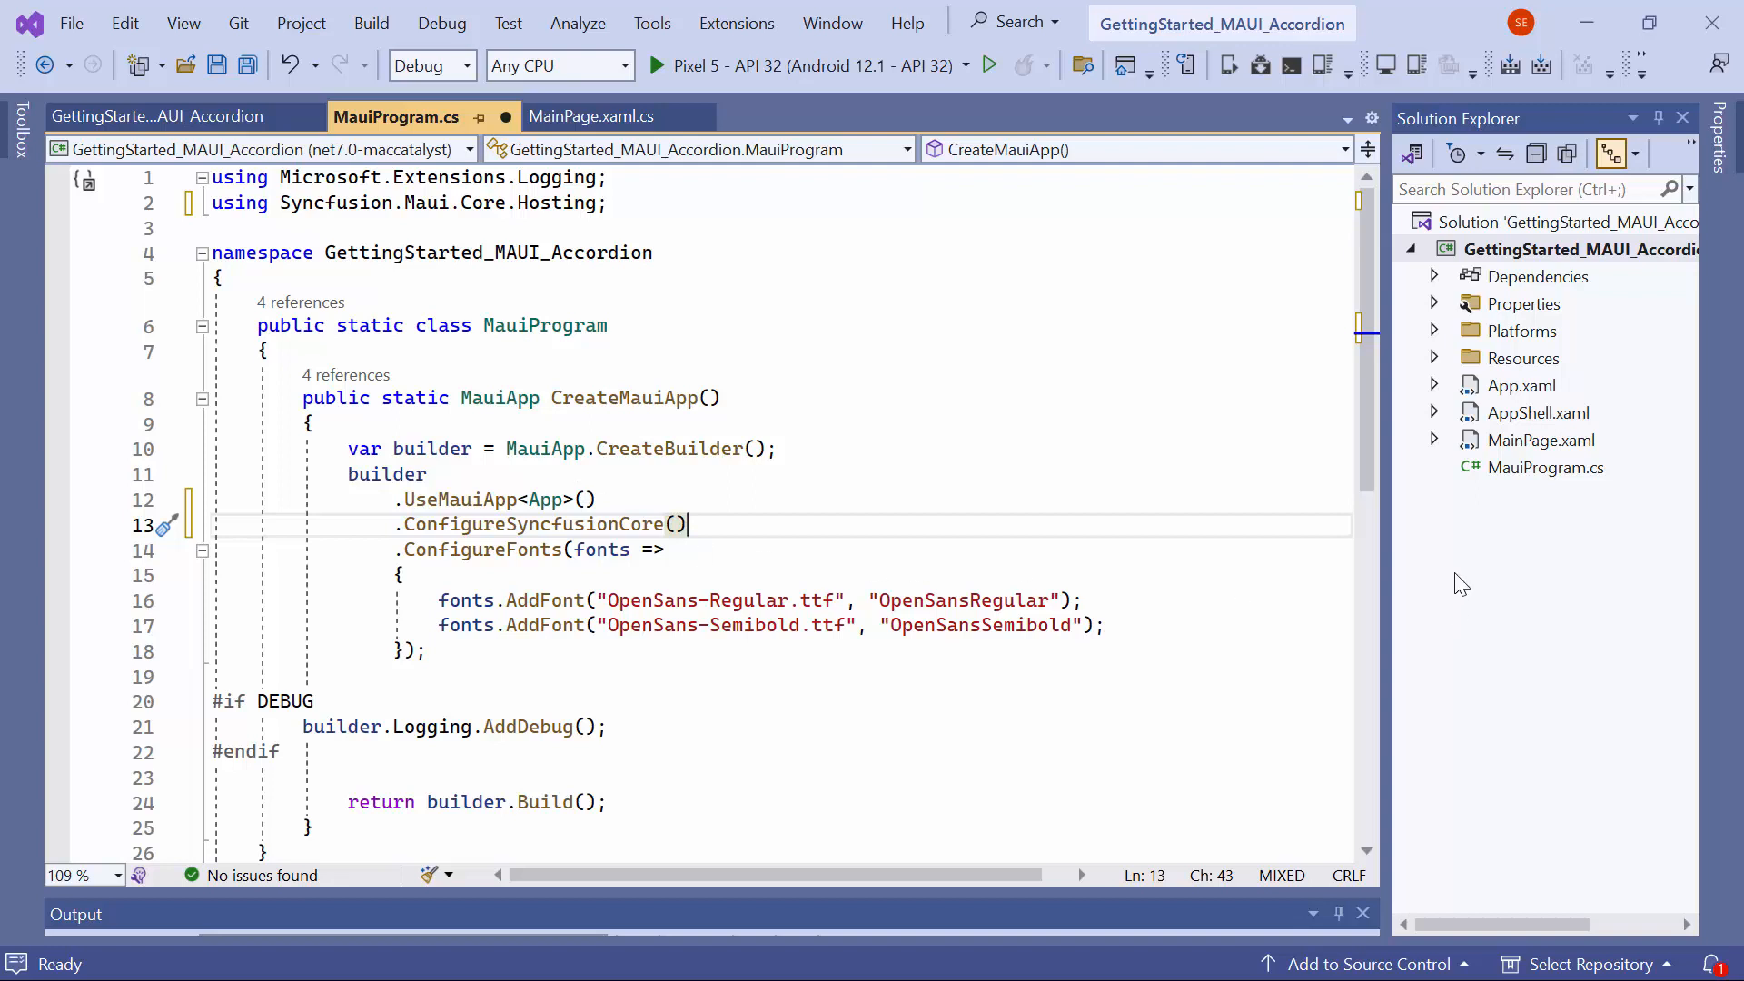
pyautogui.click(1435, 385)
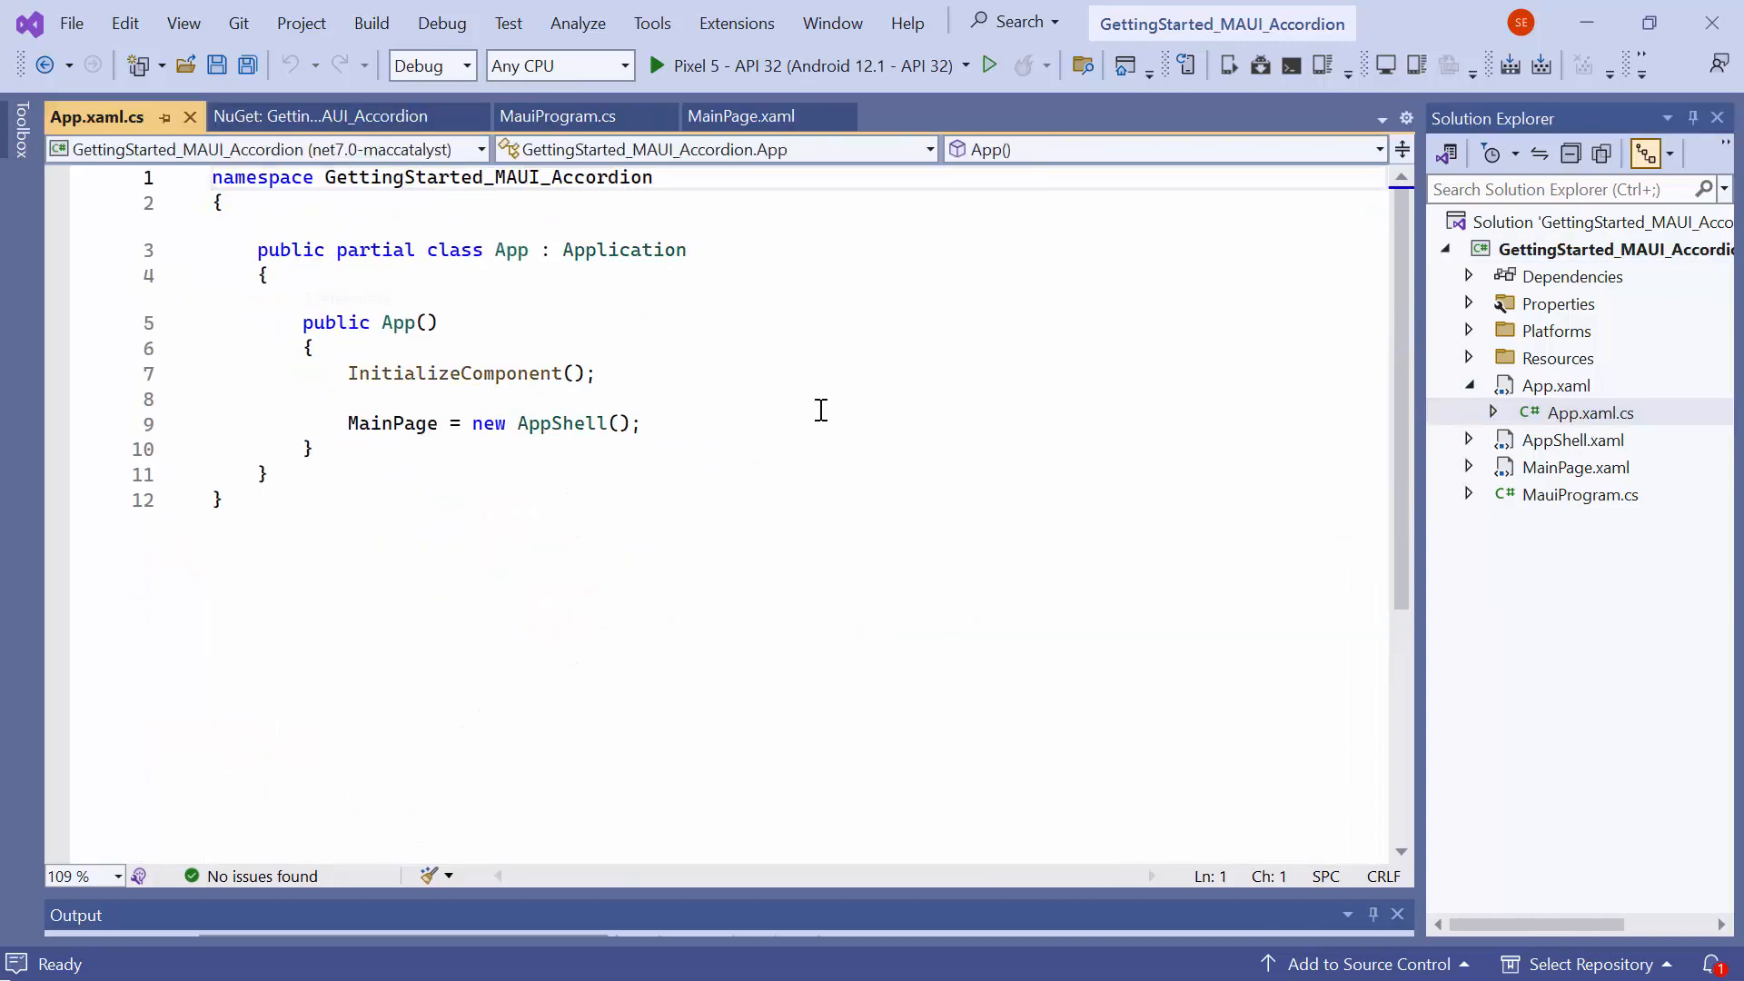
# - Register the Syncfusion license with SyncfusionLicenseProvider.RegisterLicense in the App constructor
pyautogui.write('Syncfus')
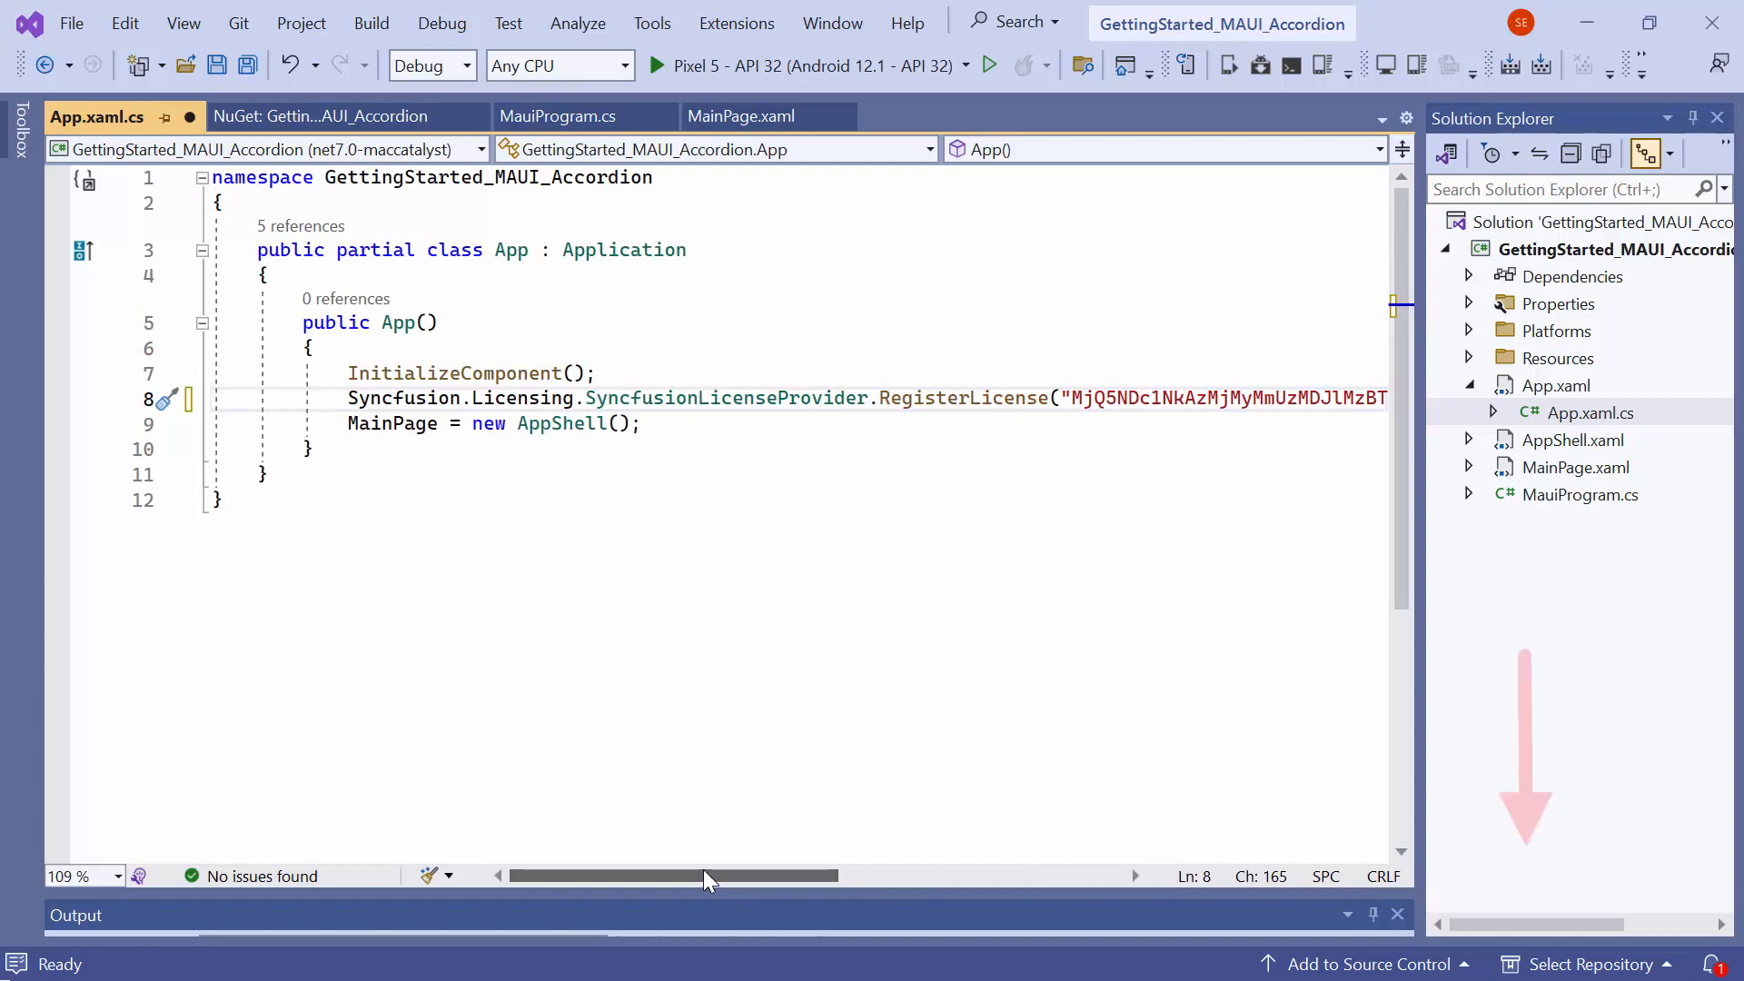
pyautogui.moveTo(717, 823)
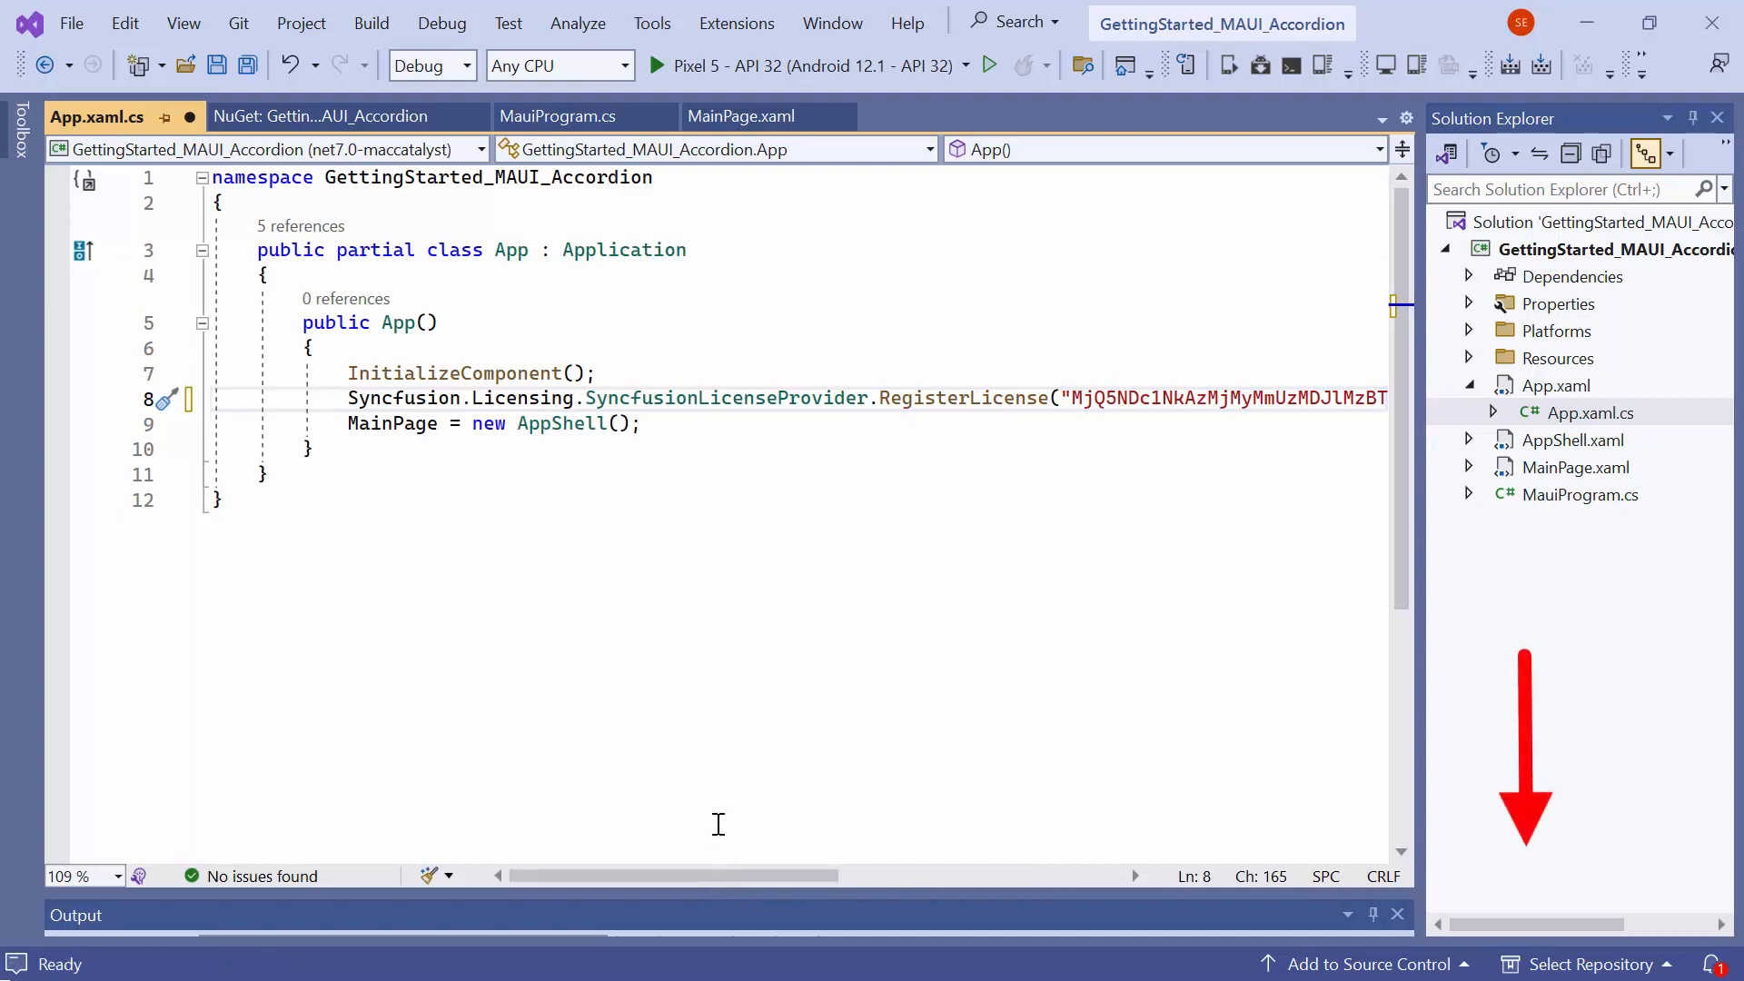
pyautogui.moveTo(801, 476)
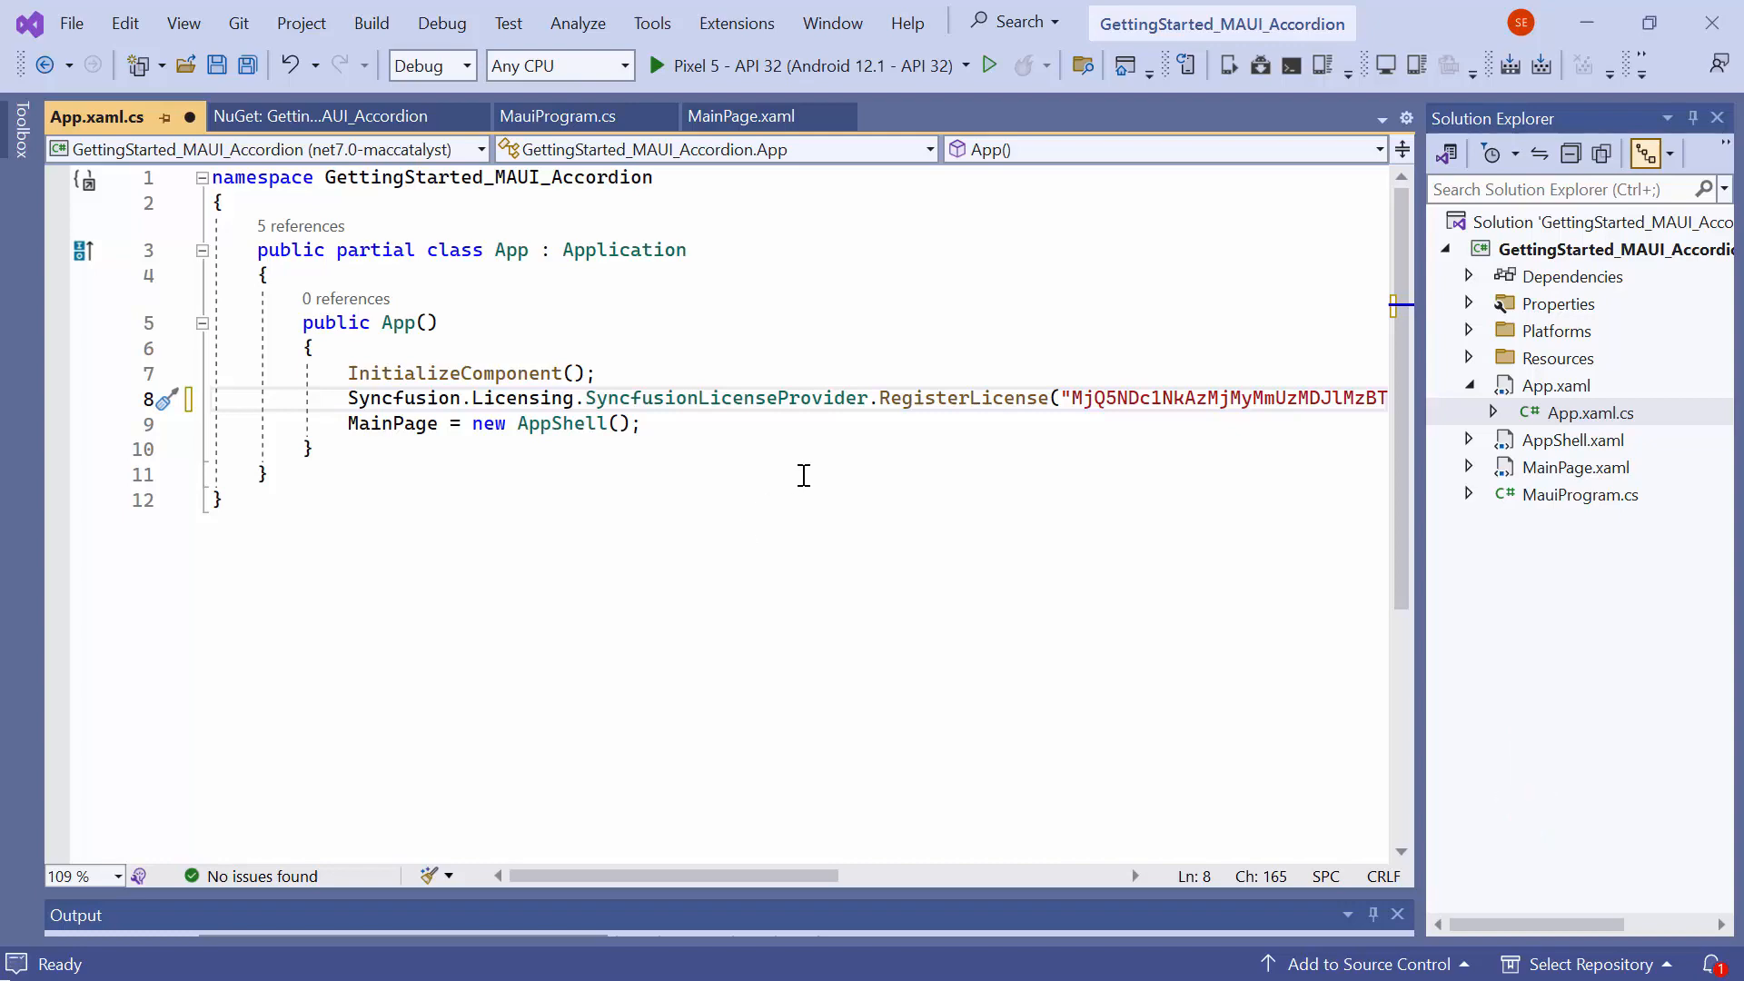
pyautogui.click(741, 116)
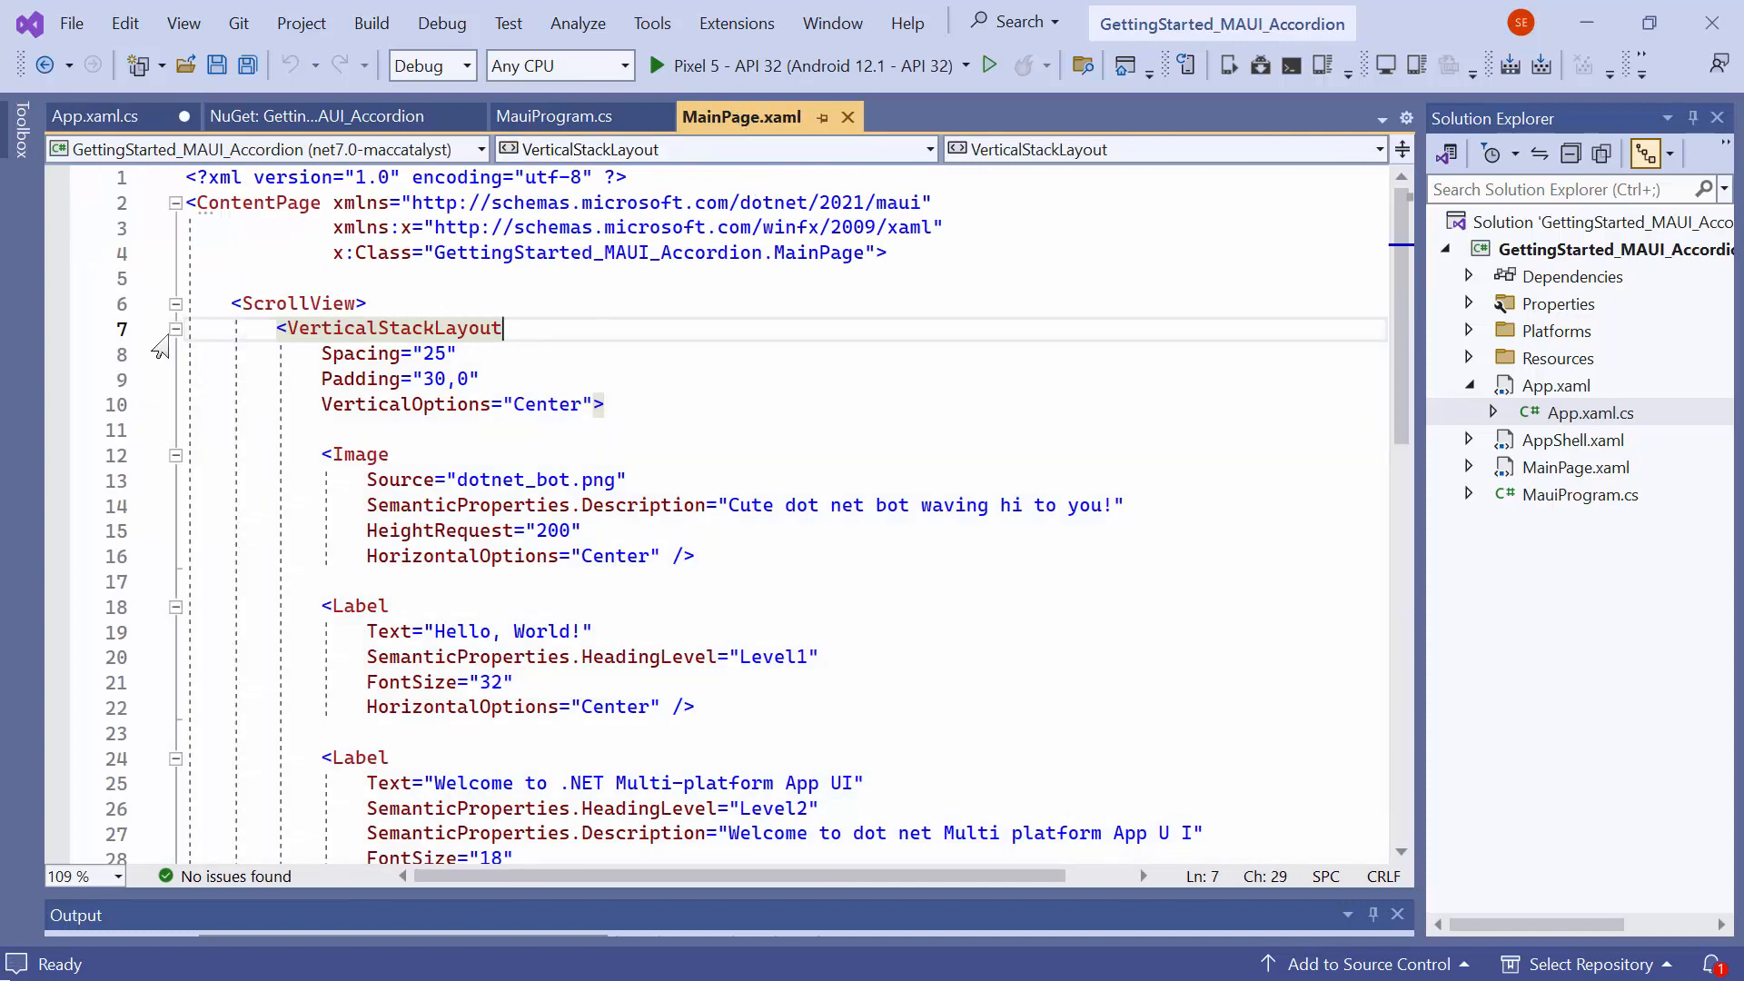
# - Remove the template ScrollView and declare xmlns:accordion for Syncfusion.Maui.Accordion
pyautogui.click(177, 329)
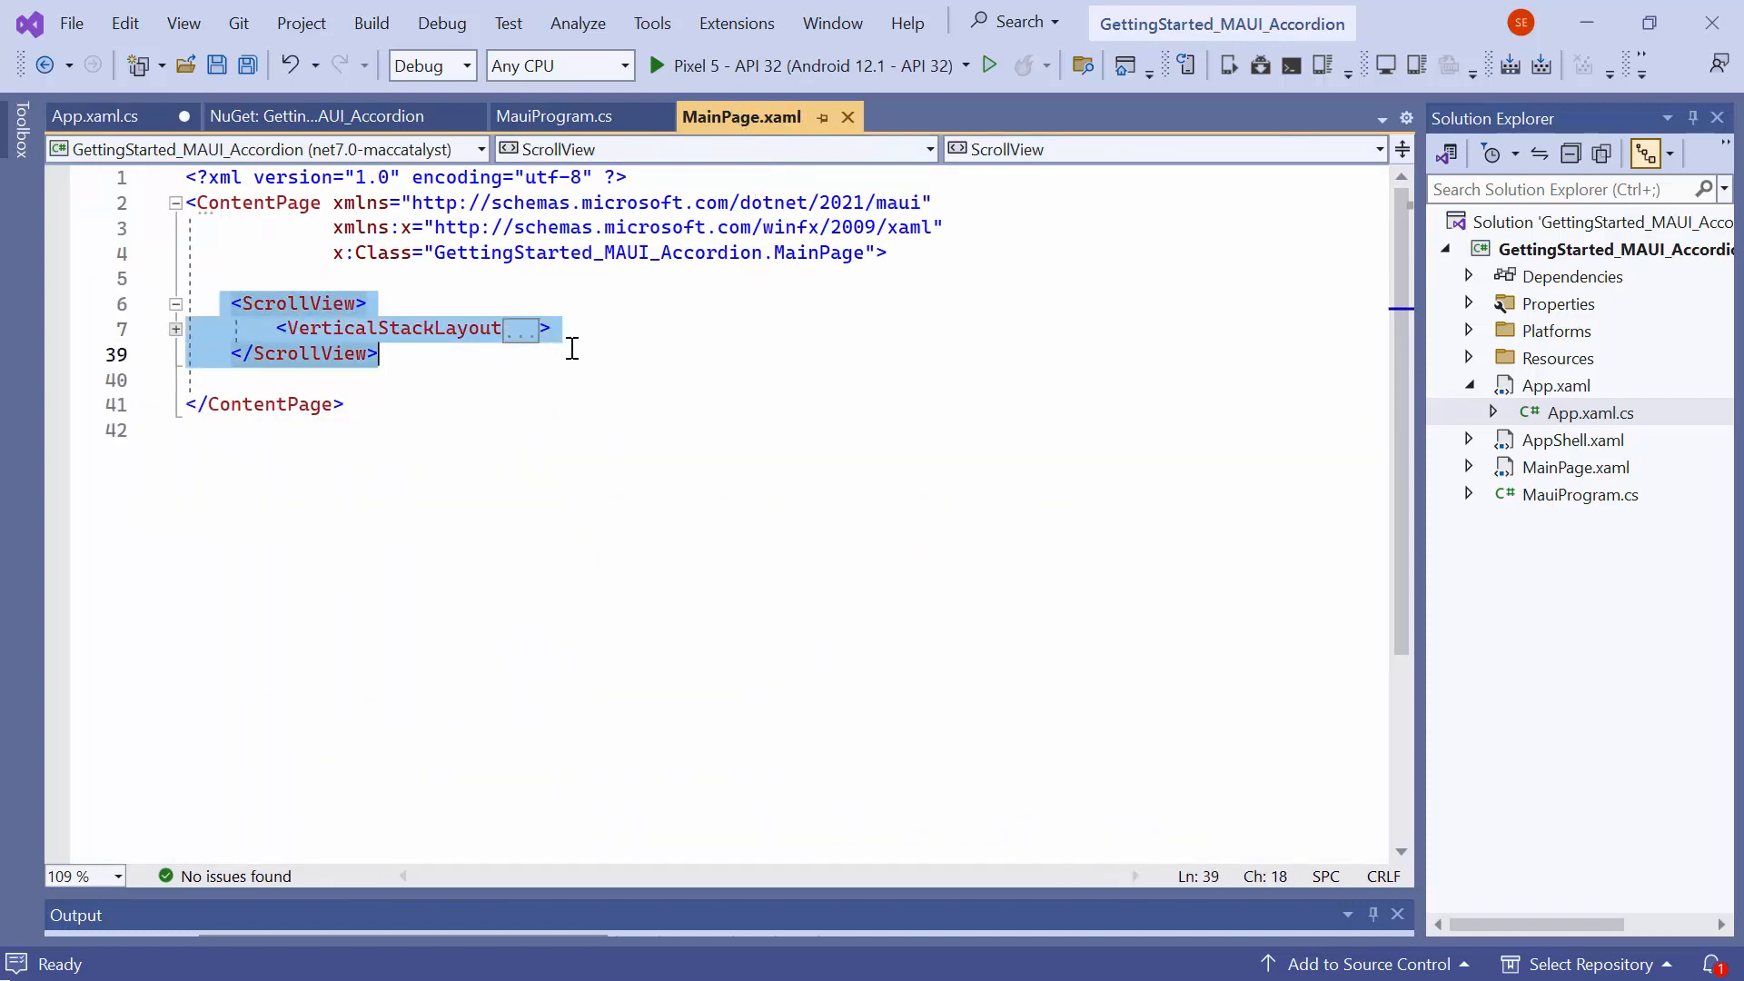
pyautogui.press('Delete')
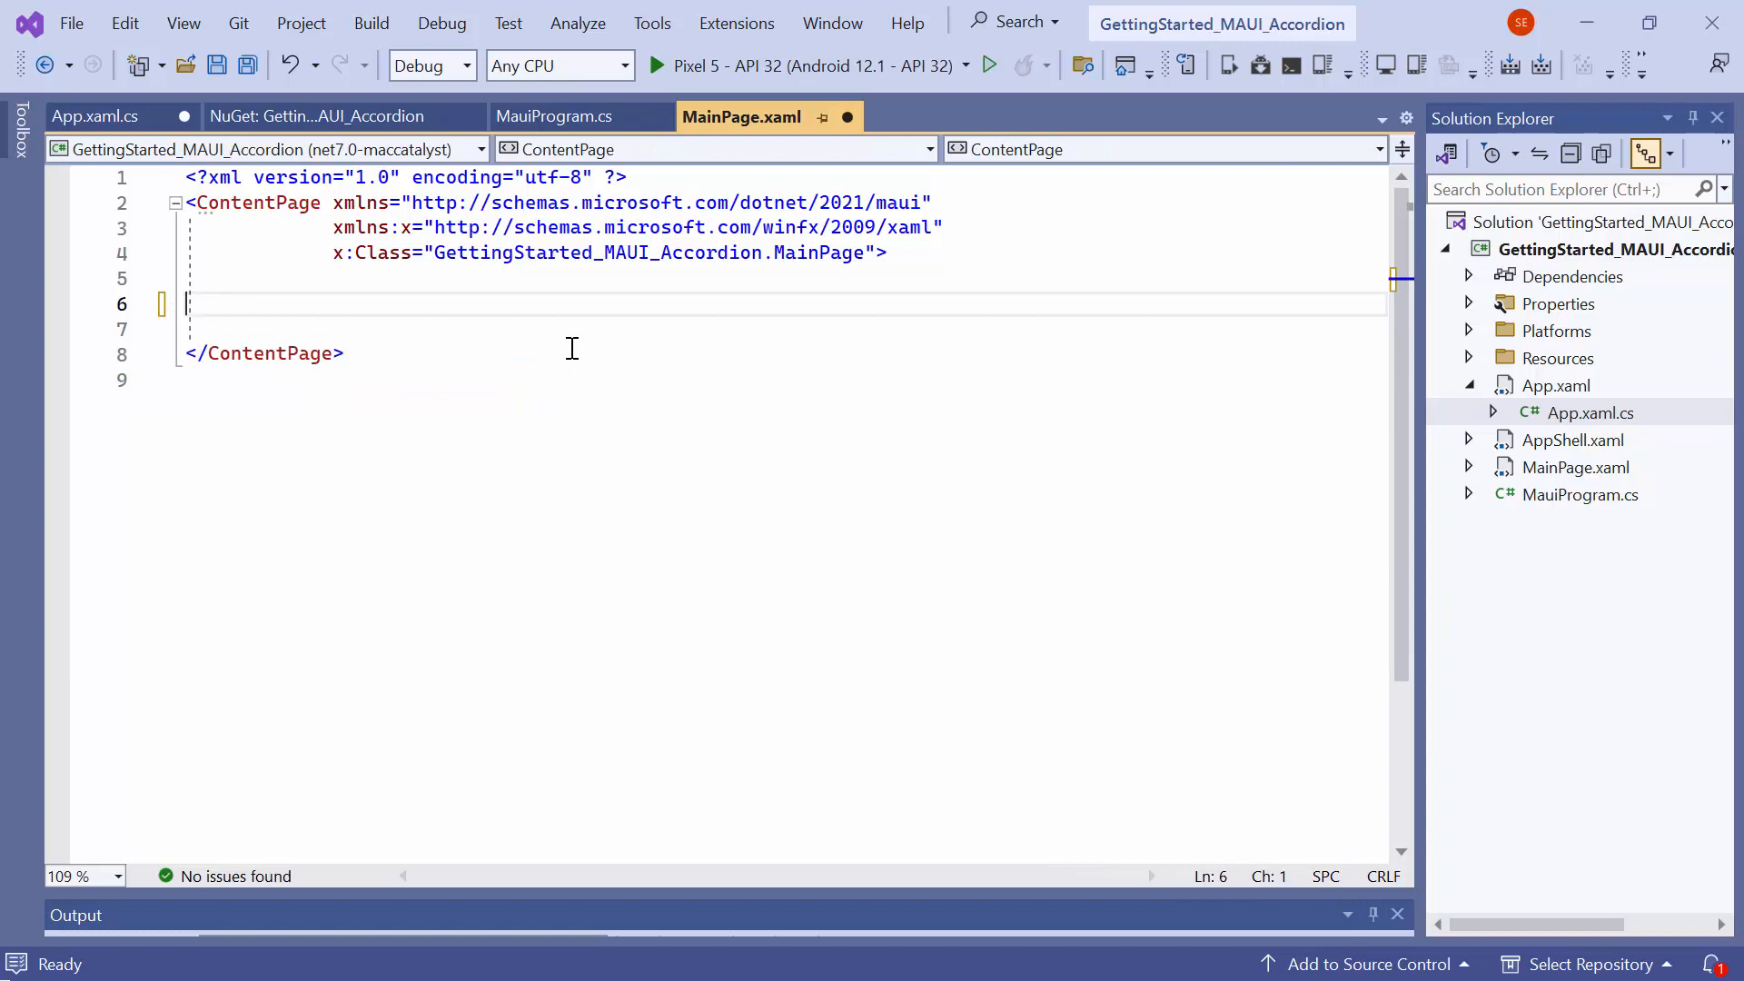
pyautogui.write('xmlns:accordion')
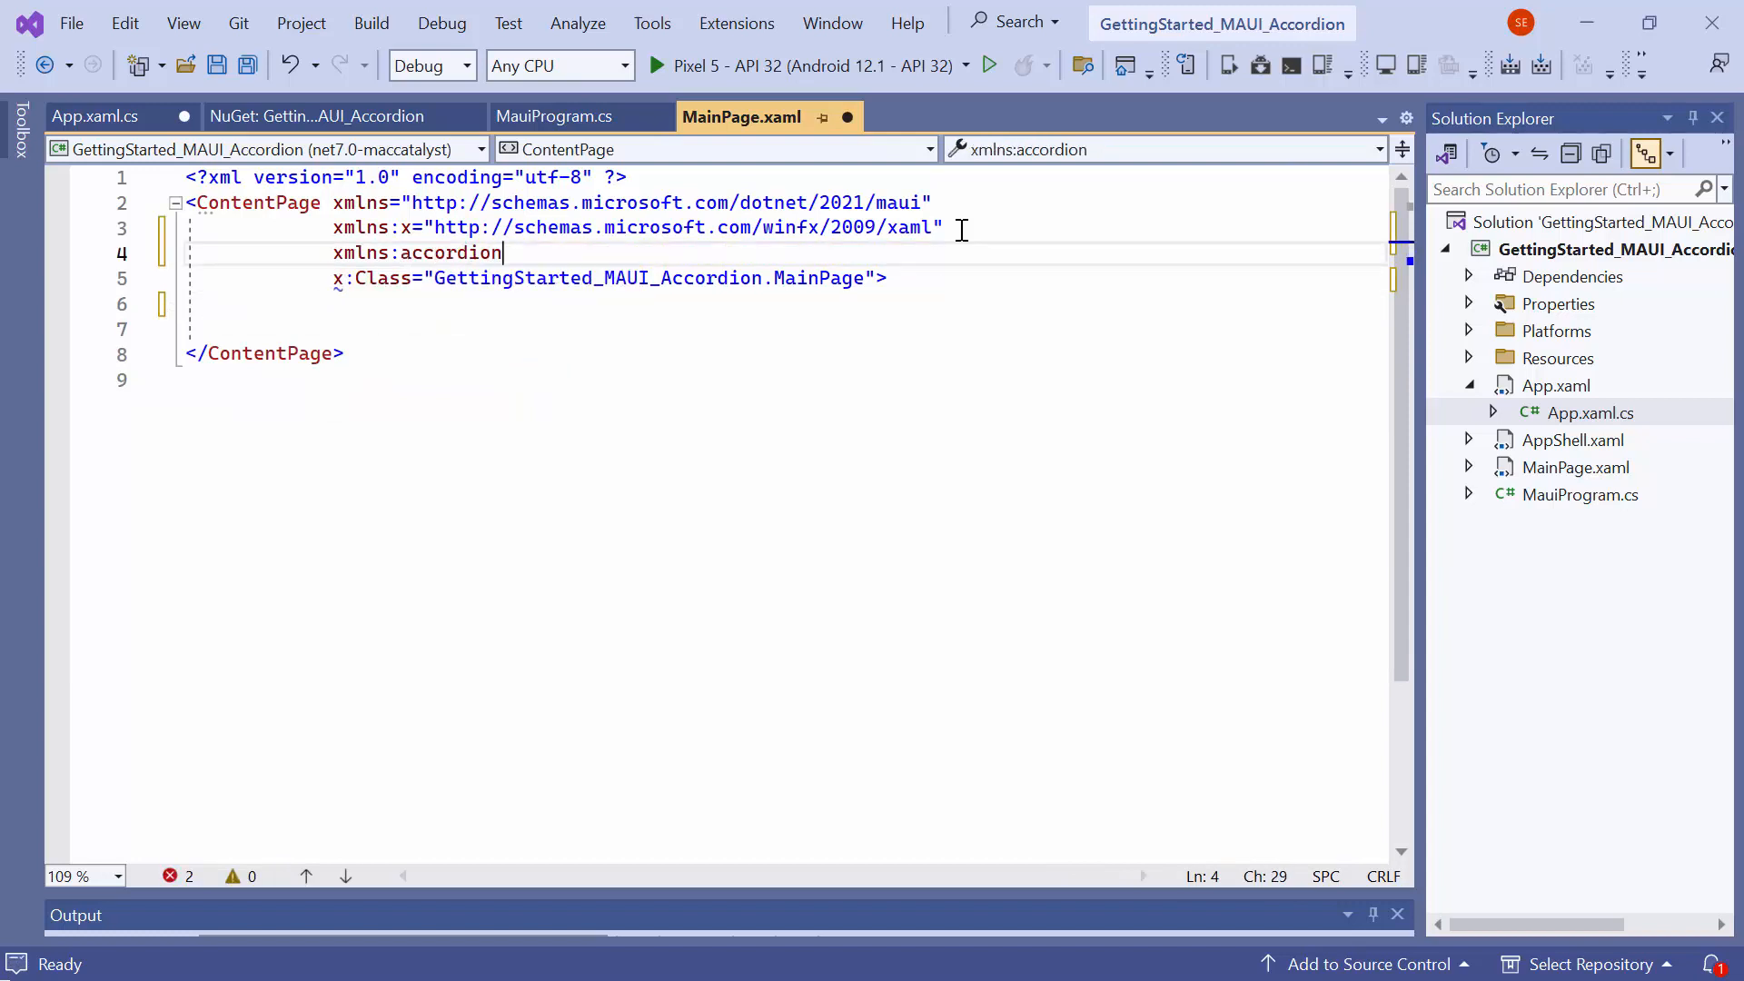
pyautogui.write('="clr-namespace:Syncfusion.Maui.Accordion;assembly=Syncfusion.Maui.Expander"')
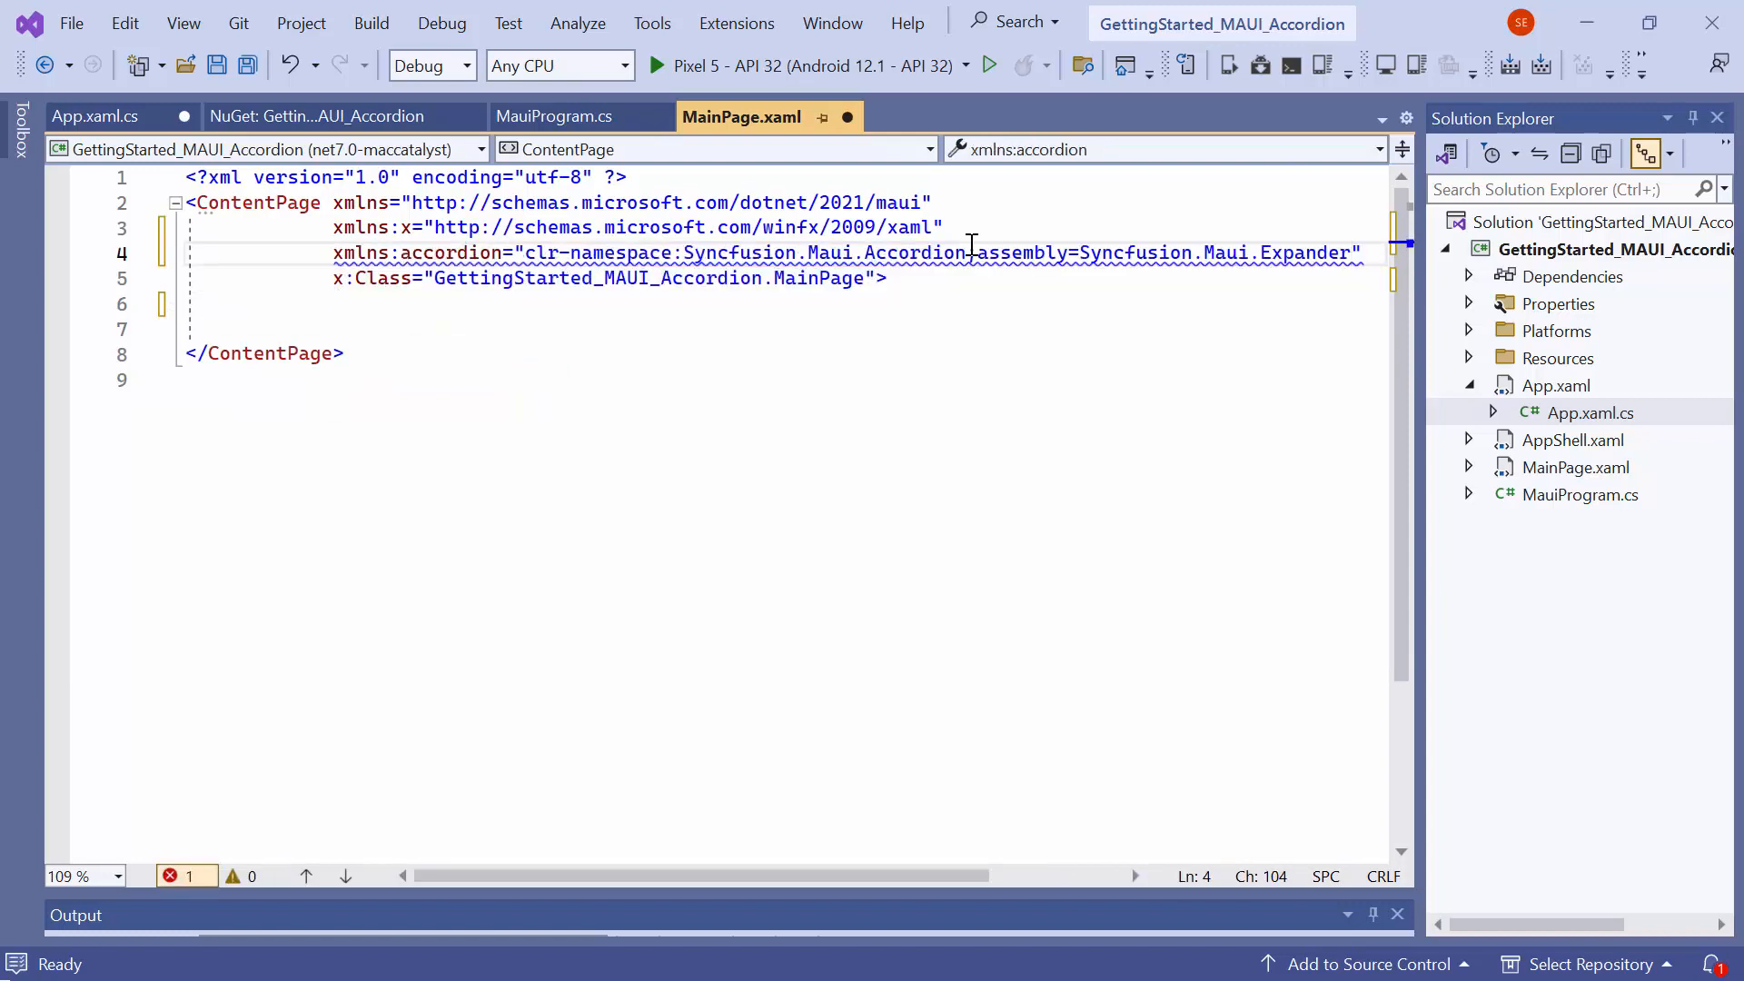
# - Add an SfAccordion with an AccordionItem whose header Label reads Robin Rane in Roboto-Regular 14
pyautogui.write('<accordion:SfAccordion>')
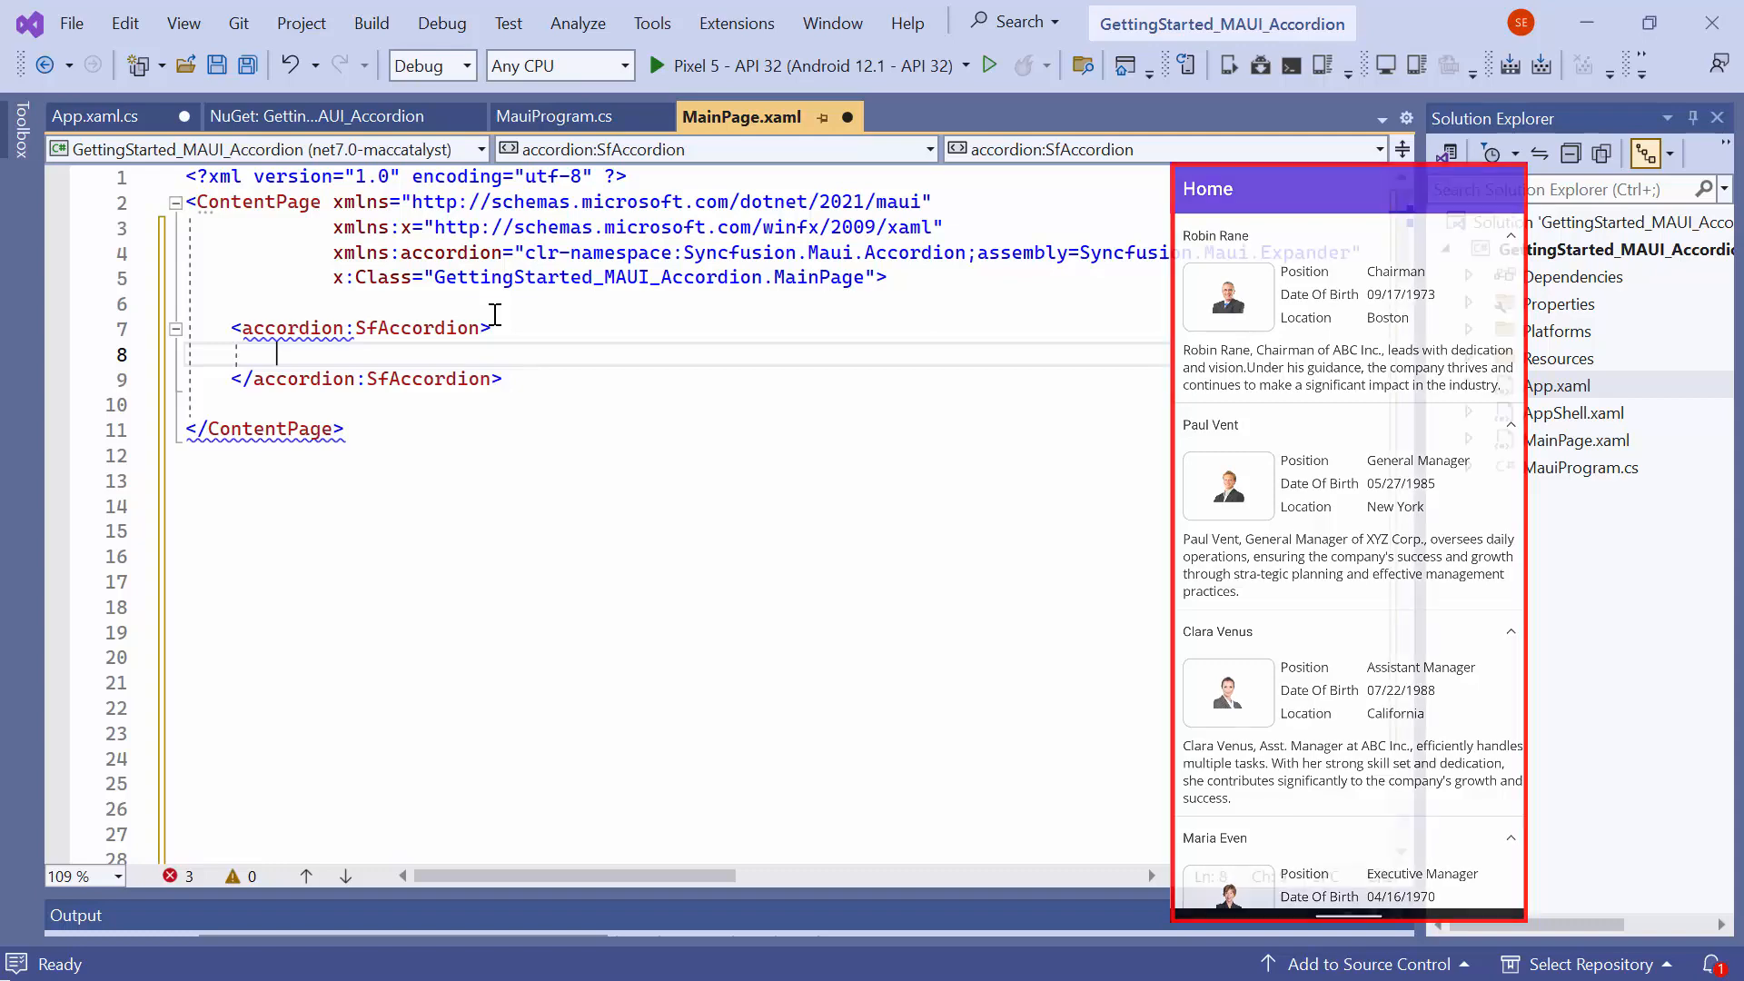
pyautogui.write('<accordion:SfAccordion.Items>')
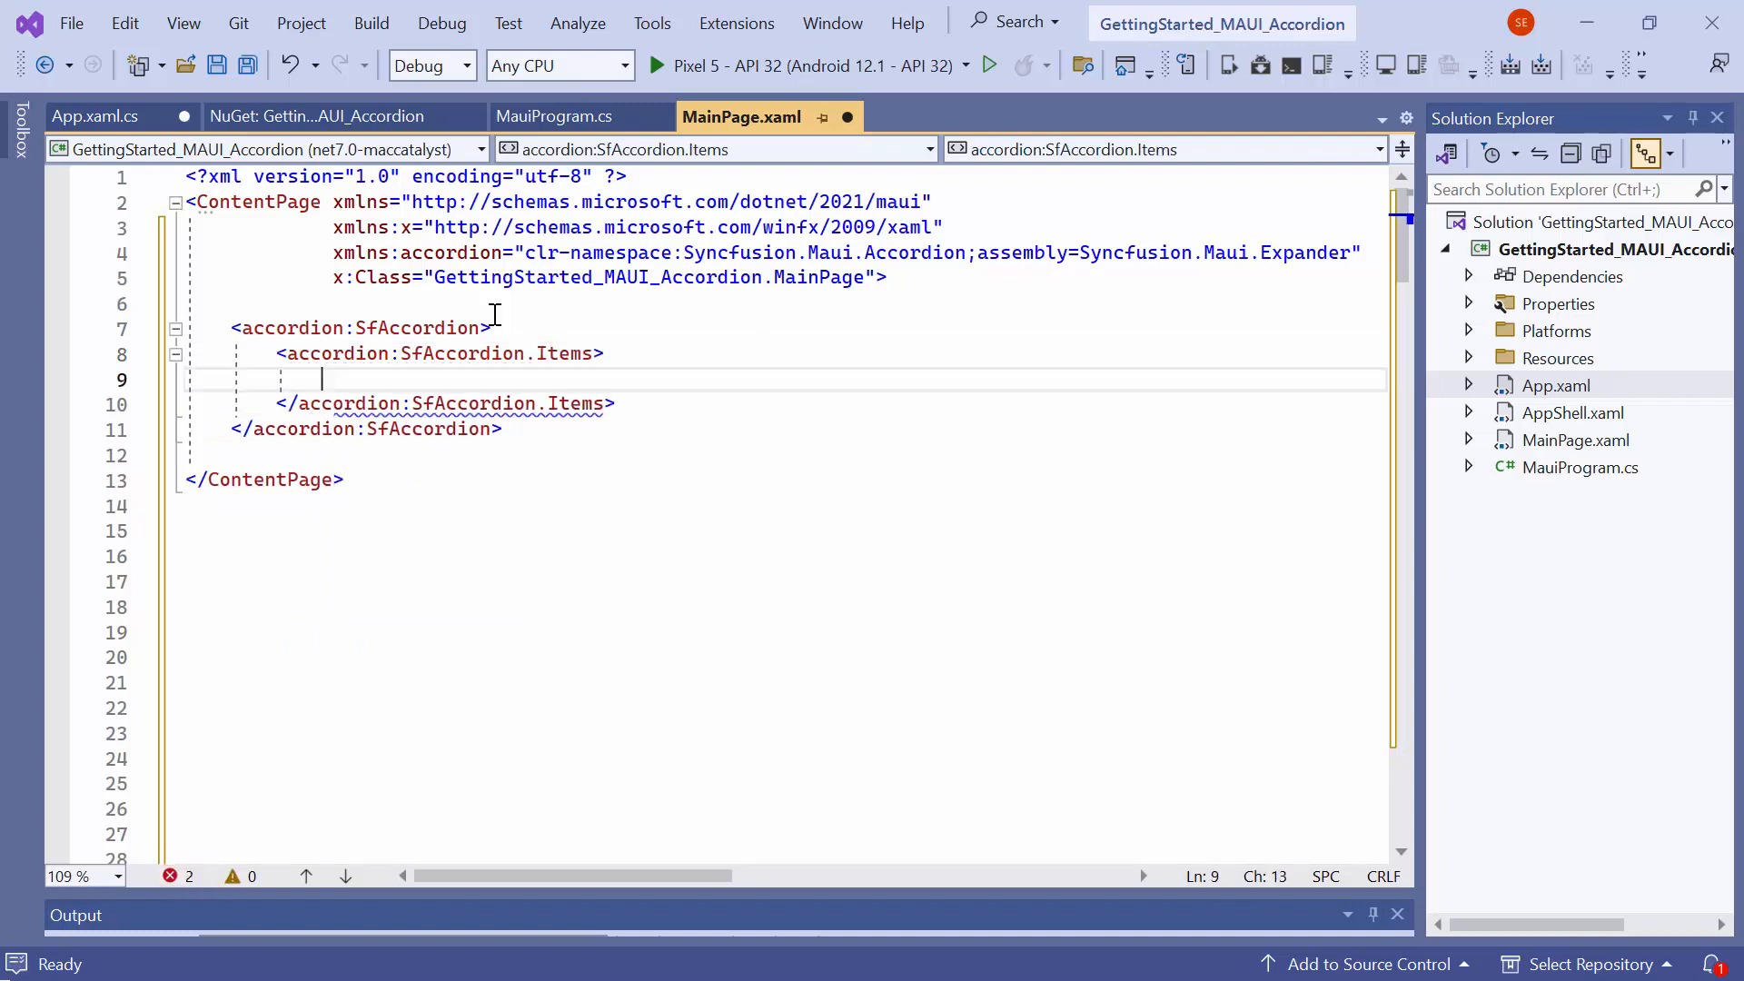
pyautogui.write('<accordion:AccordionItem>')
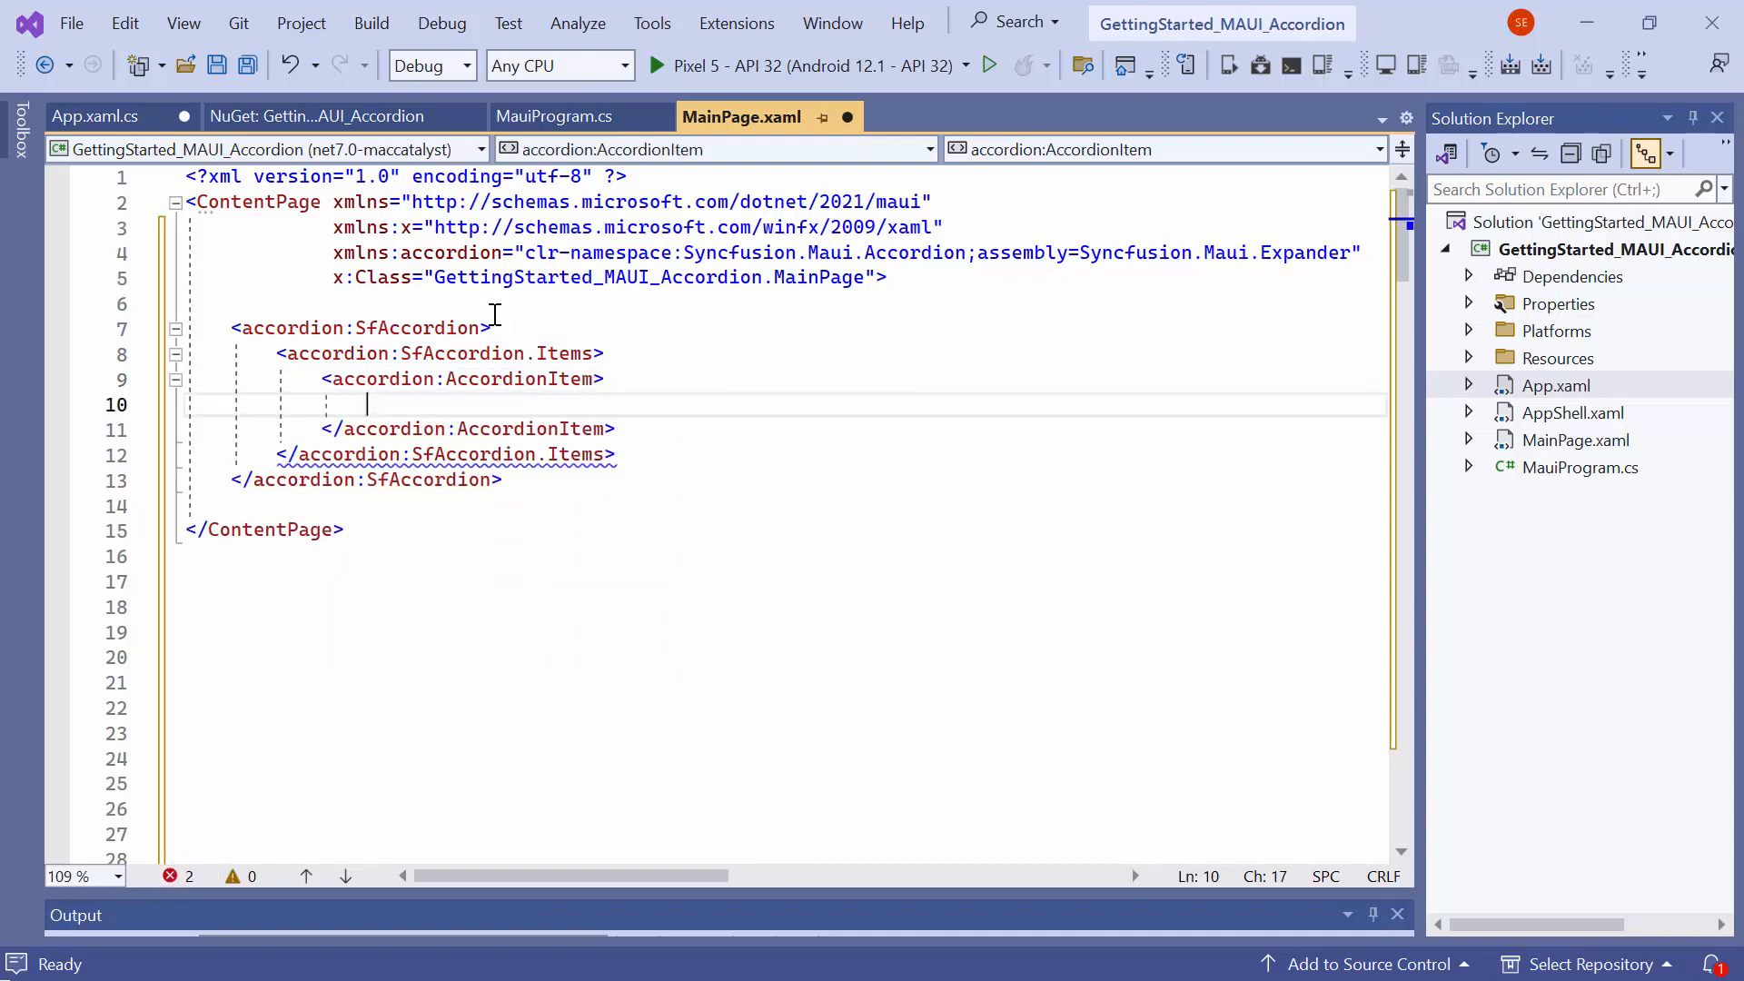
pyautogui.write('<accordion:AccordionItem.Header></accordion:AccordionItem.Header>')
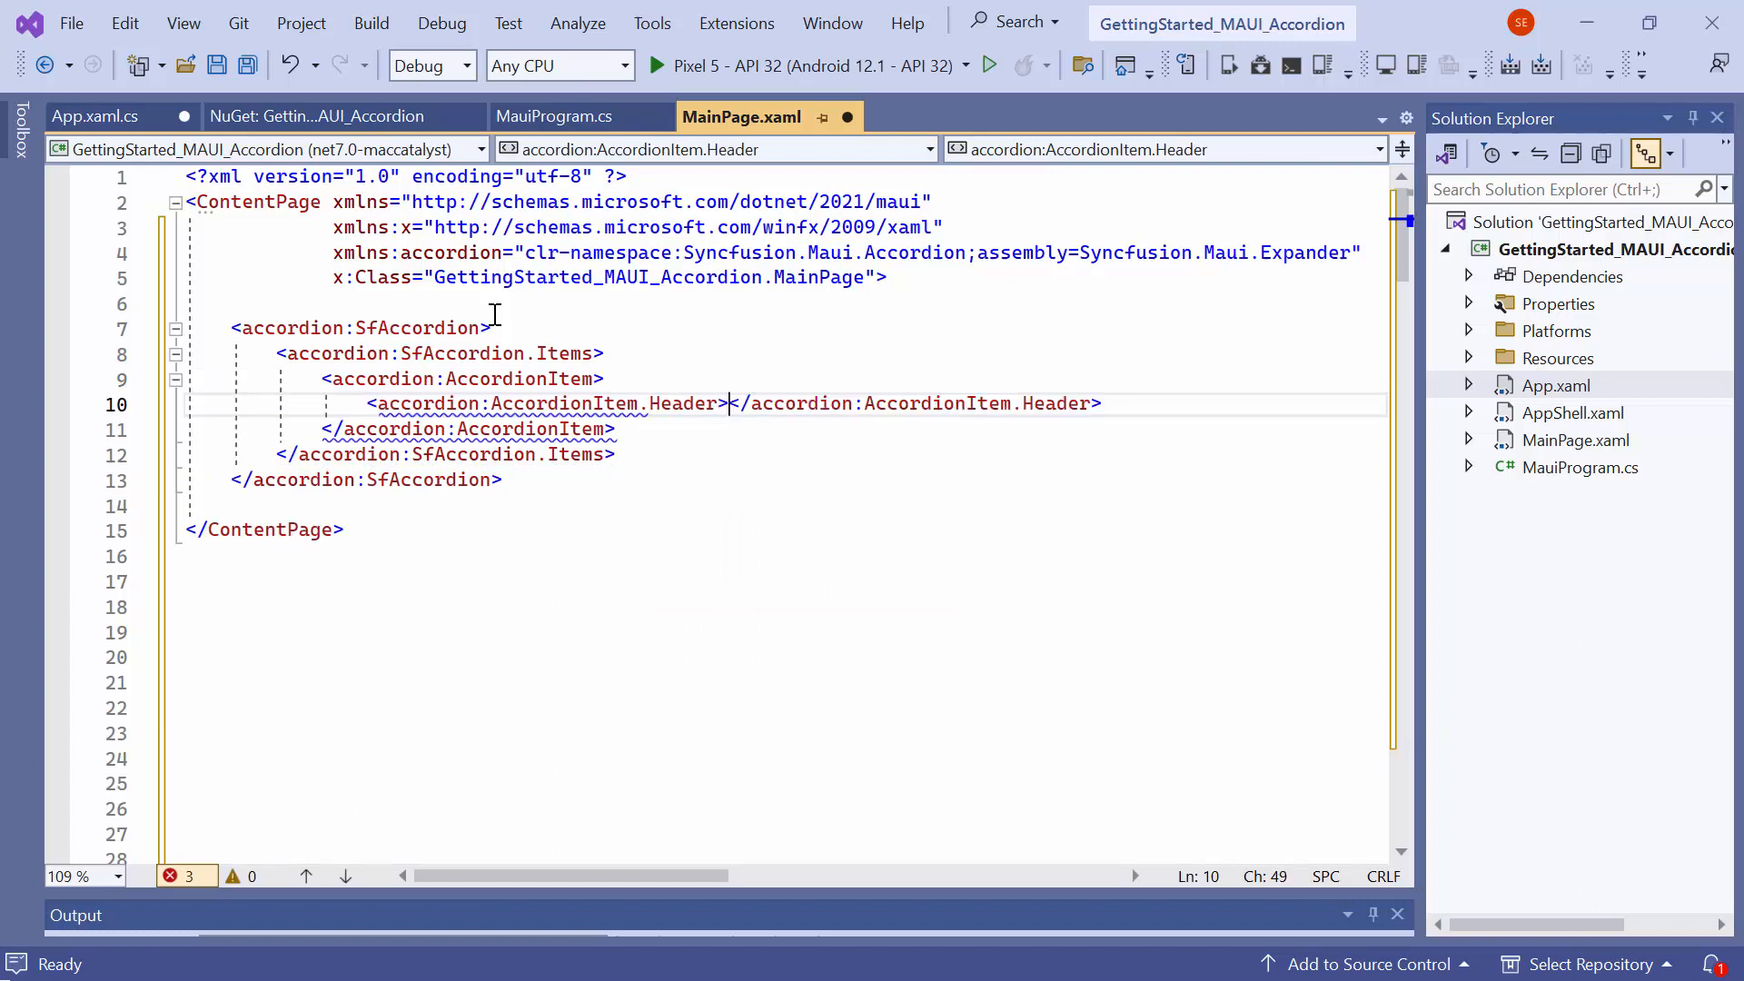
pyautogui.write('<Label Text="" />')
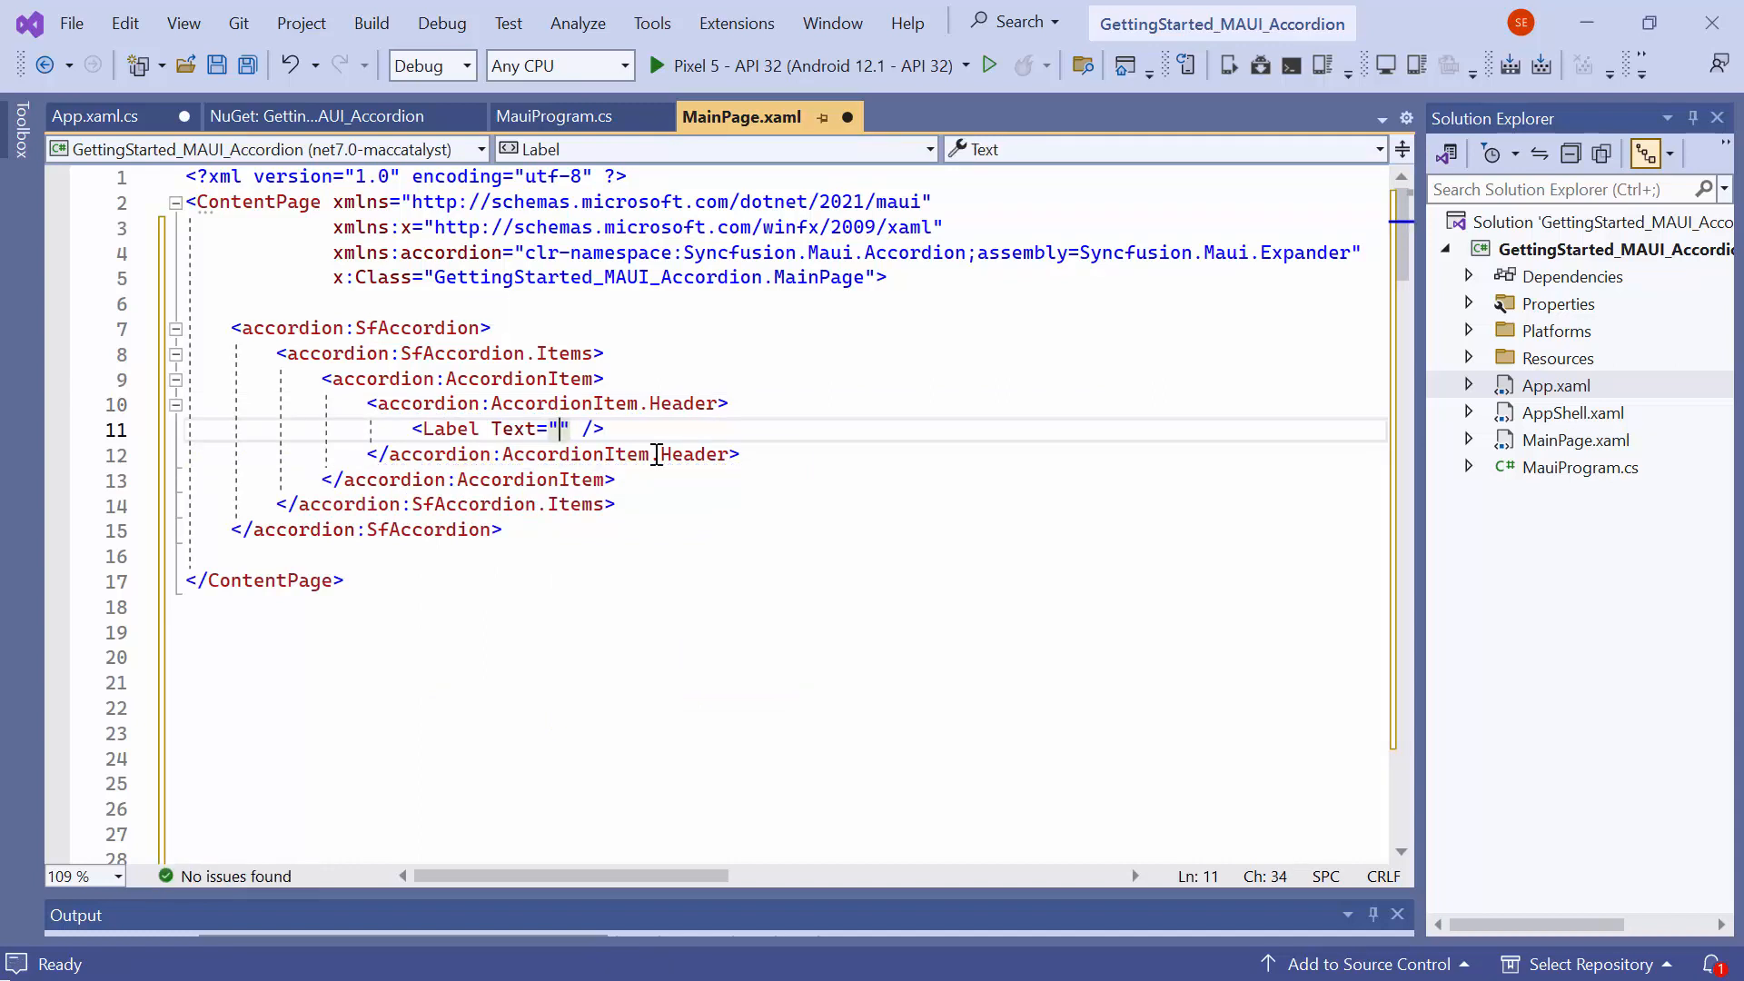
pyautogui.write('Robin Rane" Margin="16,14,0,14')
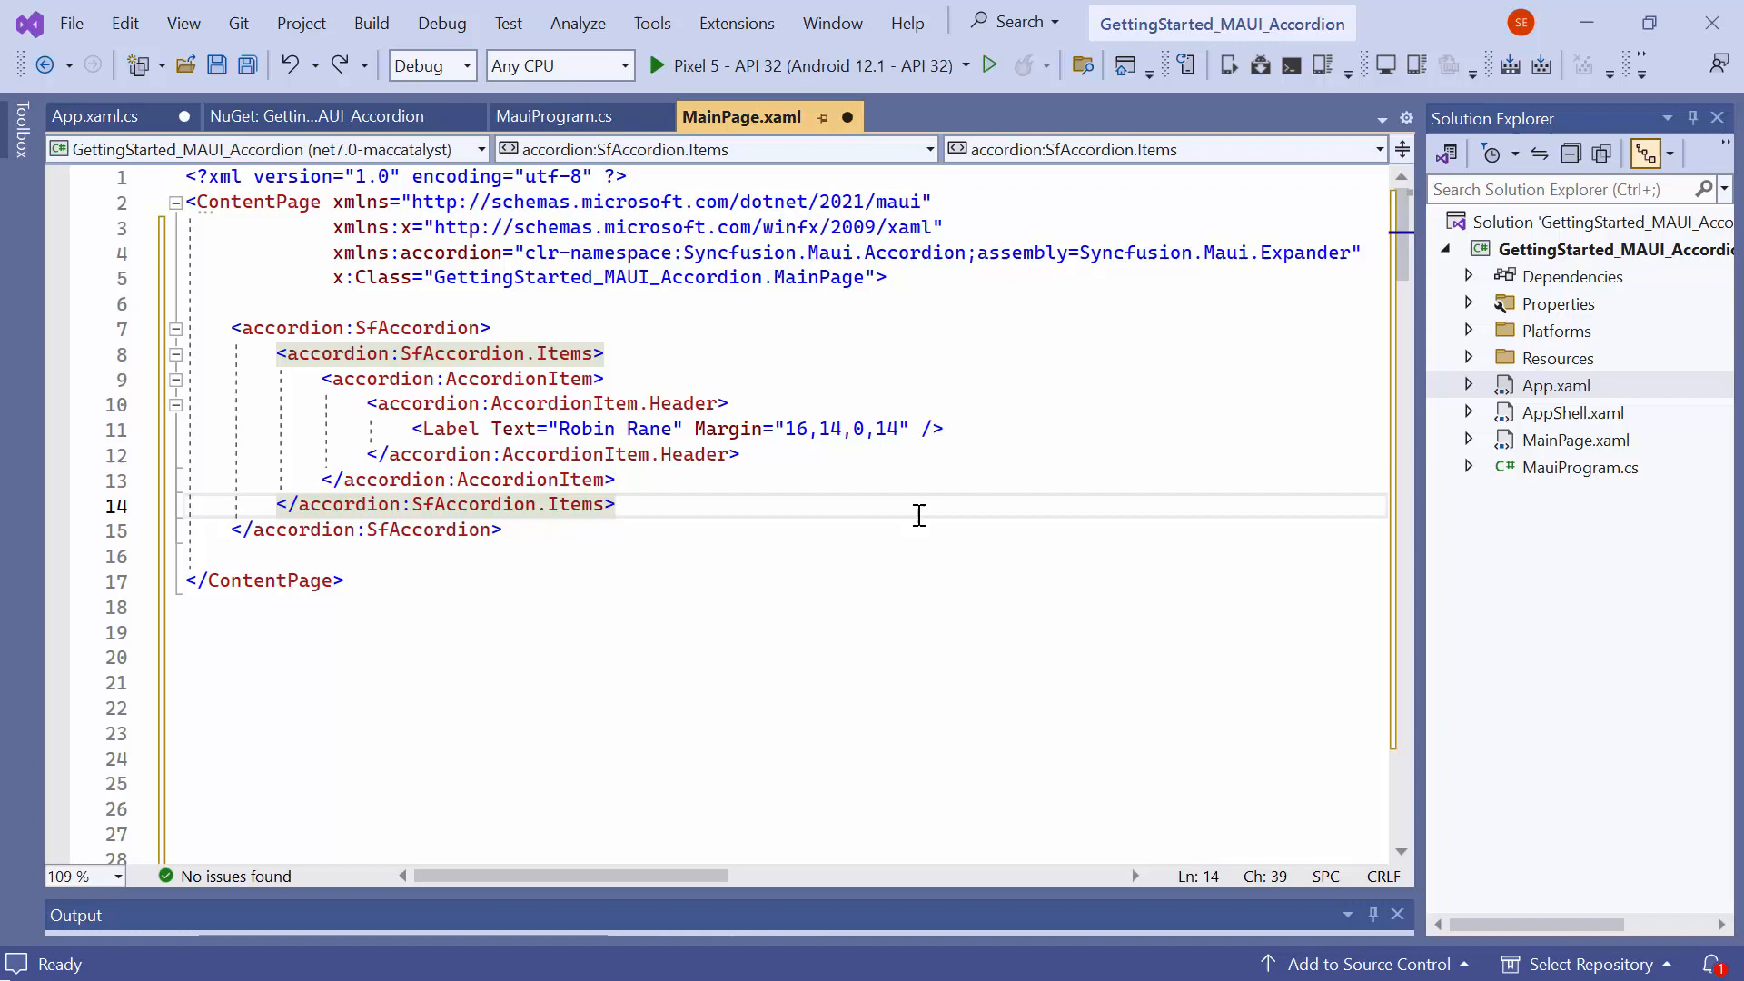
pyautogui.write('FontSize="14" FontFamily="Roboto-Regular"')
pyautogui.write('CharacterSpacing="0.25" />')
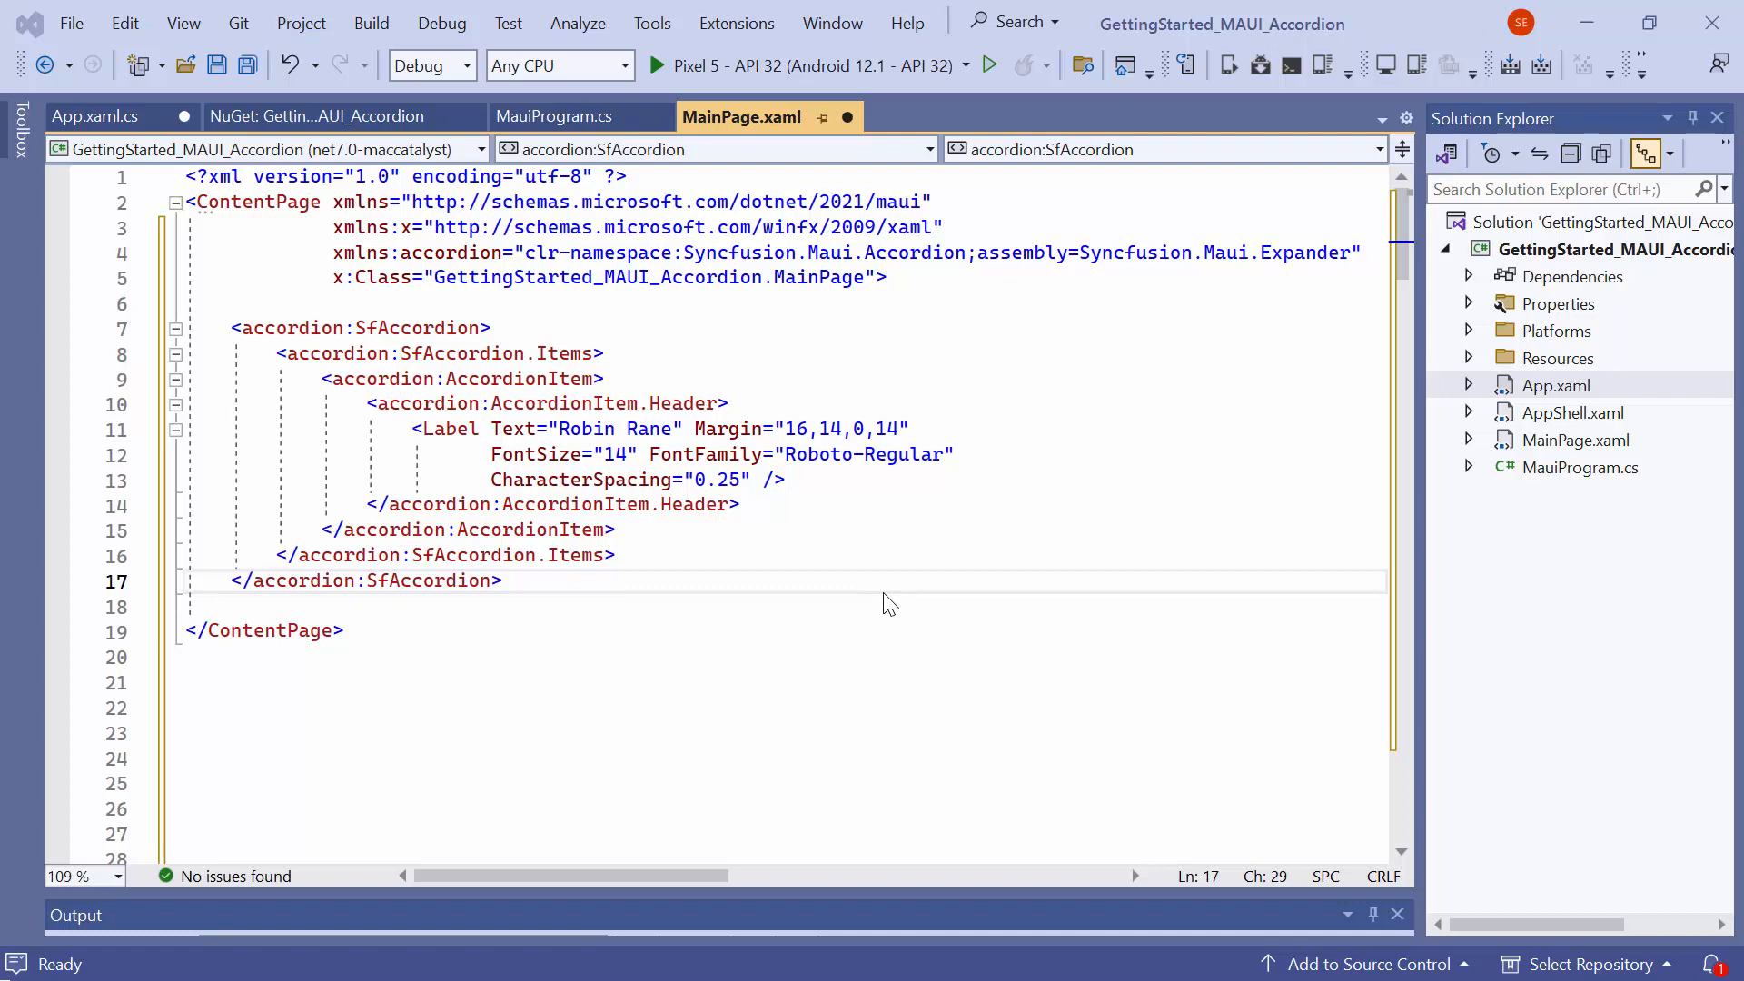
# - Give the item a Content Grid with row definitions and a Frame for the photo and details
pyautogui.write('<accordion:AccordionItem.Content>')
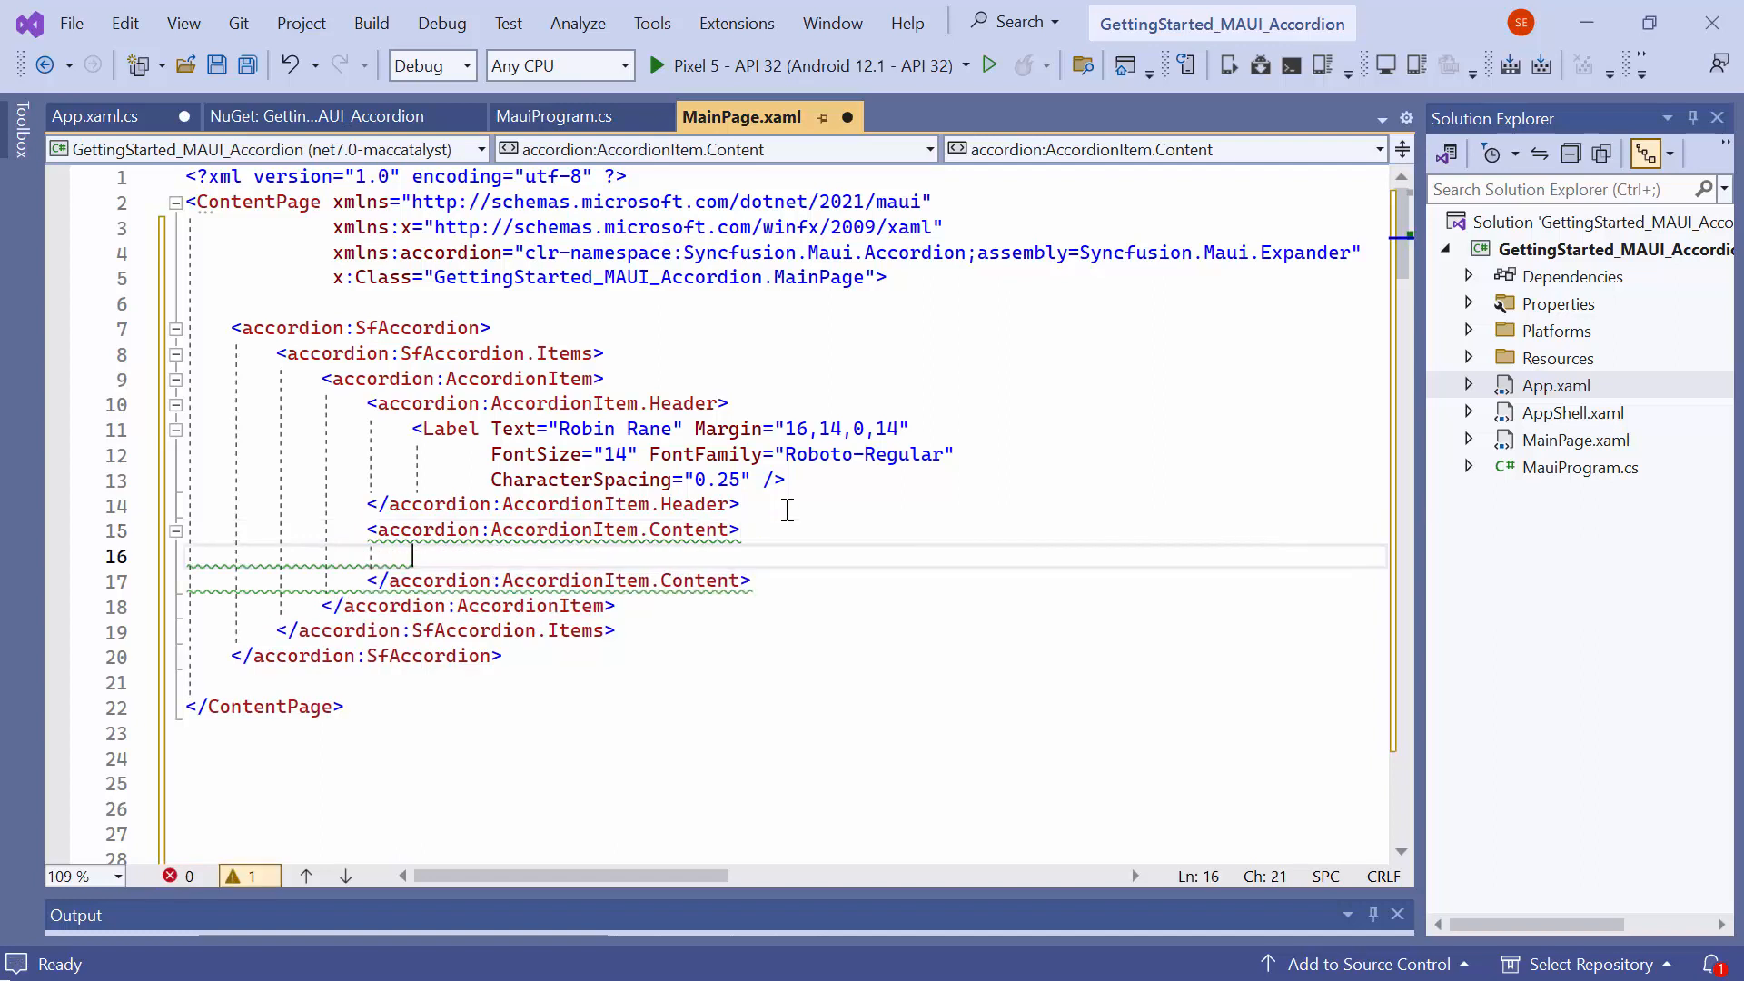
pyautogui.write('<Grid Margin="16,6,0,0">')
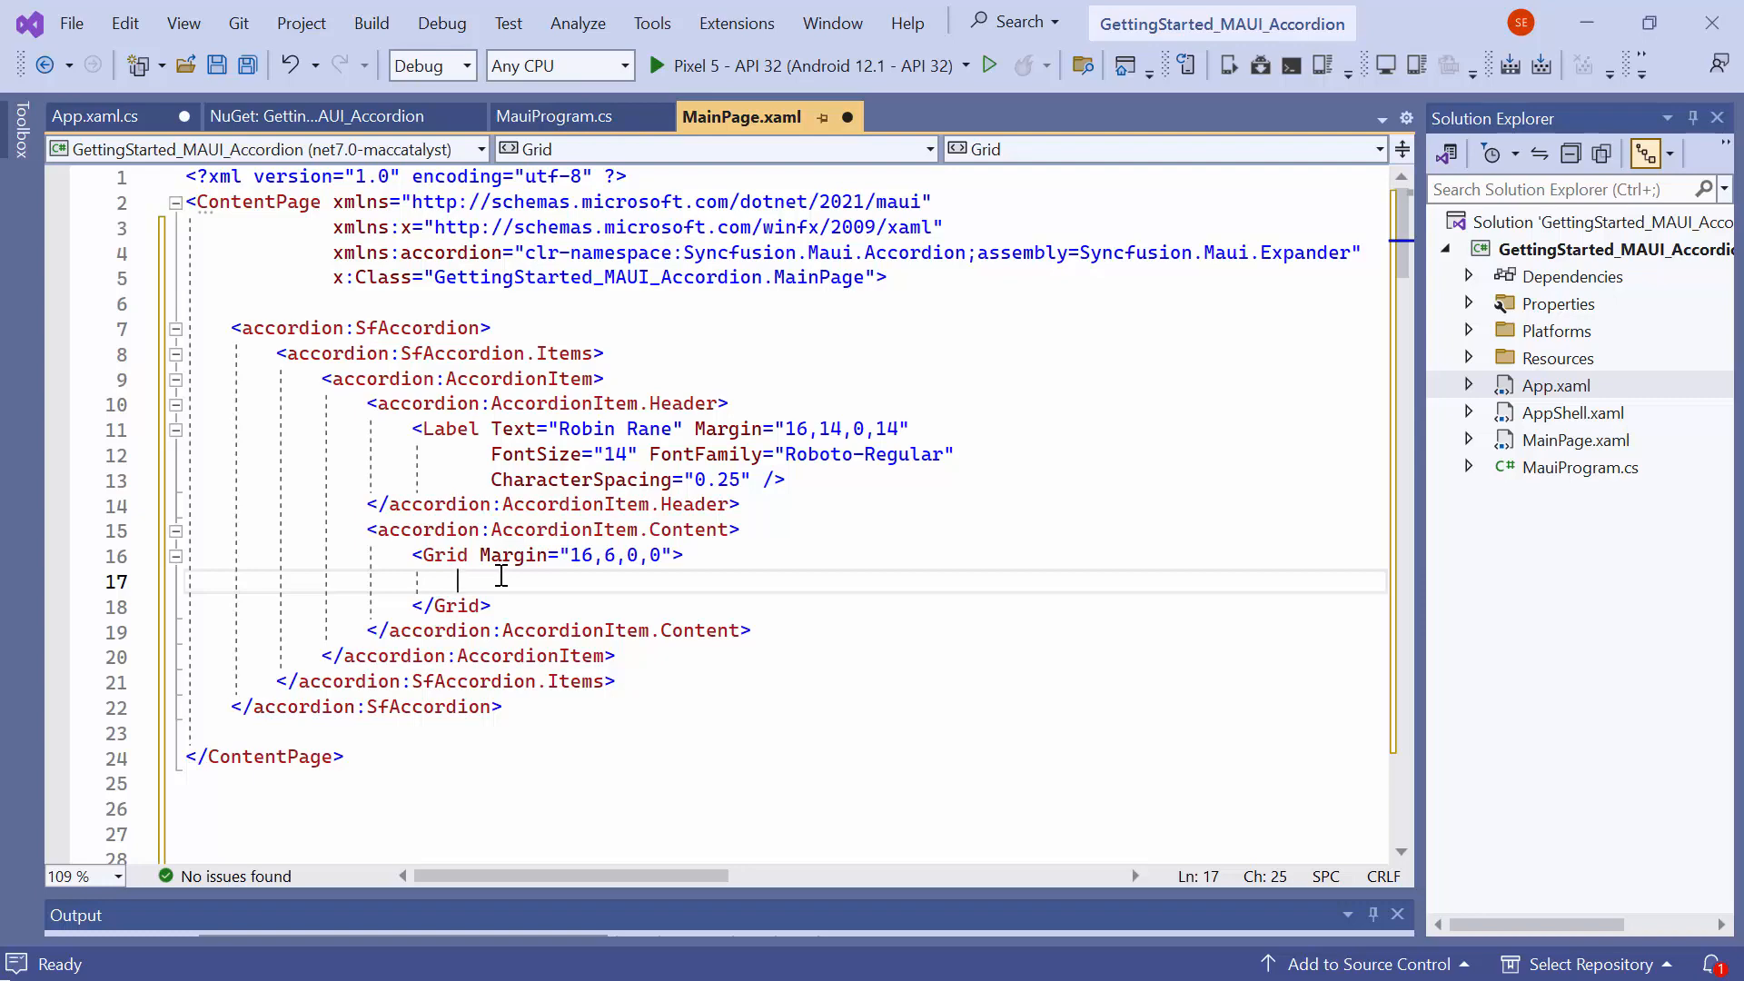
pyautogui.write('<Grid.RowDefinitions>')
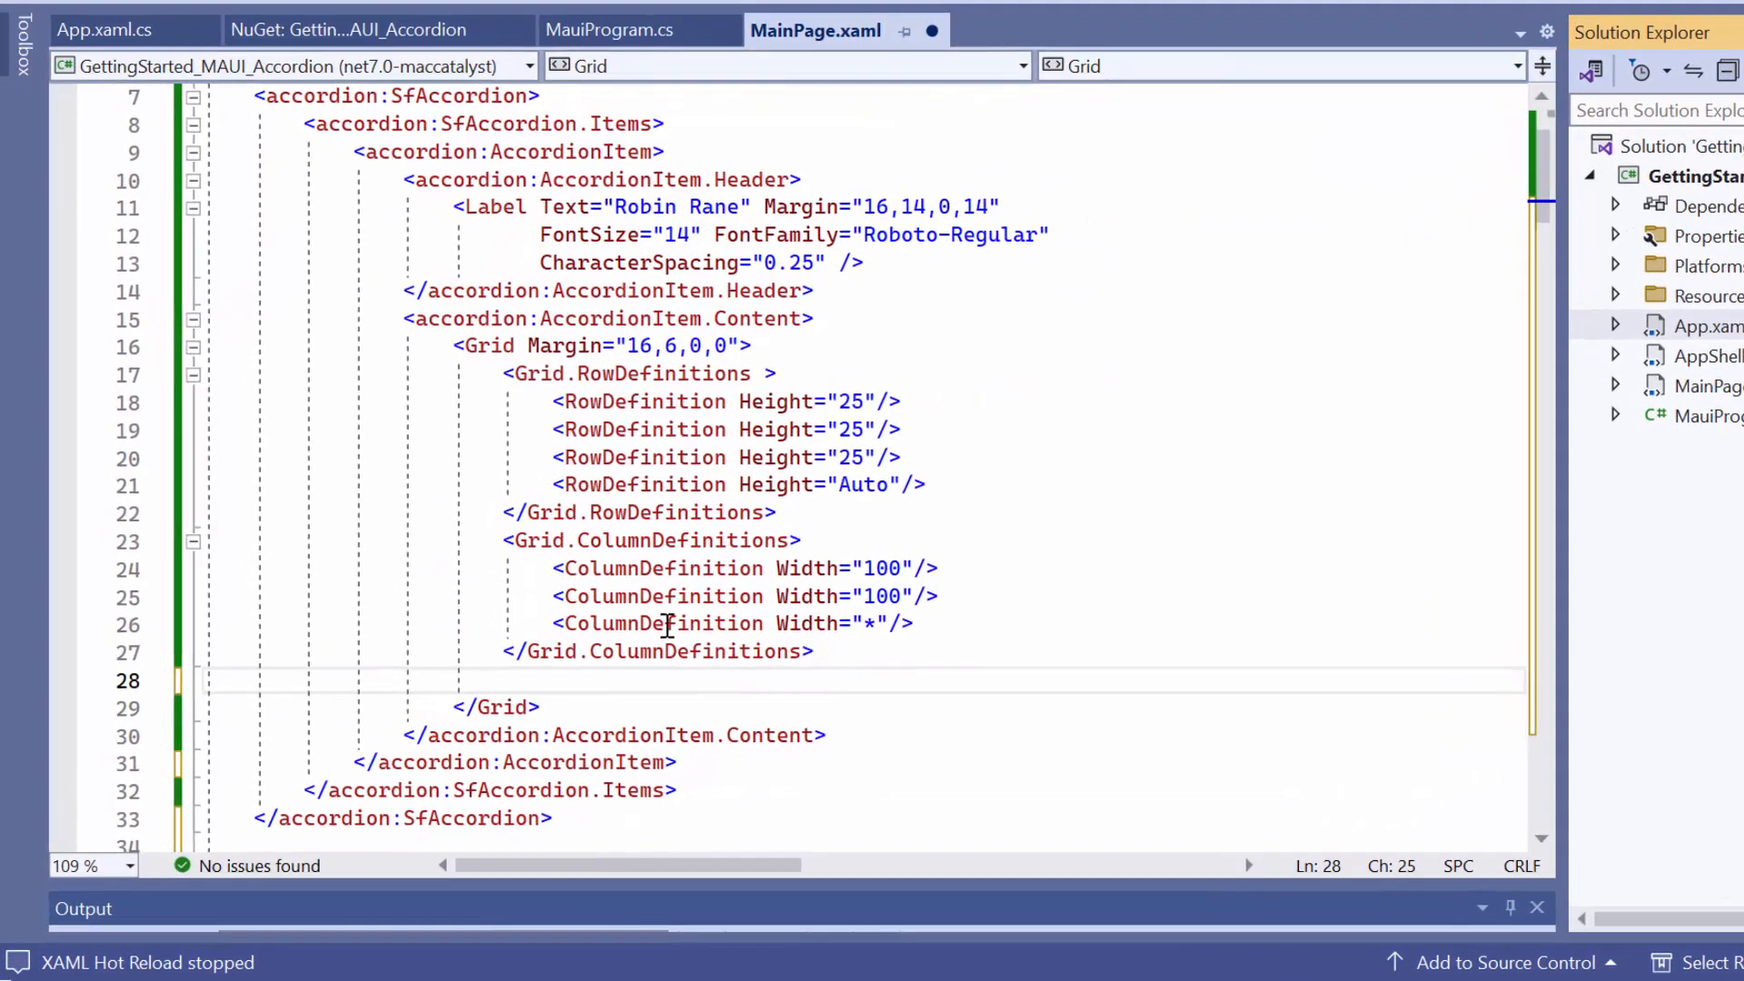
pyautogui.write('<Frame Grid.RowSpan="3">')
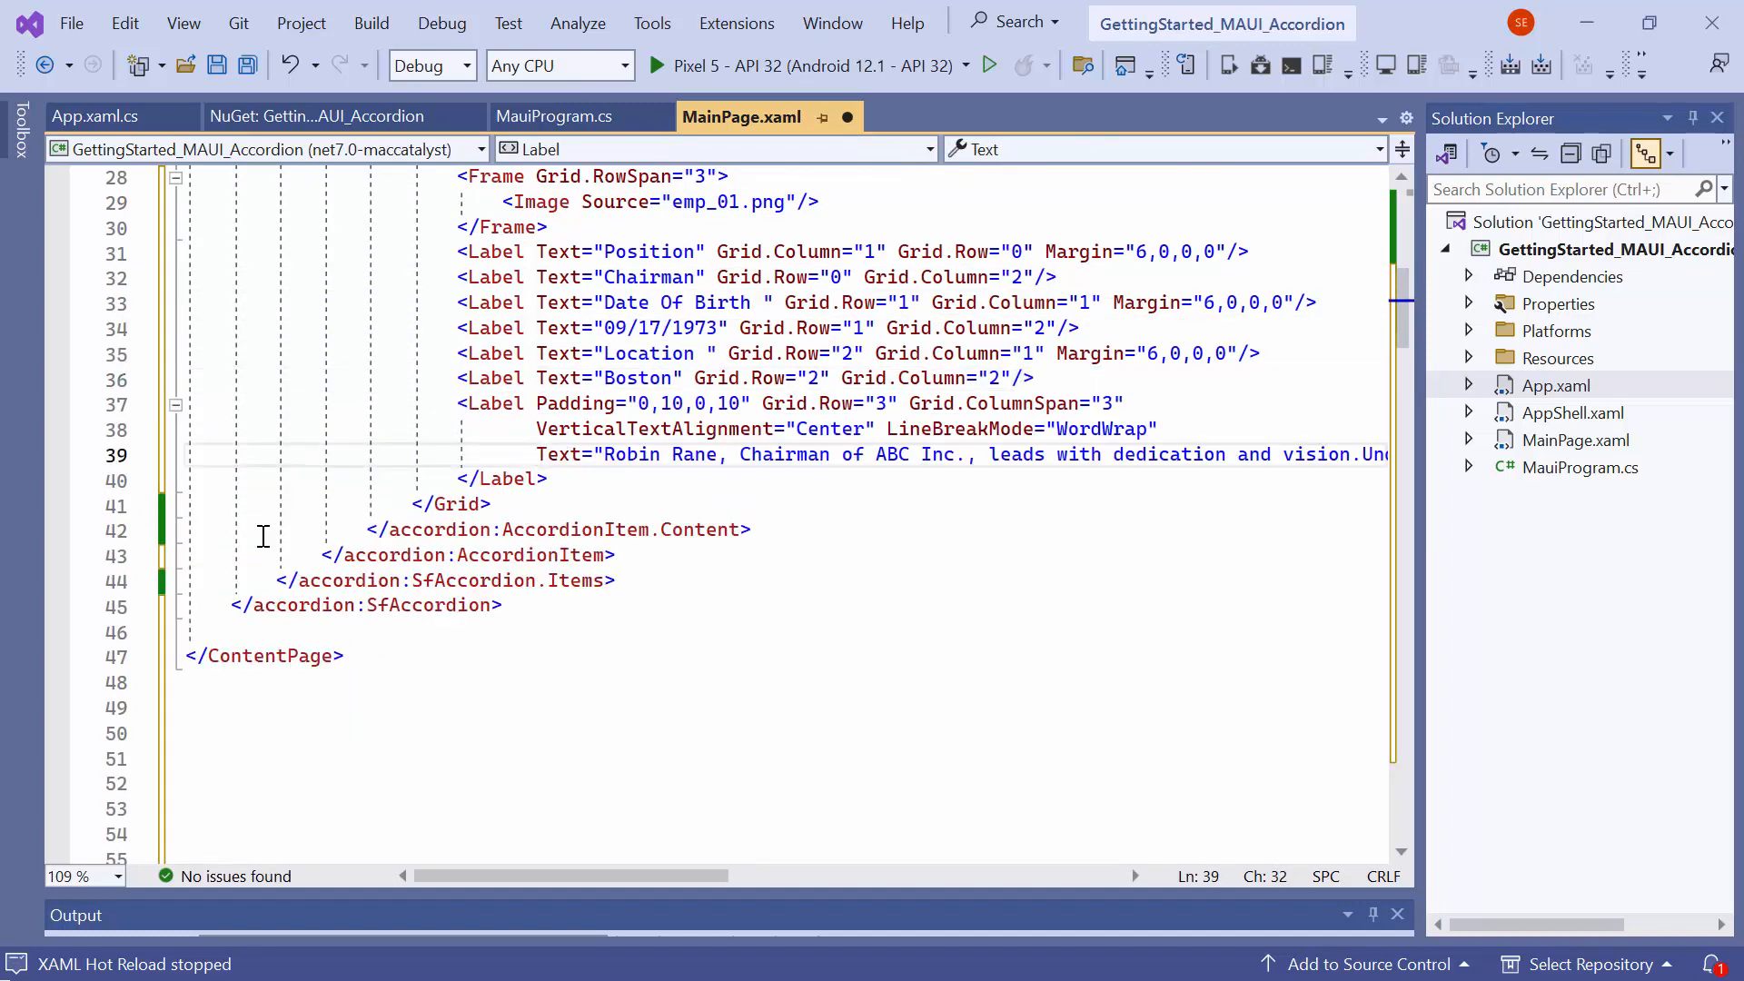
# - Scroll through the pasted Paul Vent and Clara Venus AccordionItems
pyautogui.scroll(-3)
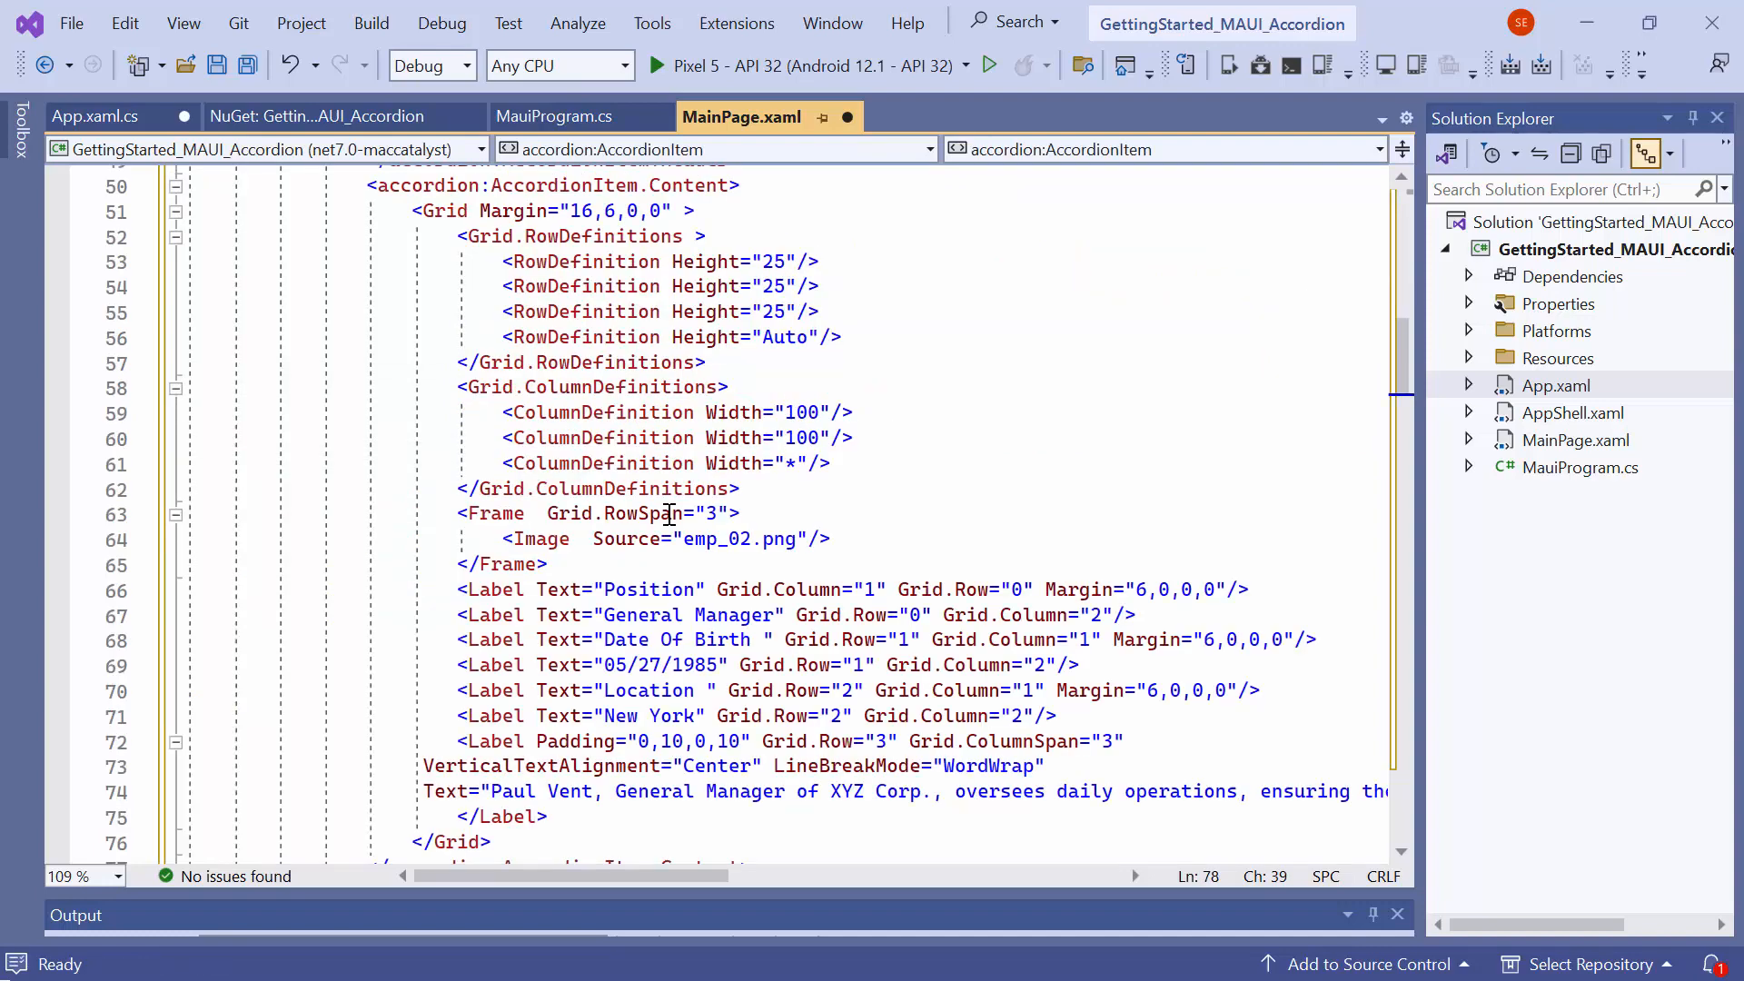
pyautogui.scroll(-3)
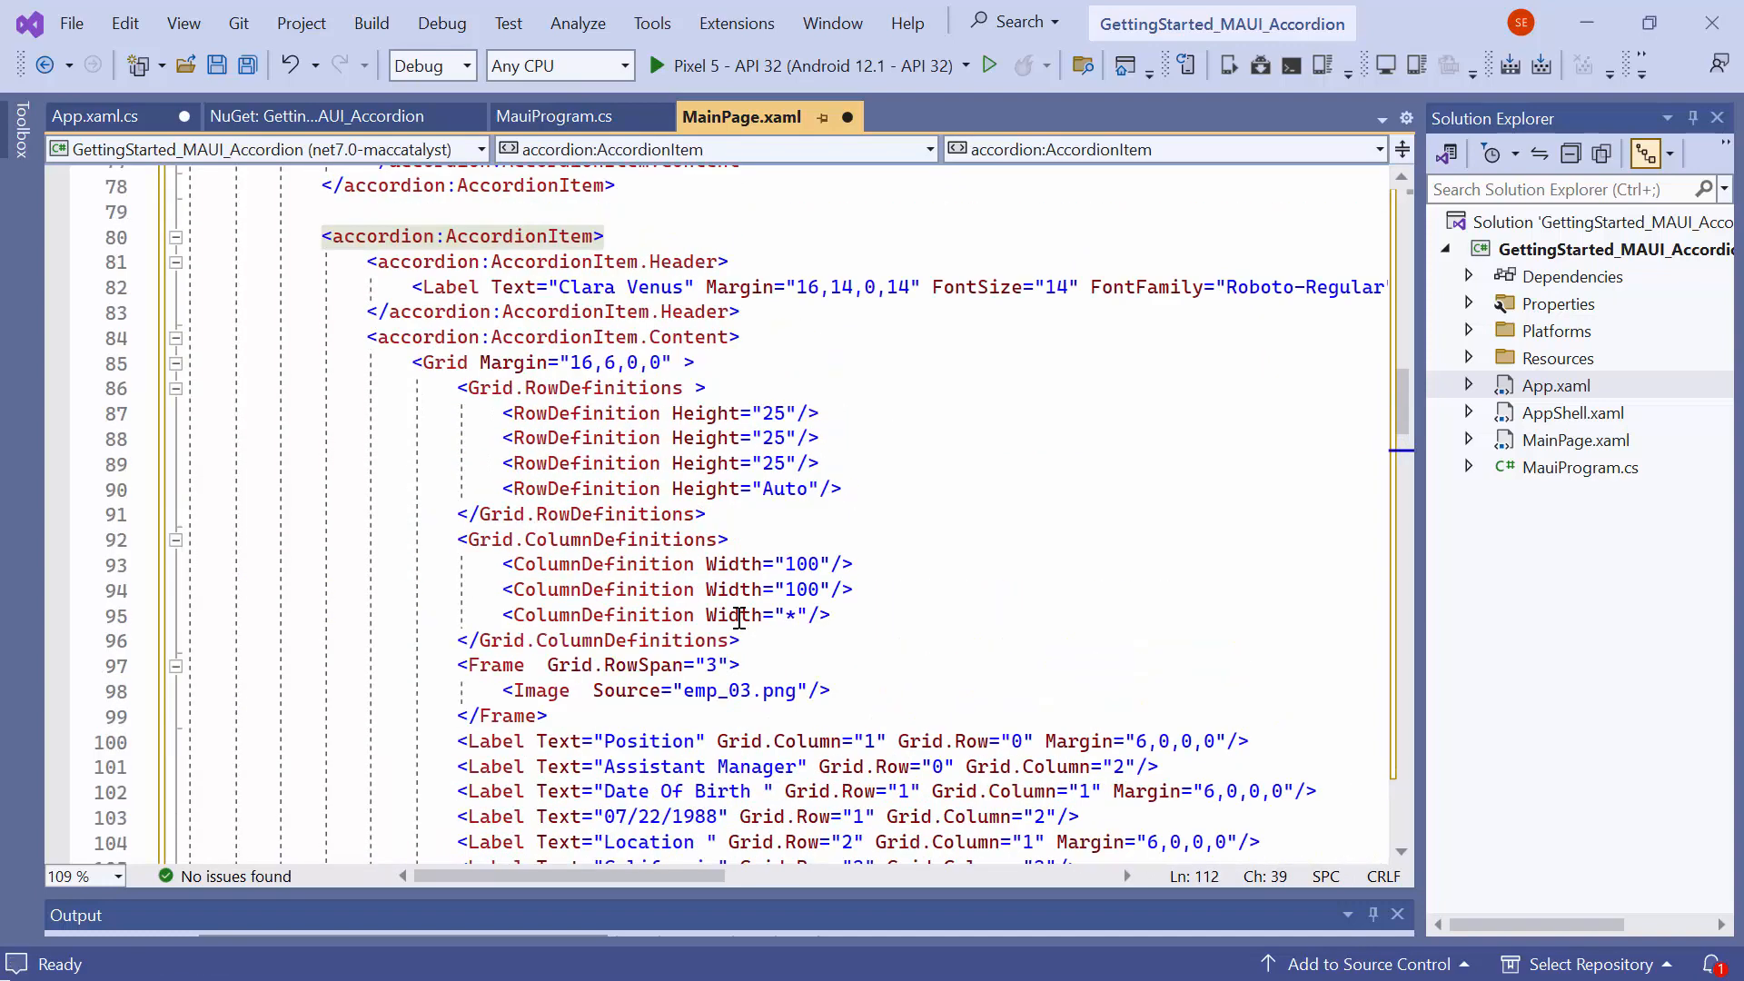
pyautogui.scroll(-3)
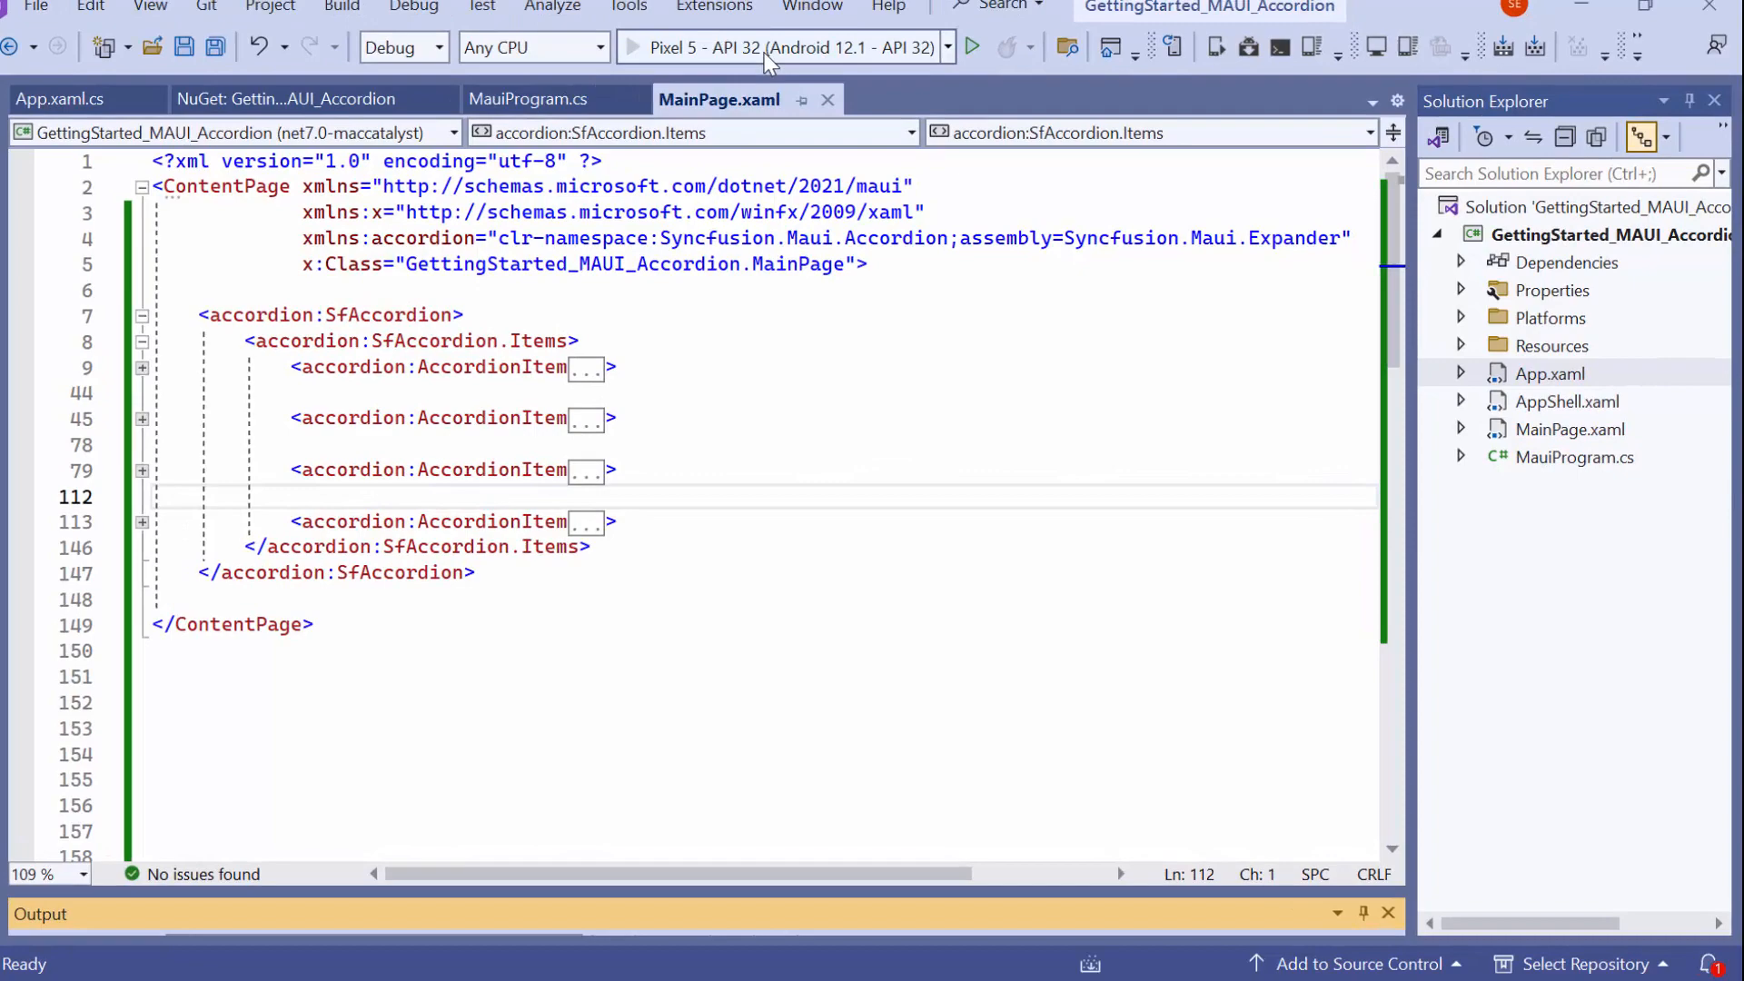
# - Run the app on the emulator, set AnimationDuration="500" on the SfAccordion and expand a card to test it
pyautogui.click(970, 47)
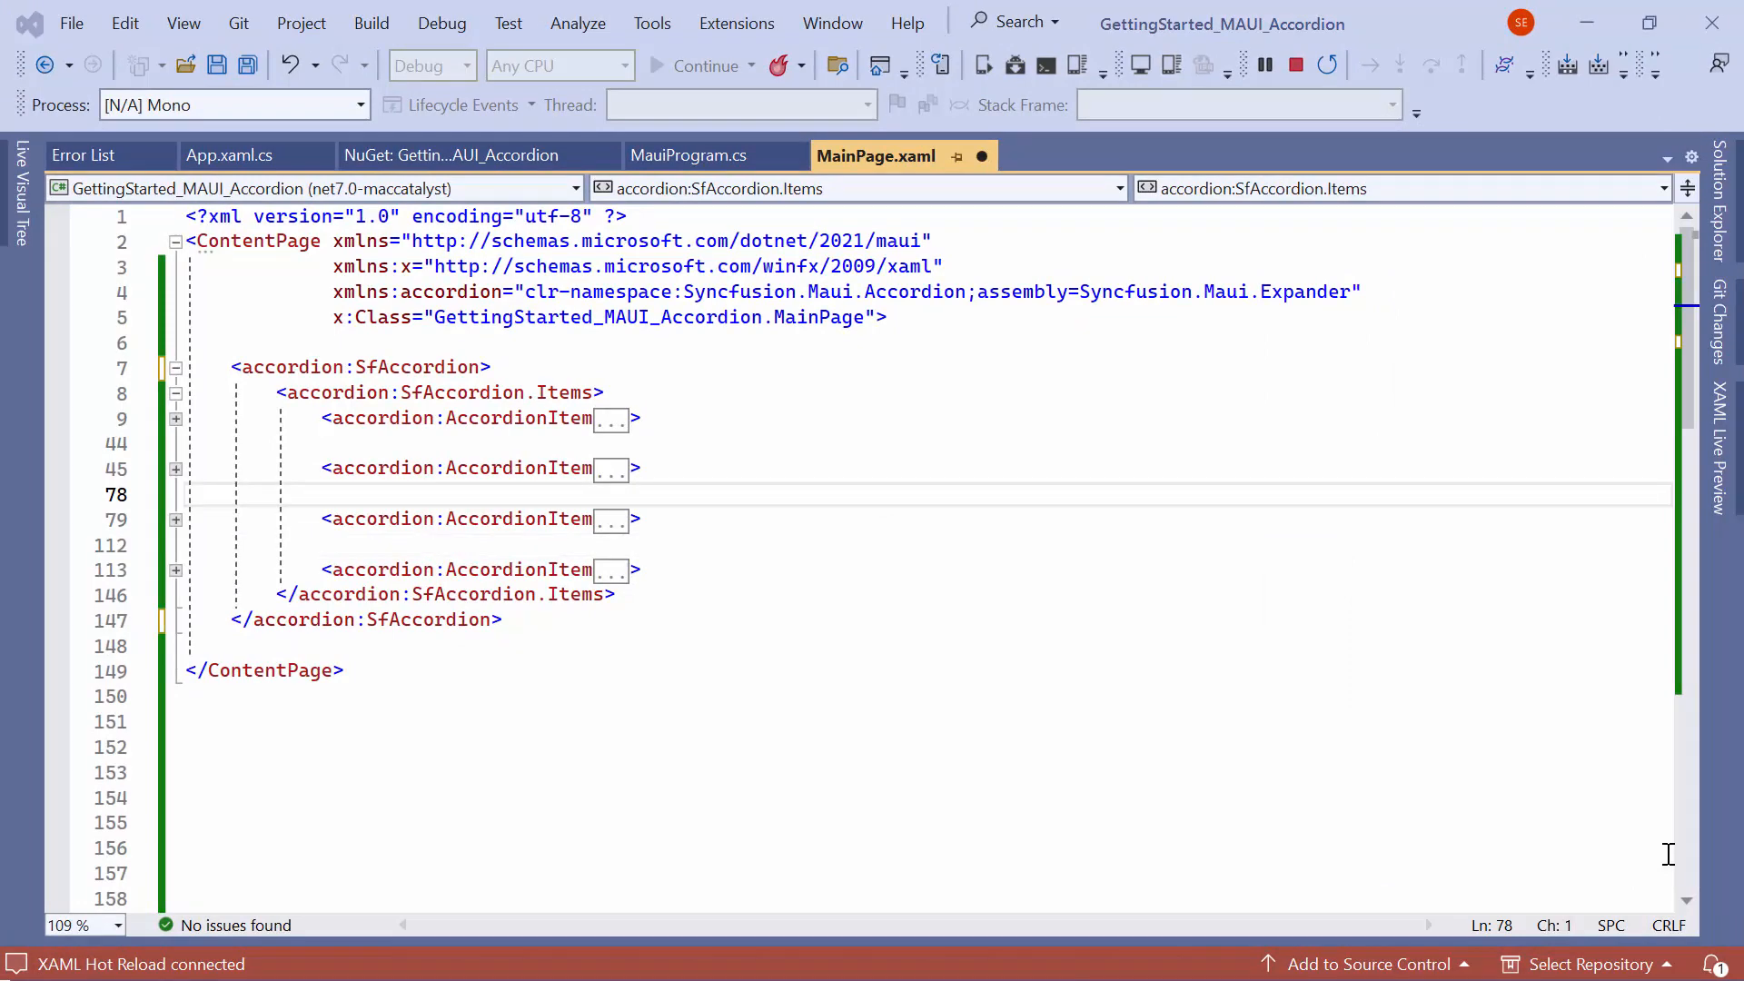
pyautogui.click(493, 367)
pyautogui.write(' AnimationDuration="')
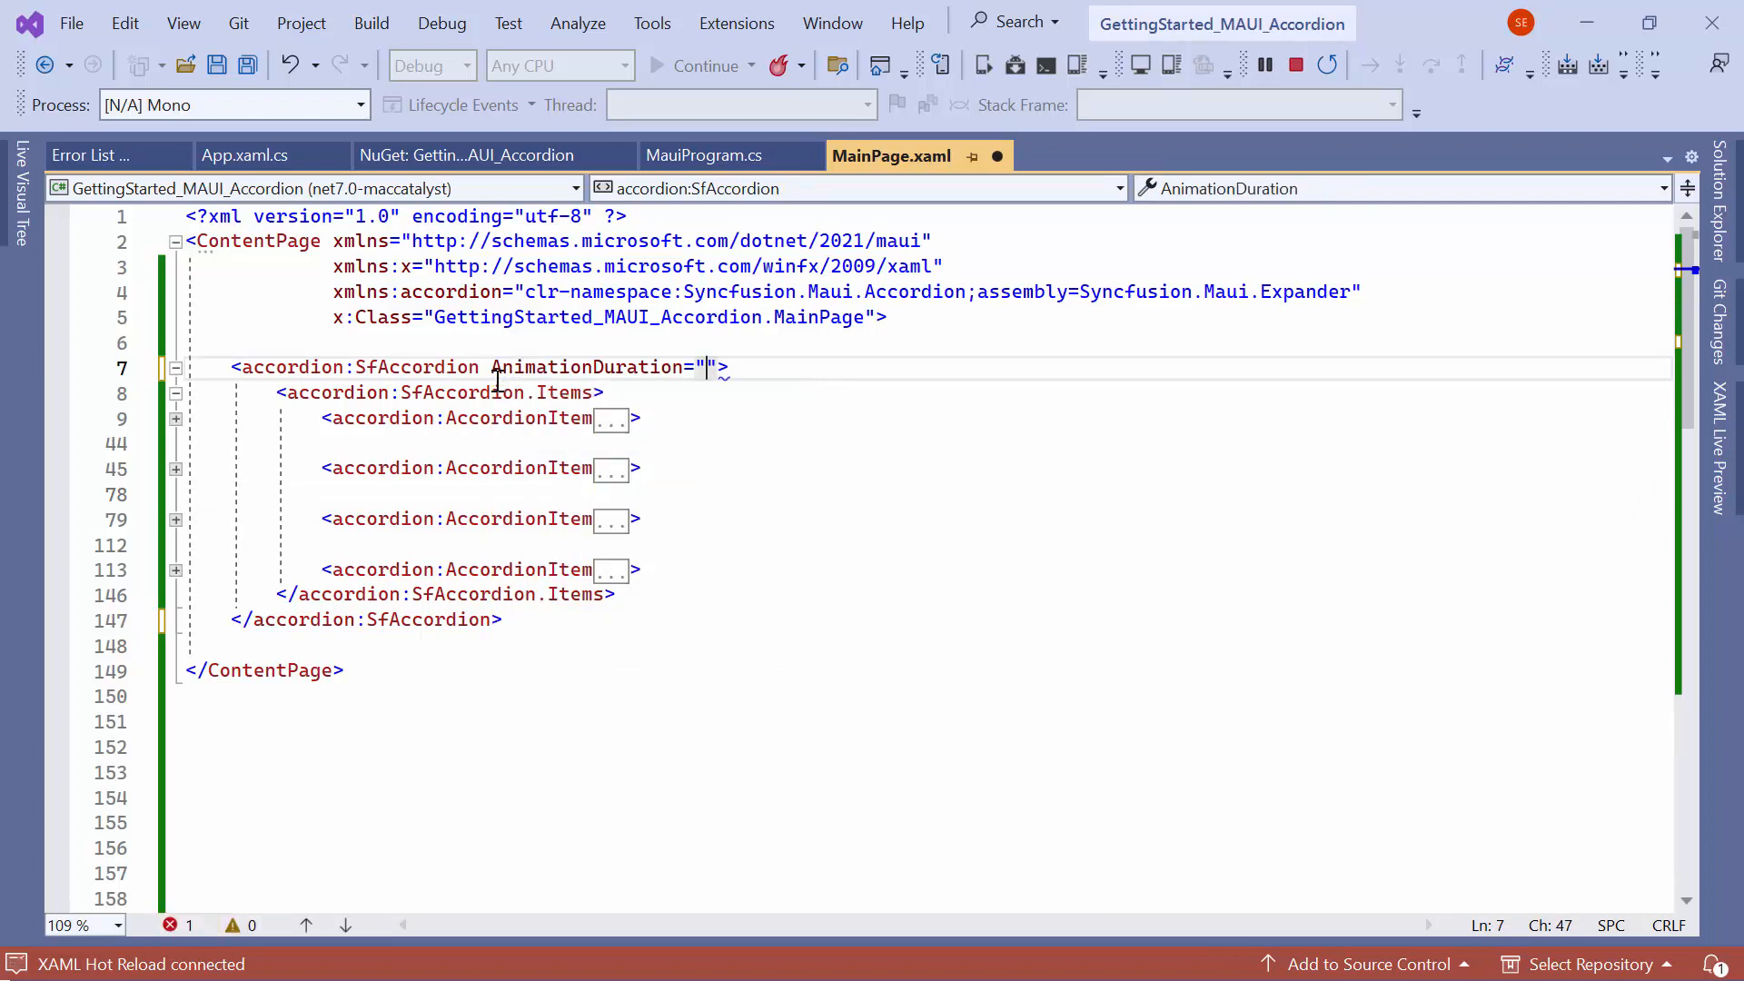
pyautogui.write('500')
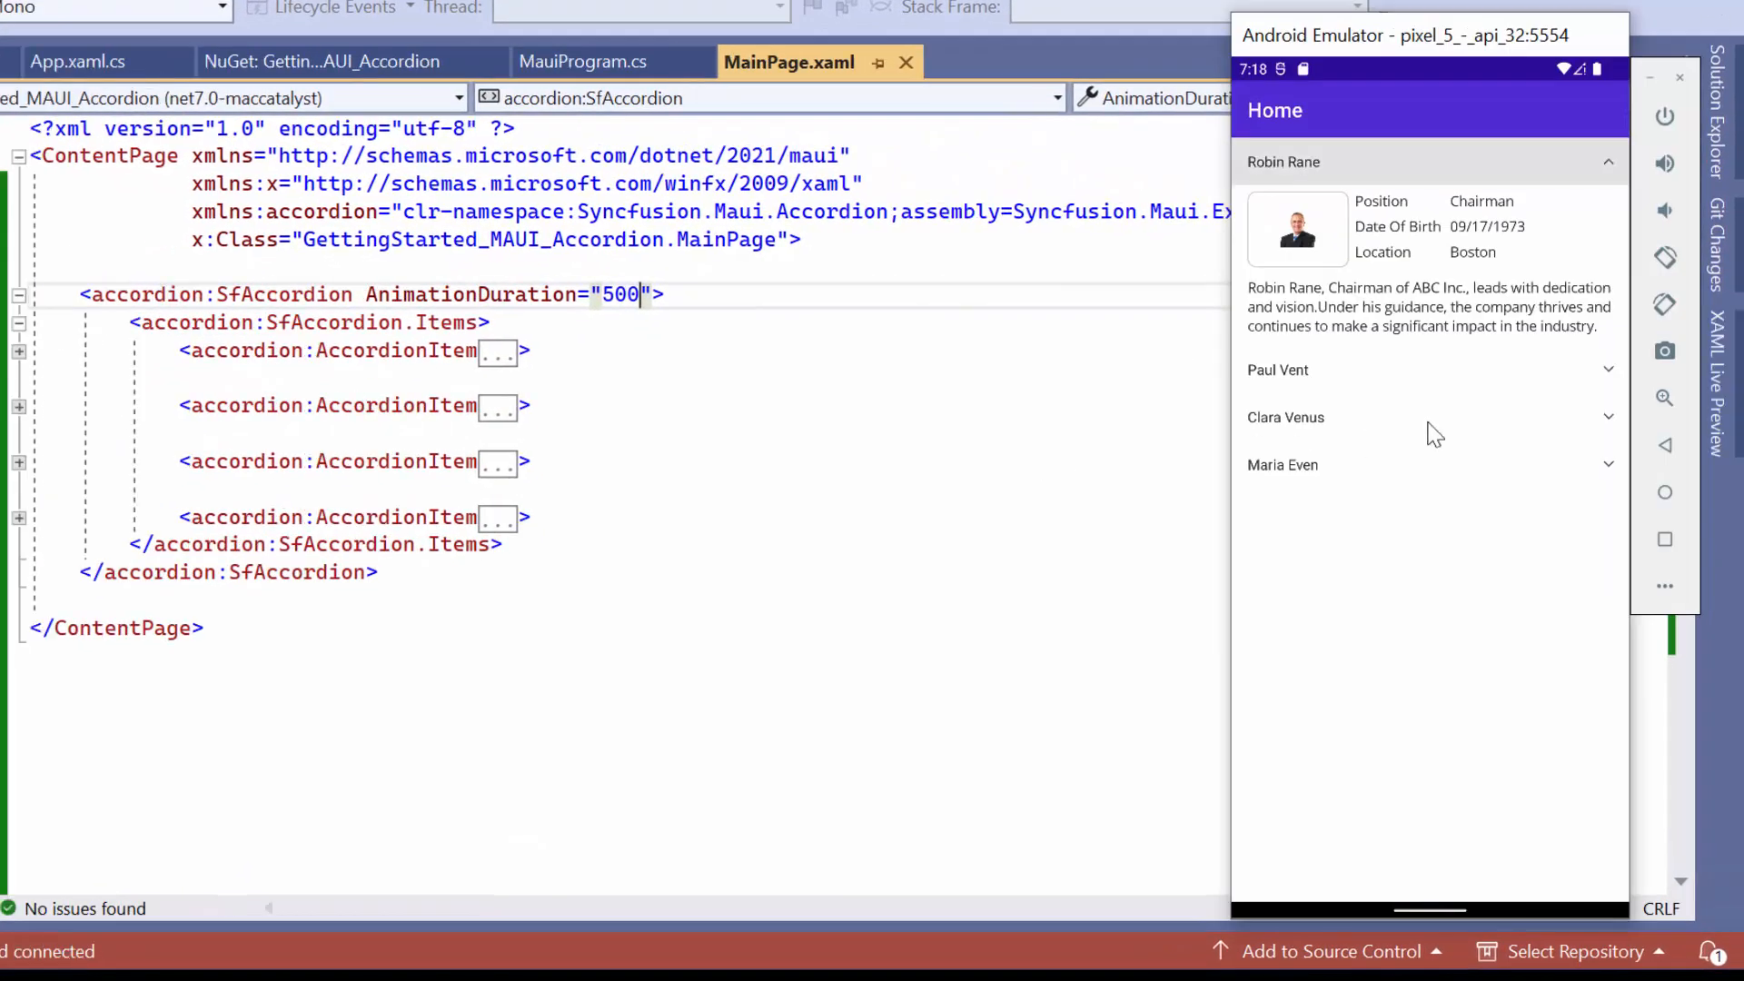
pyautogui.click(1430, 368)
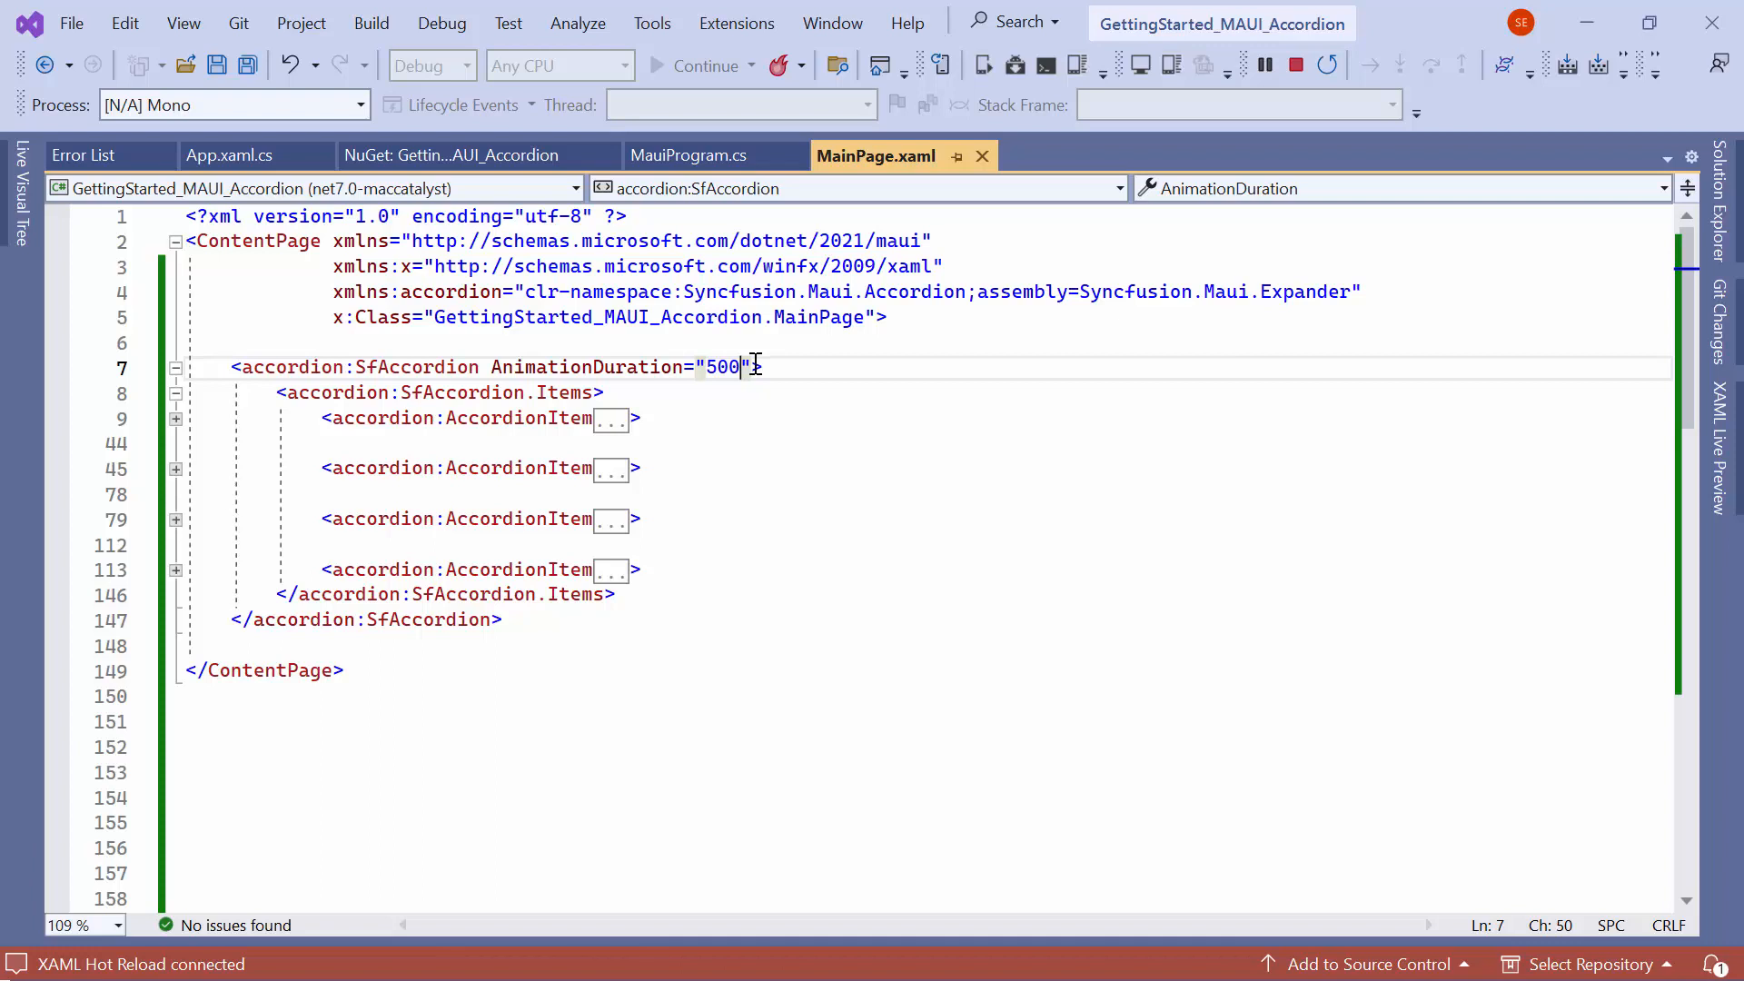
# - Set ExpandMode="Multiple" and expand Clara Venus's card alongside the others in the emulator
pyautogui.write('ExpandMode="')
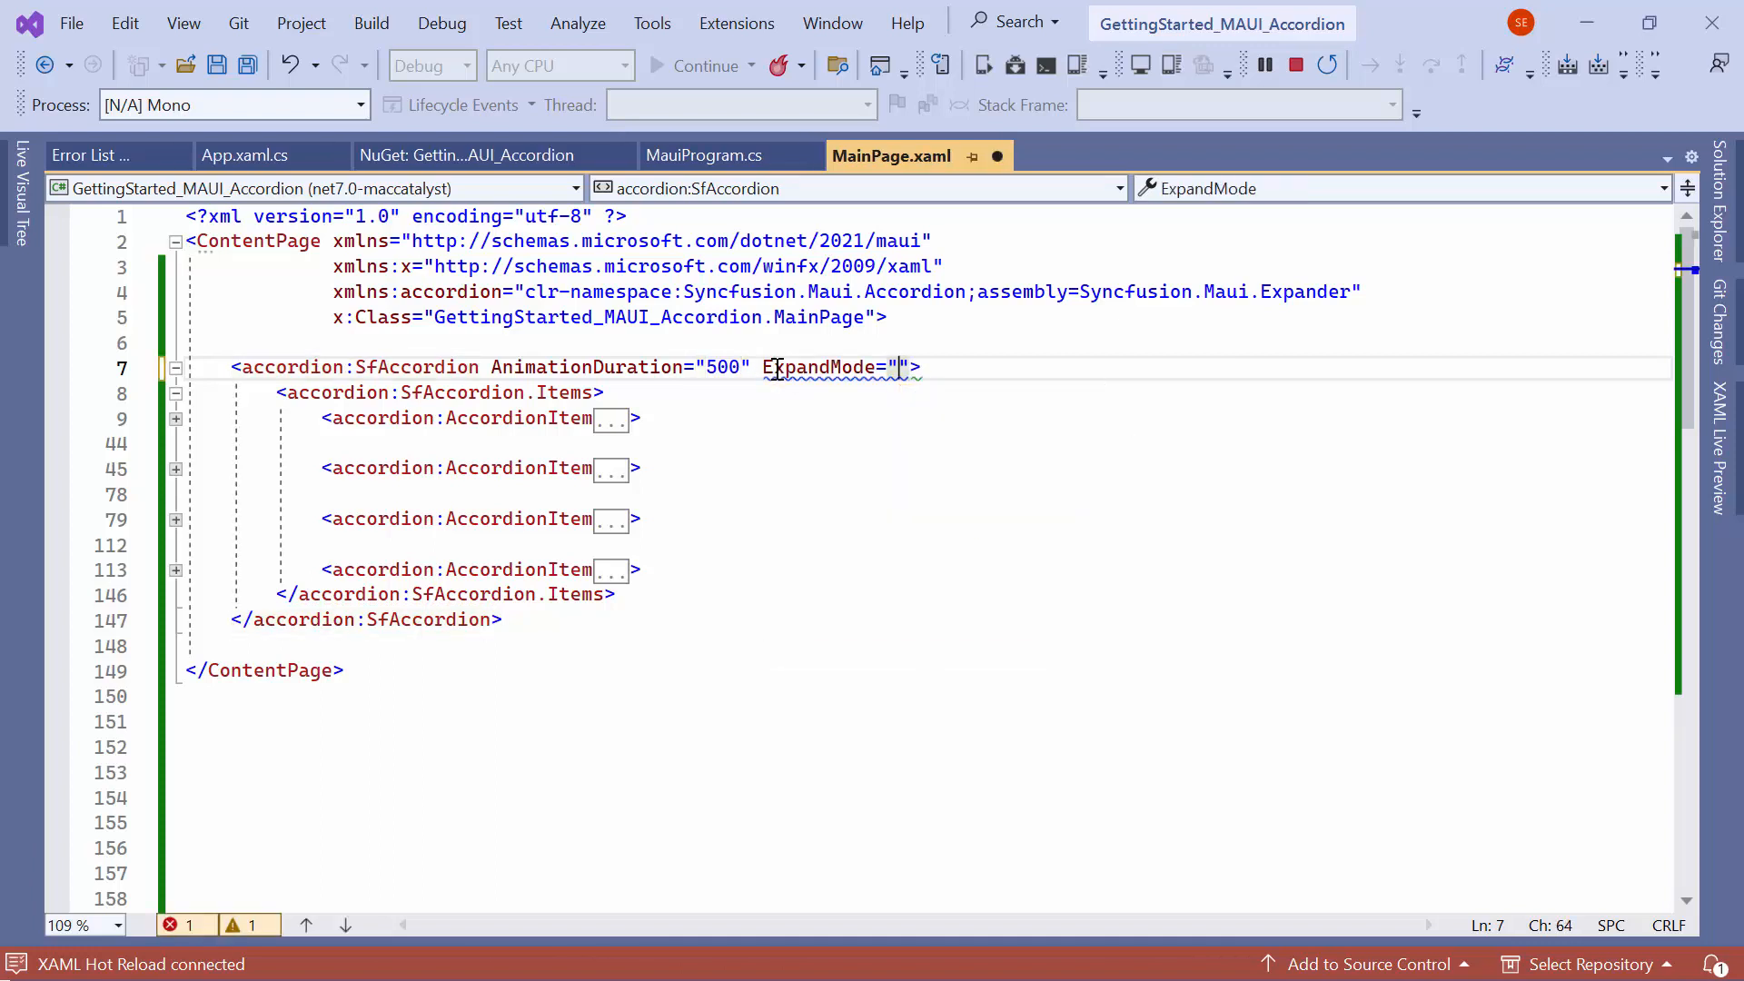
pyautogui.write('Multiple')
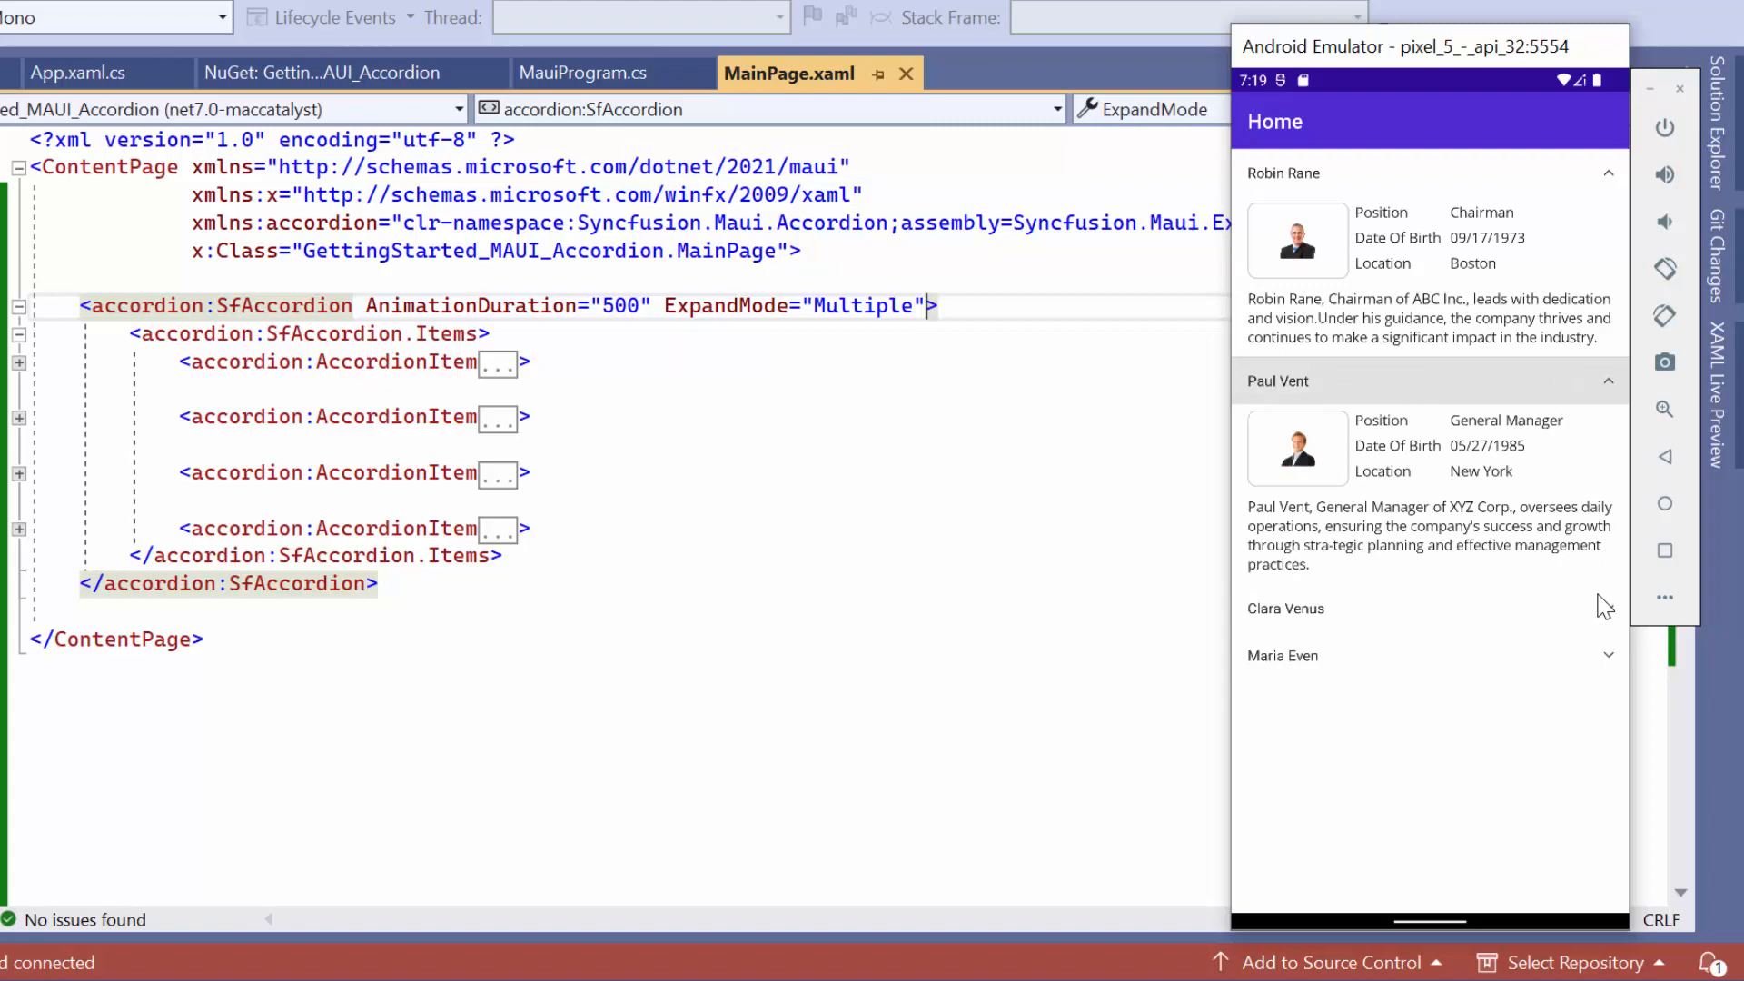
pyautogui.click(1284, 608)
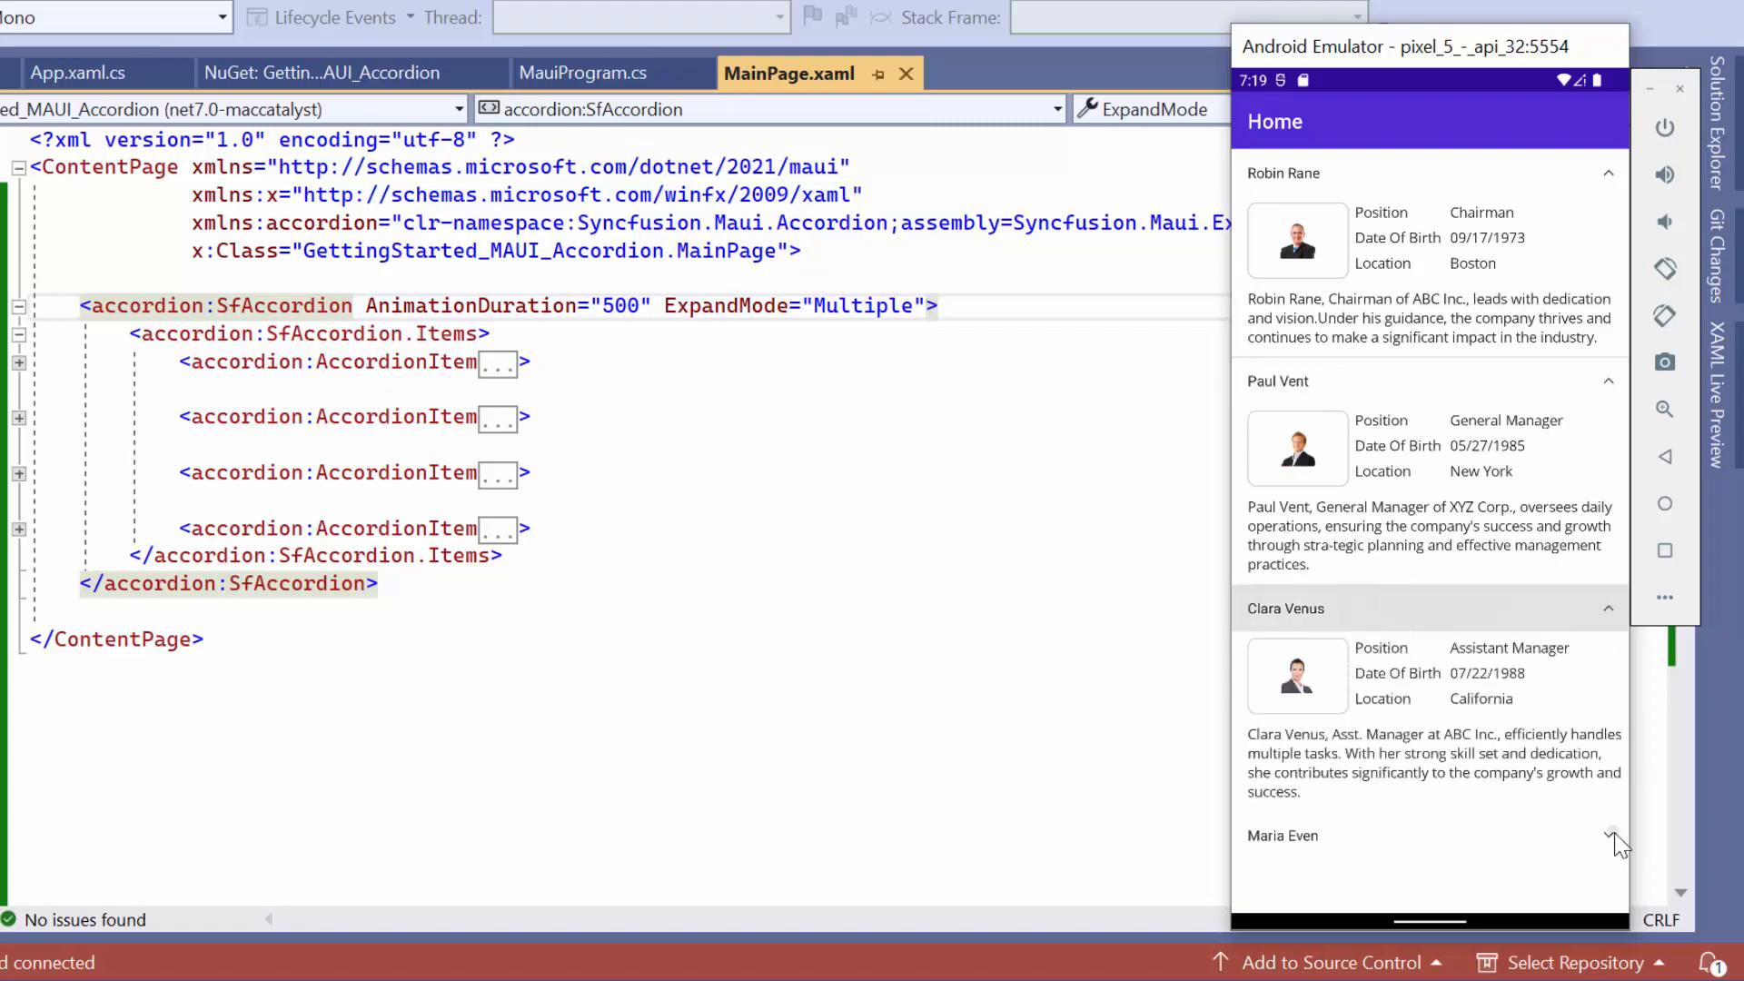
pyautogui.scroll(-3)
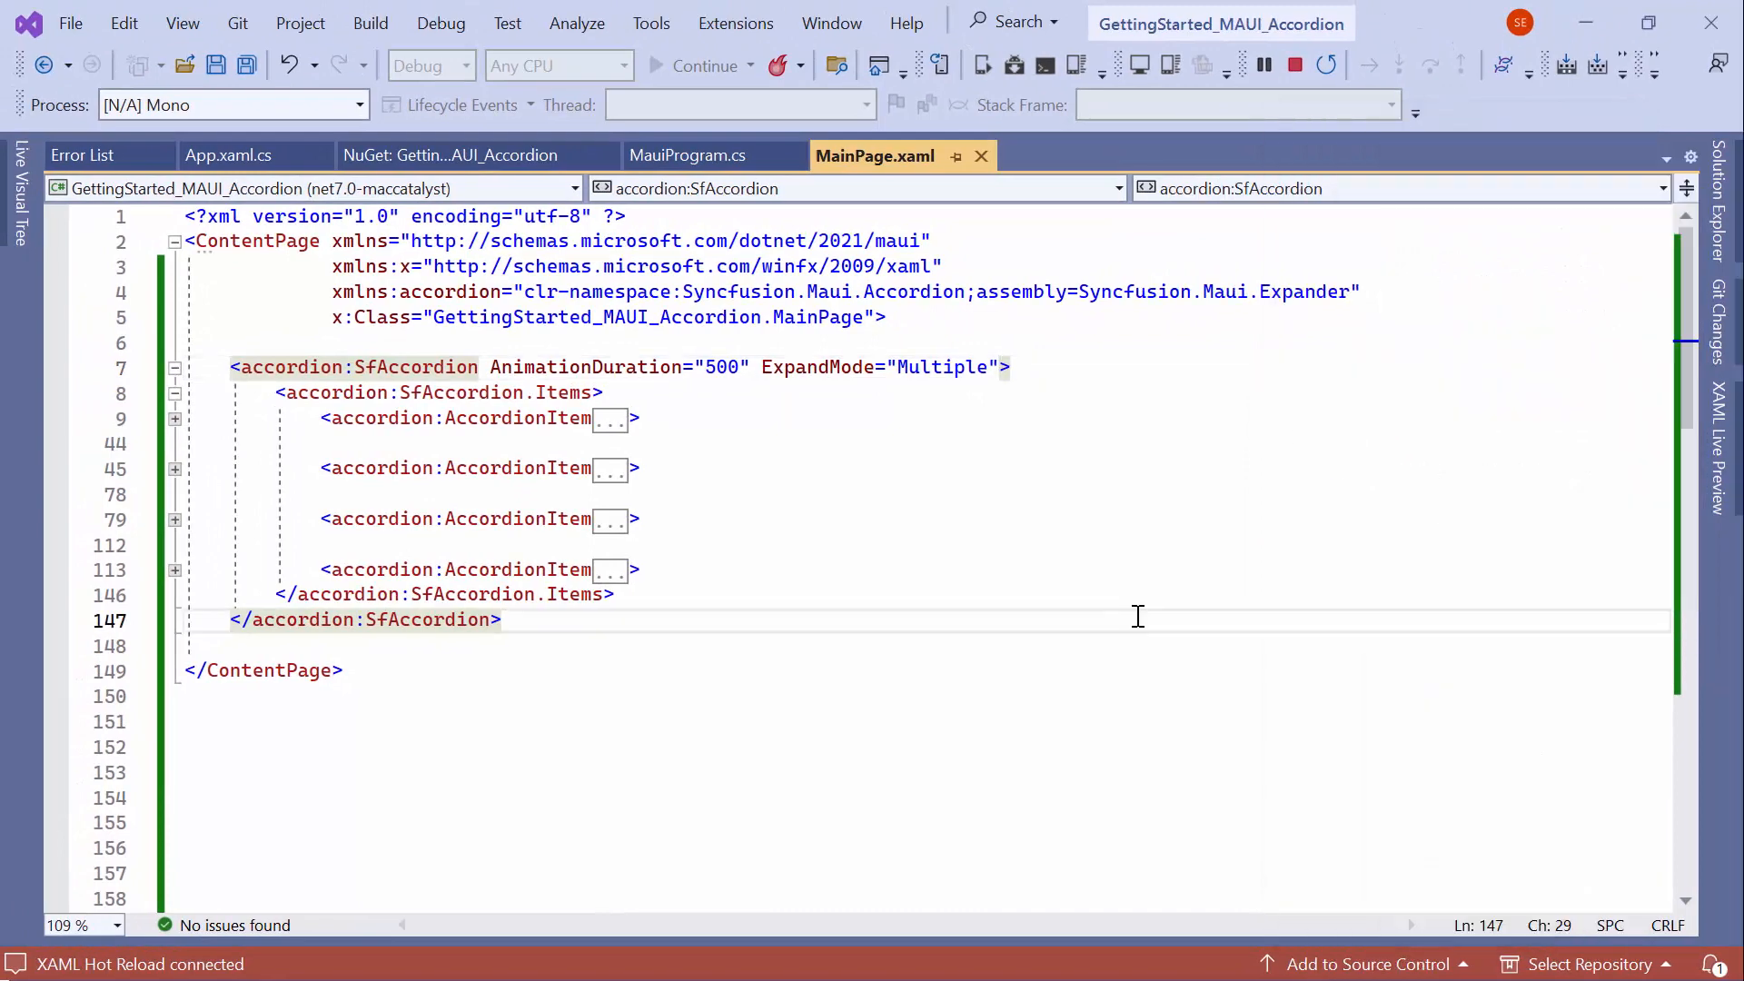
# - Add ItemSpacing="10" and Expanding="SfAccordion_Expanding" to the SfAccordion tag
pyautogui.click(1005, 367)
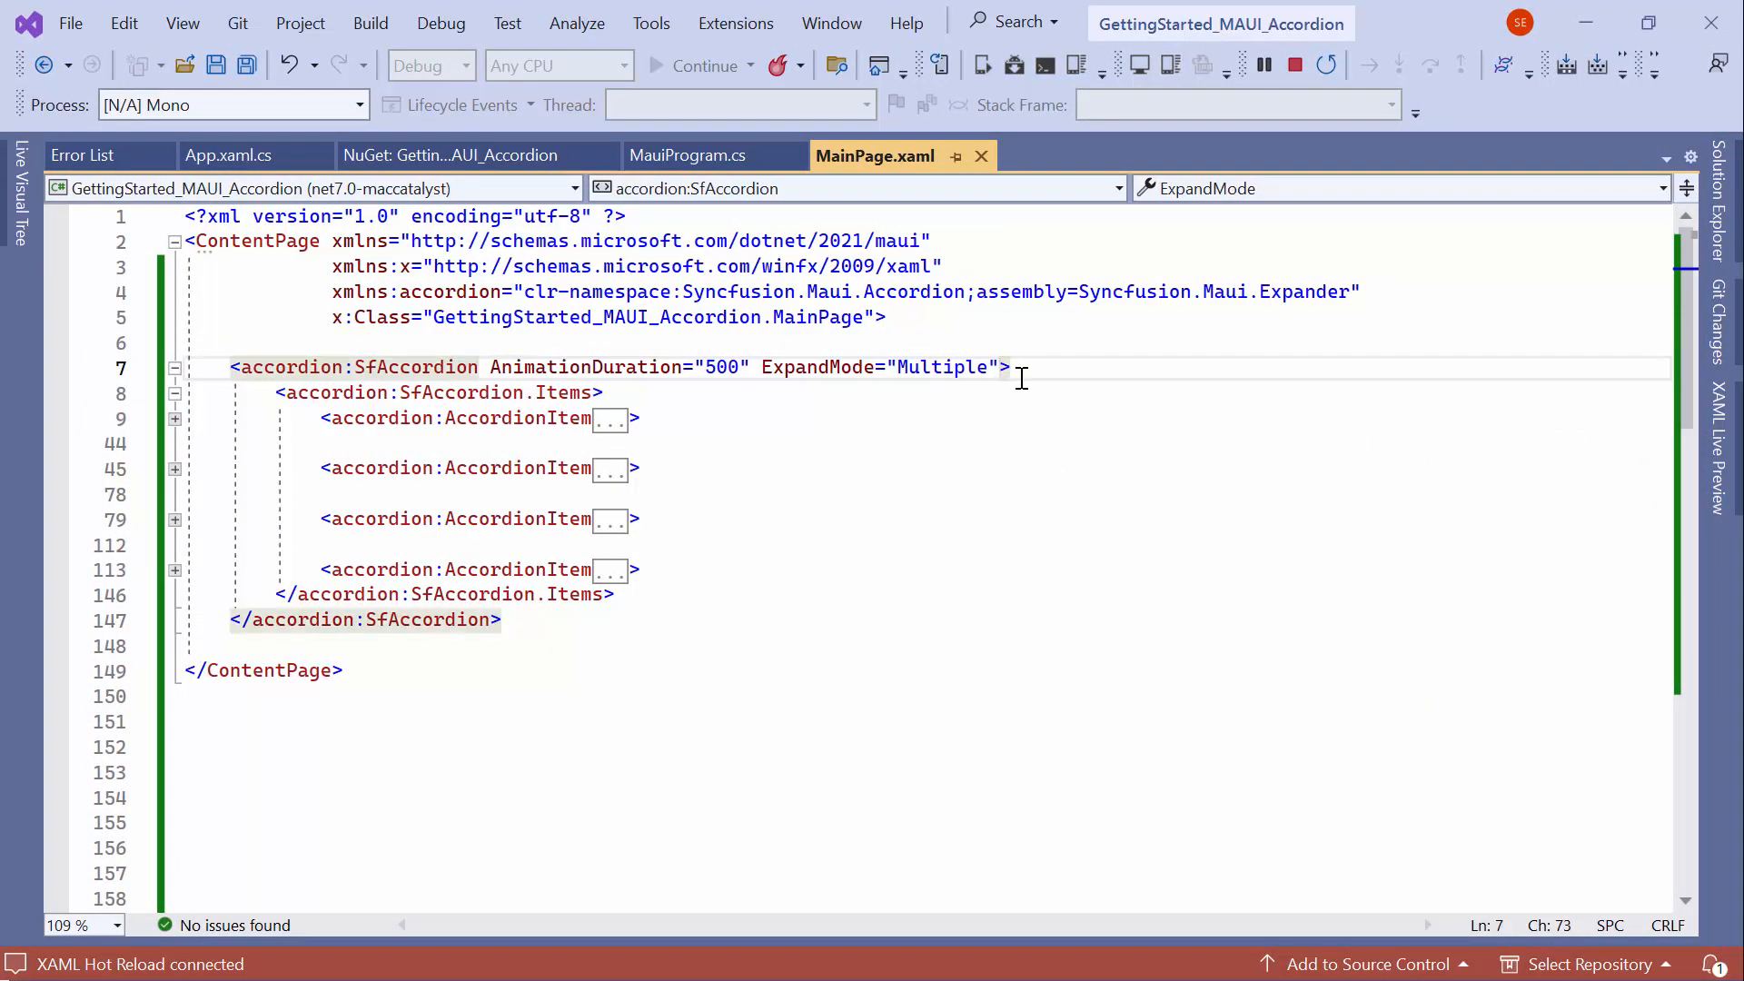
pyautogui.write('IT')
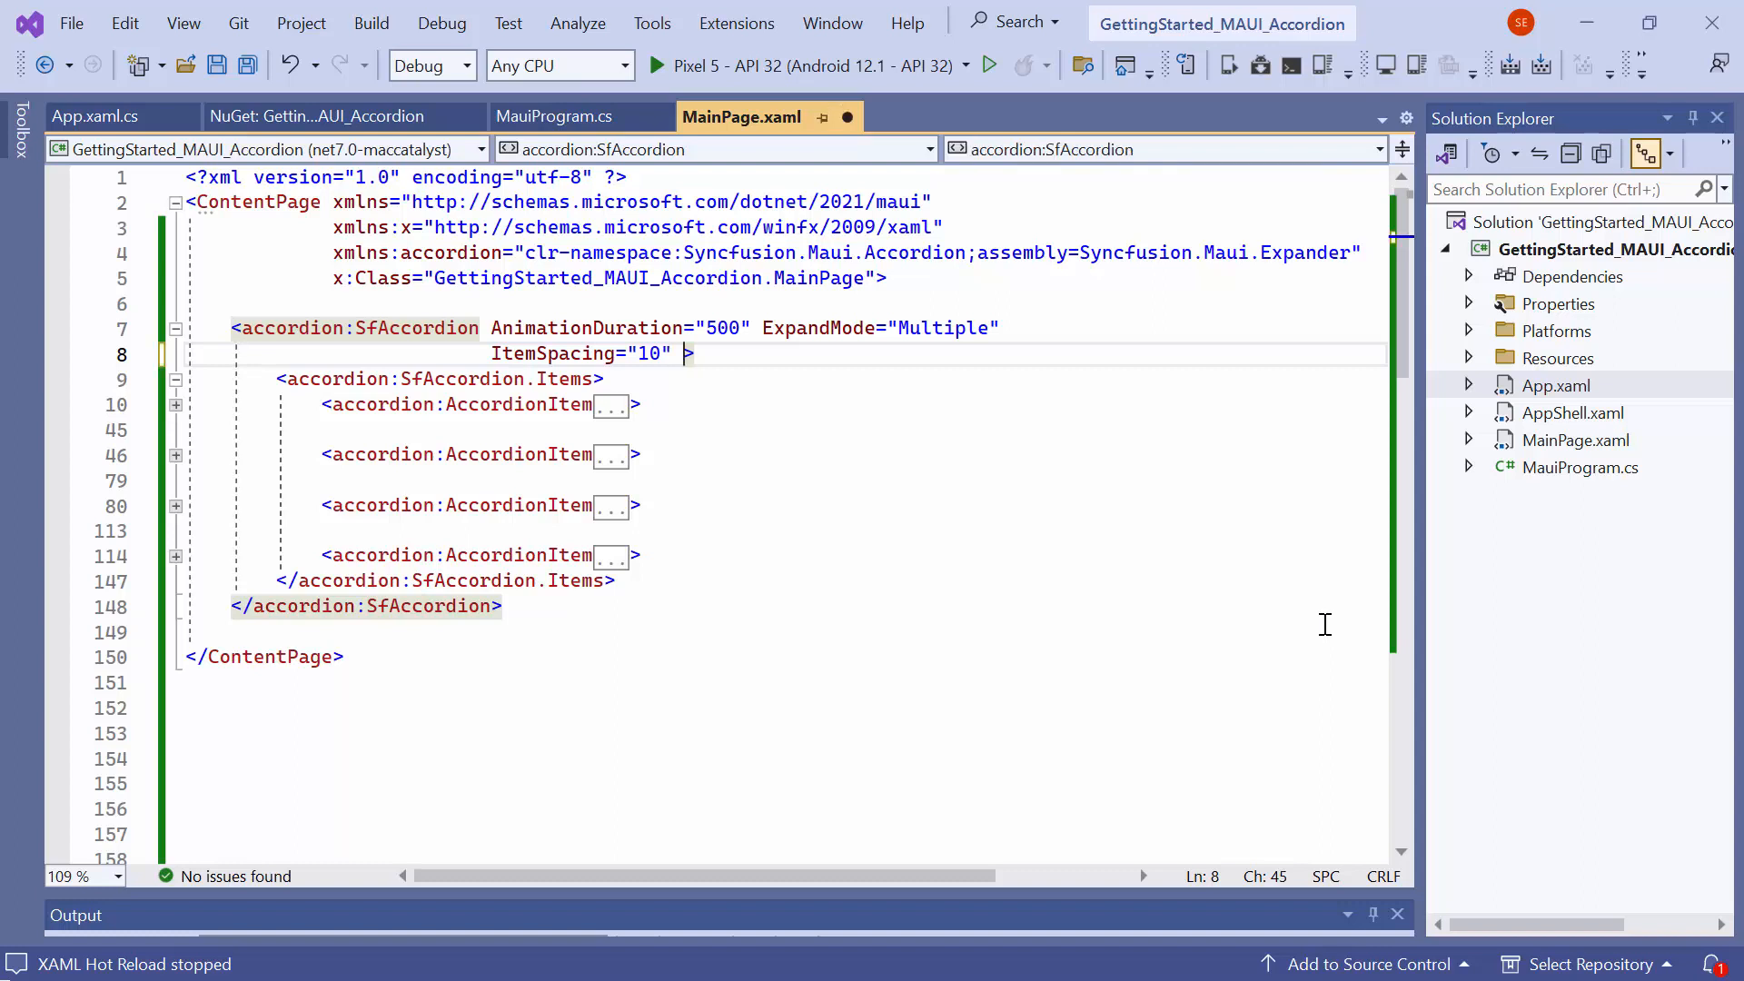
pyautogui.write('Expanding="SfAccordion_Expanding')
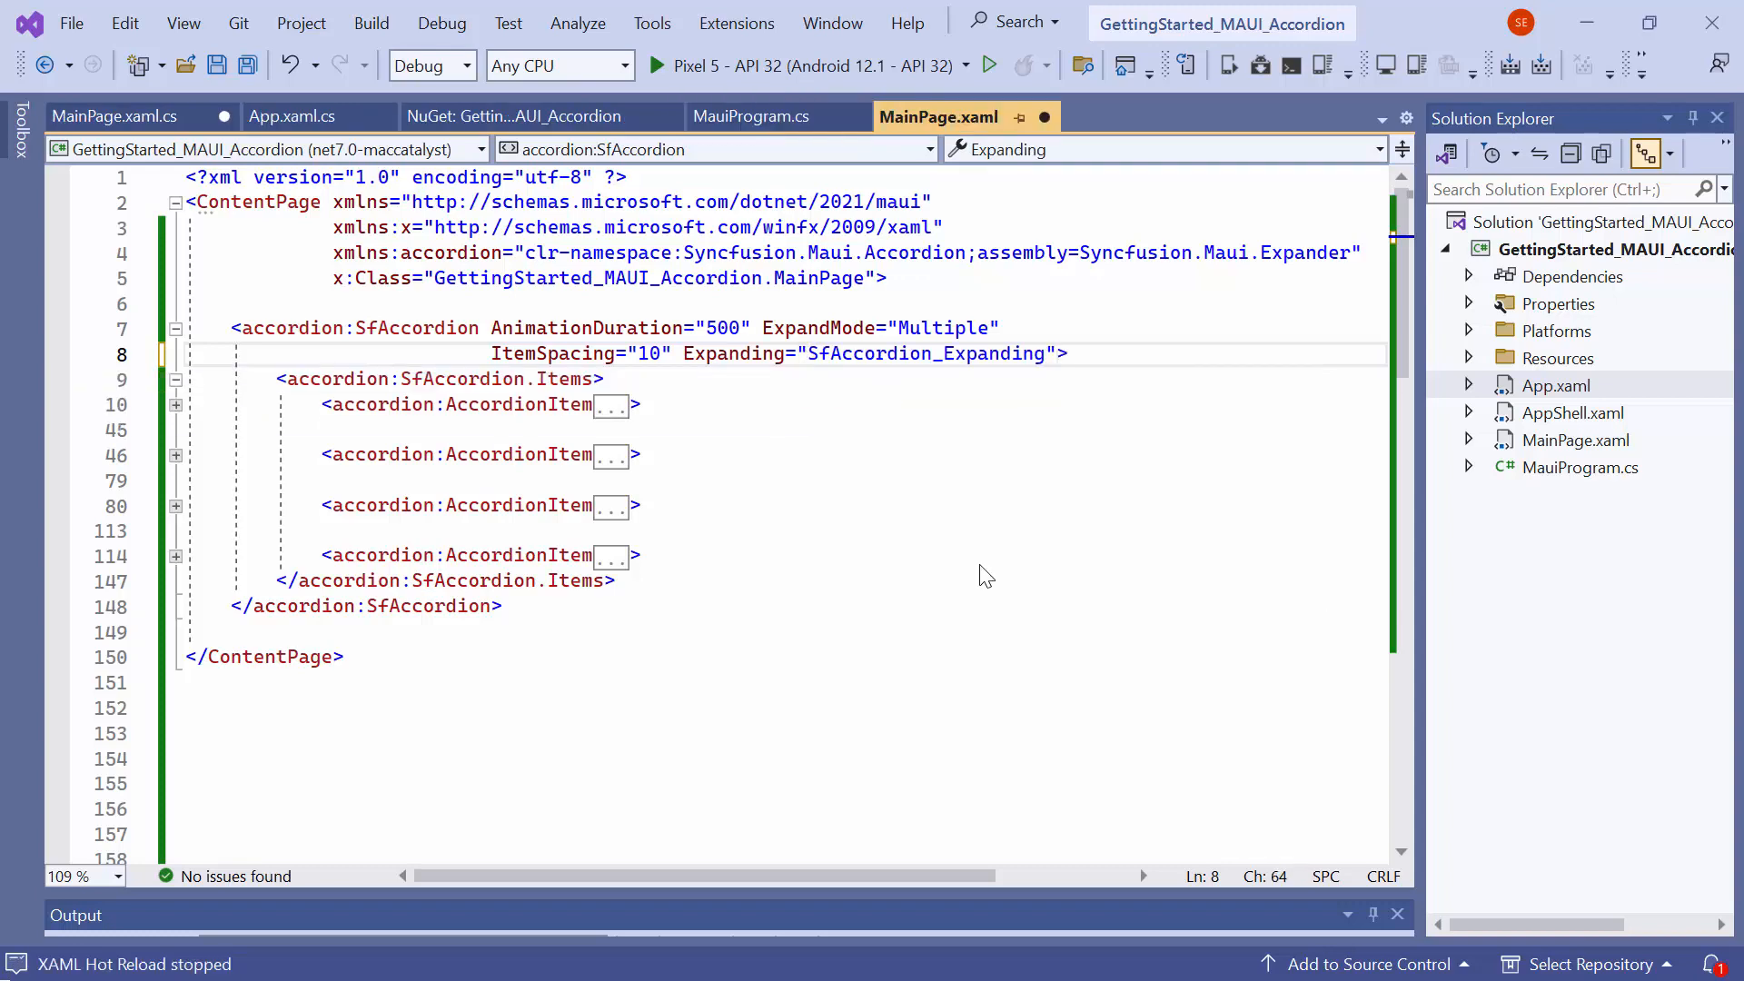
# - Make SfAccordion_Expanding set e.Cancel = true when e.Index is 1, then return to MainPage.xaml
pyautogui.click(112, 116)
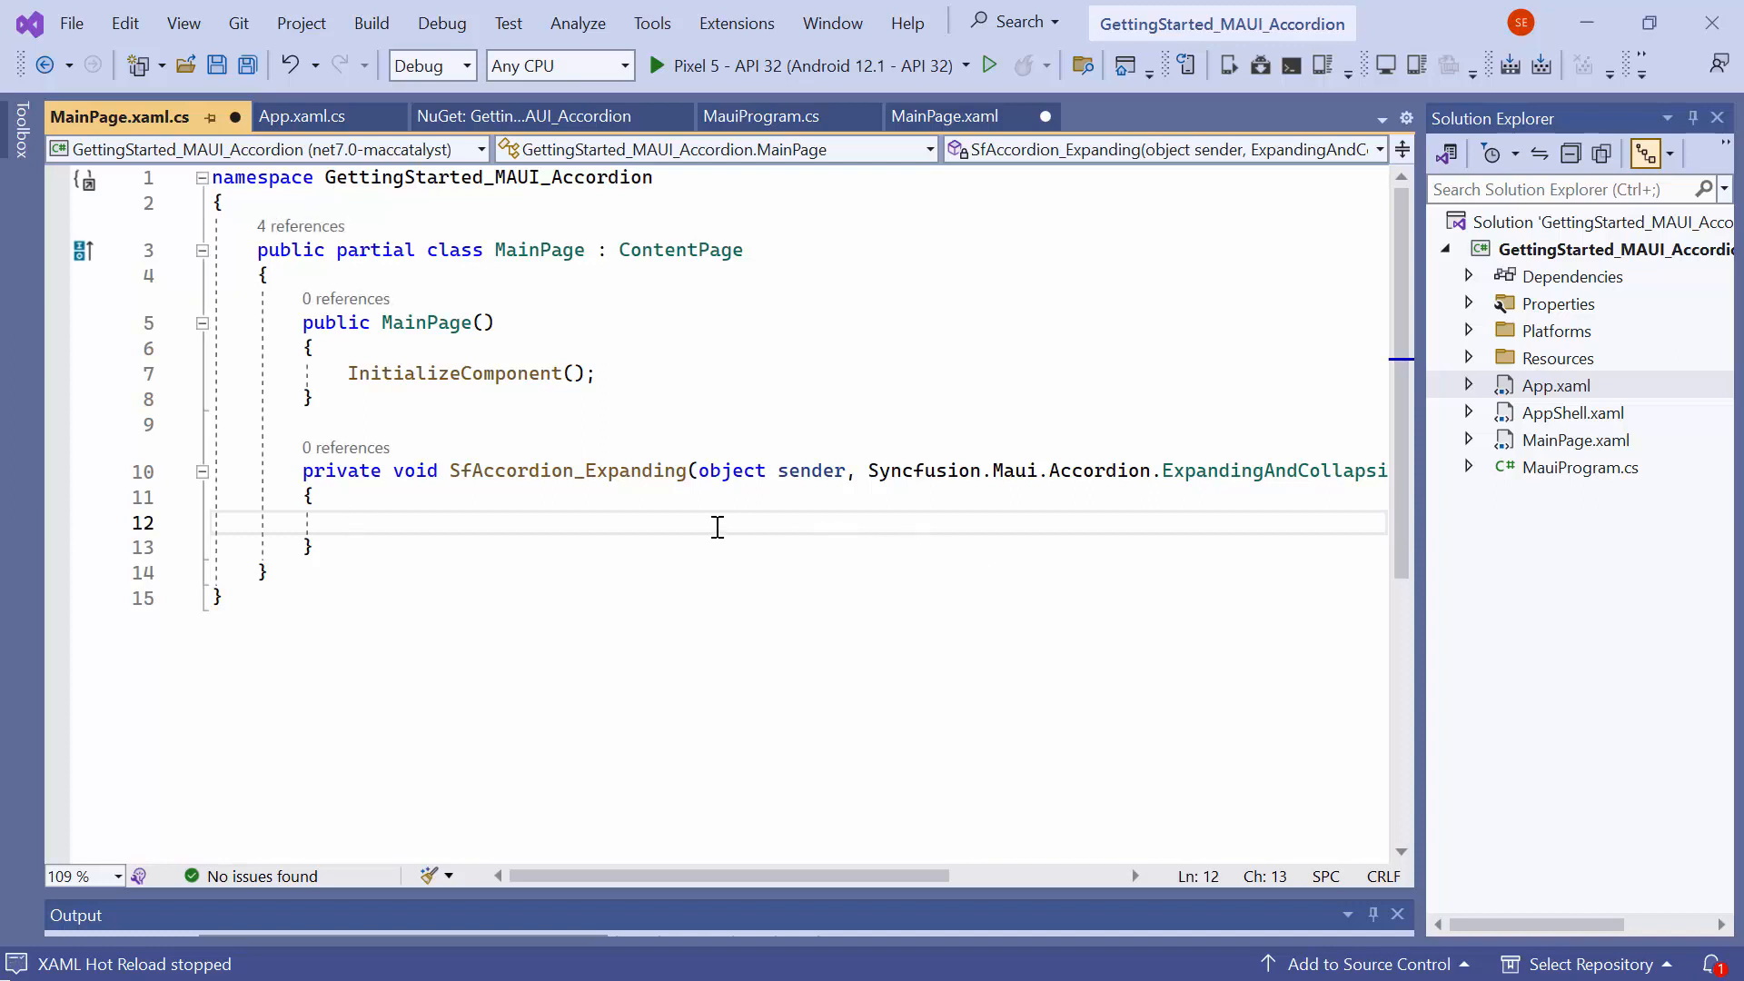
pyautogui.write('if(e.in')
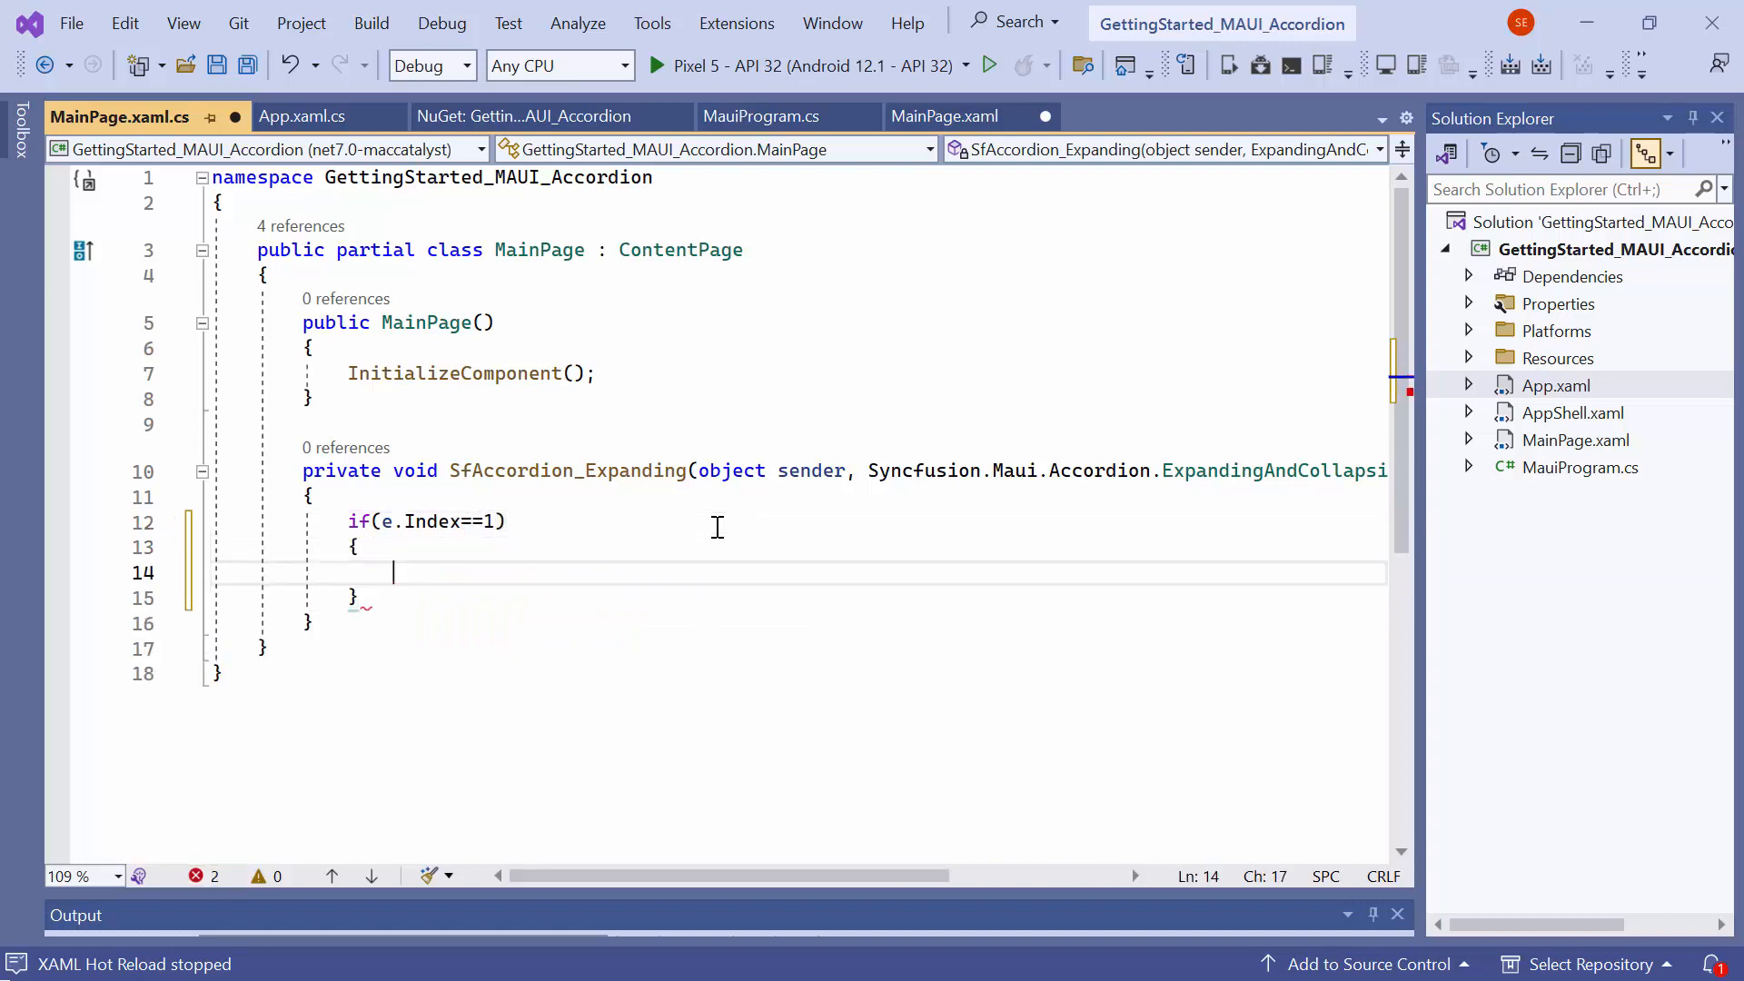
pyautogui.write('e.Cancel = true;')
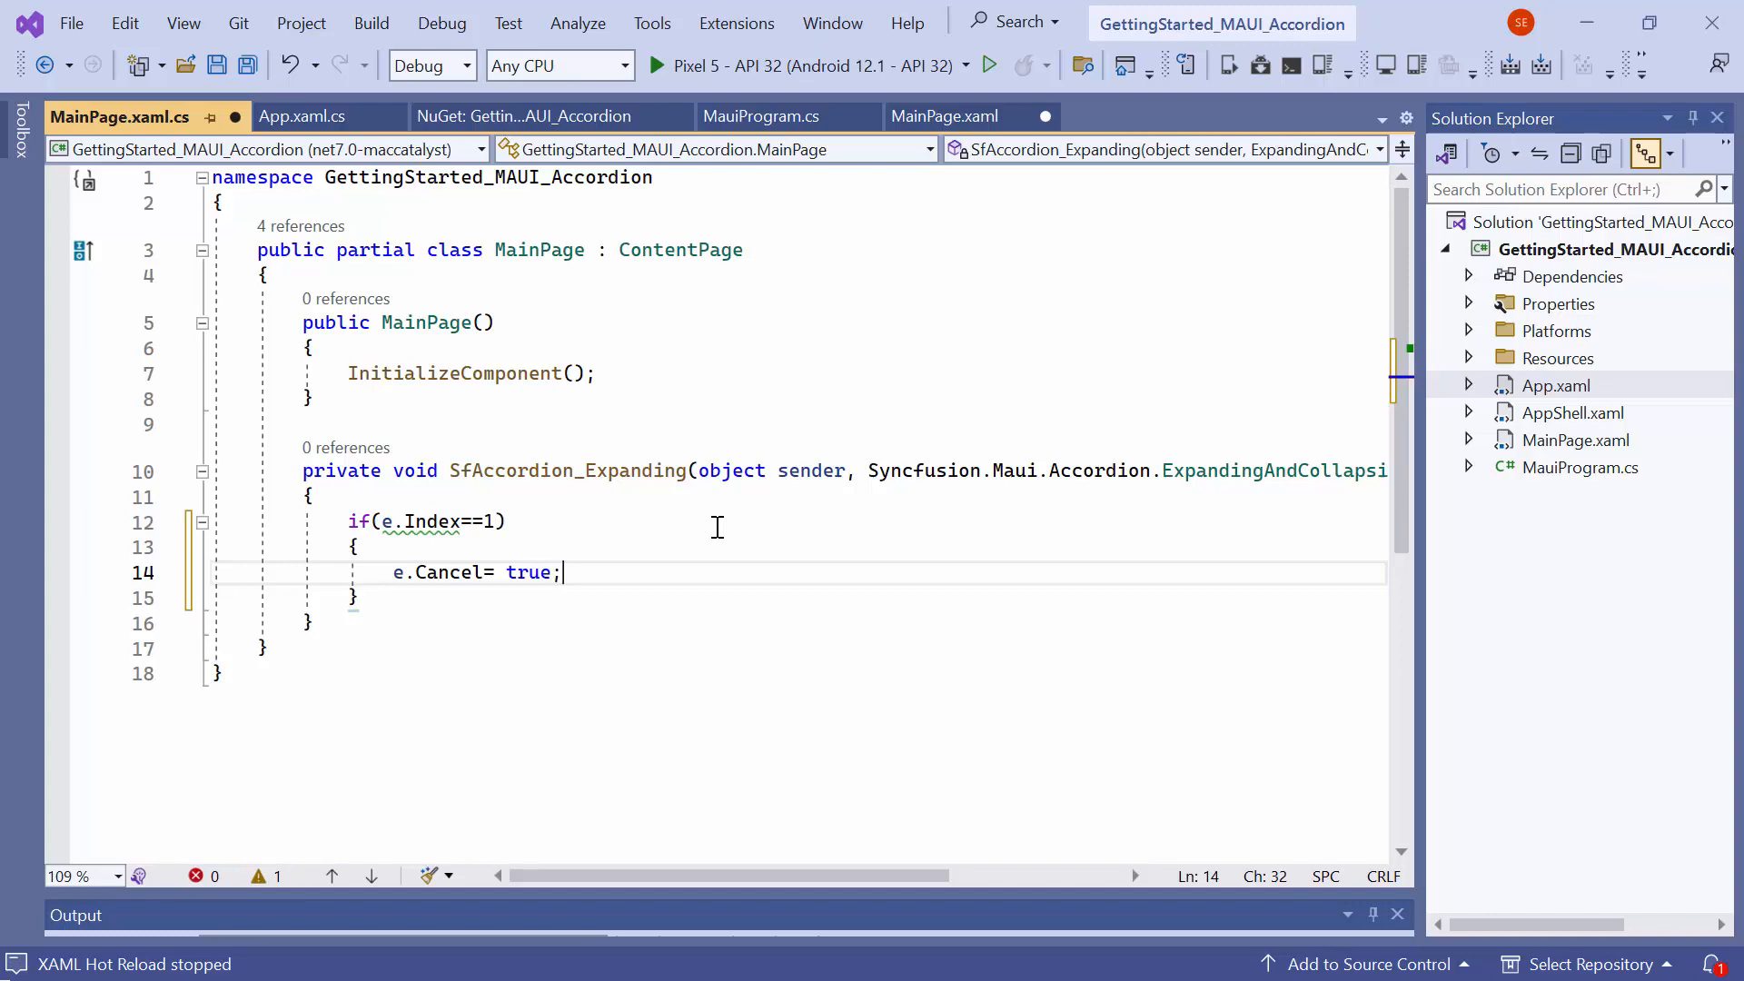
pyautogui.moveTo(865, 116)
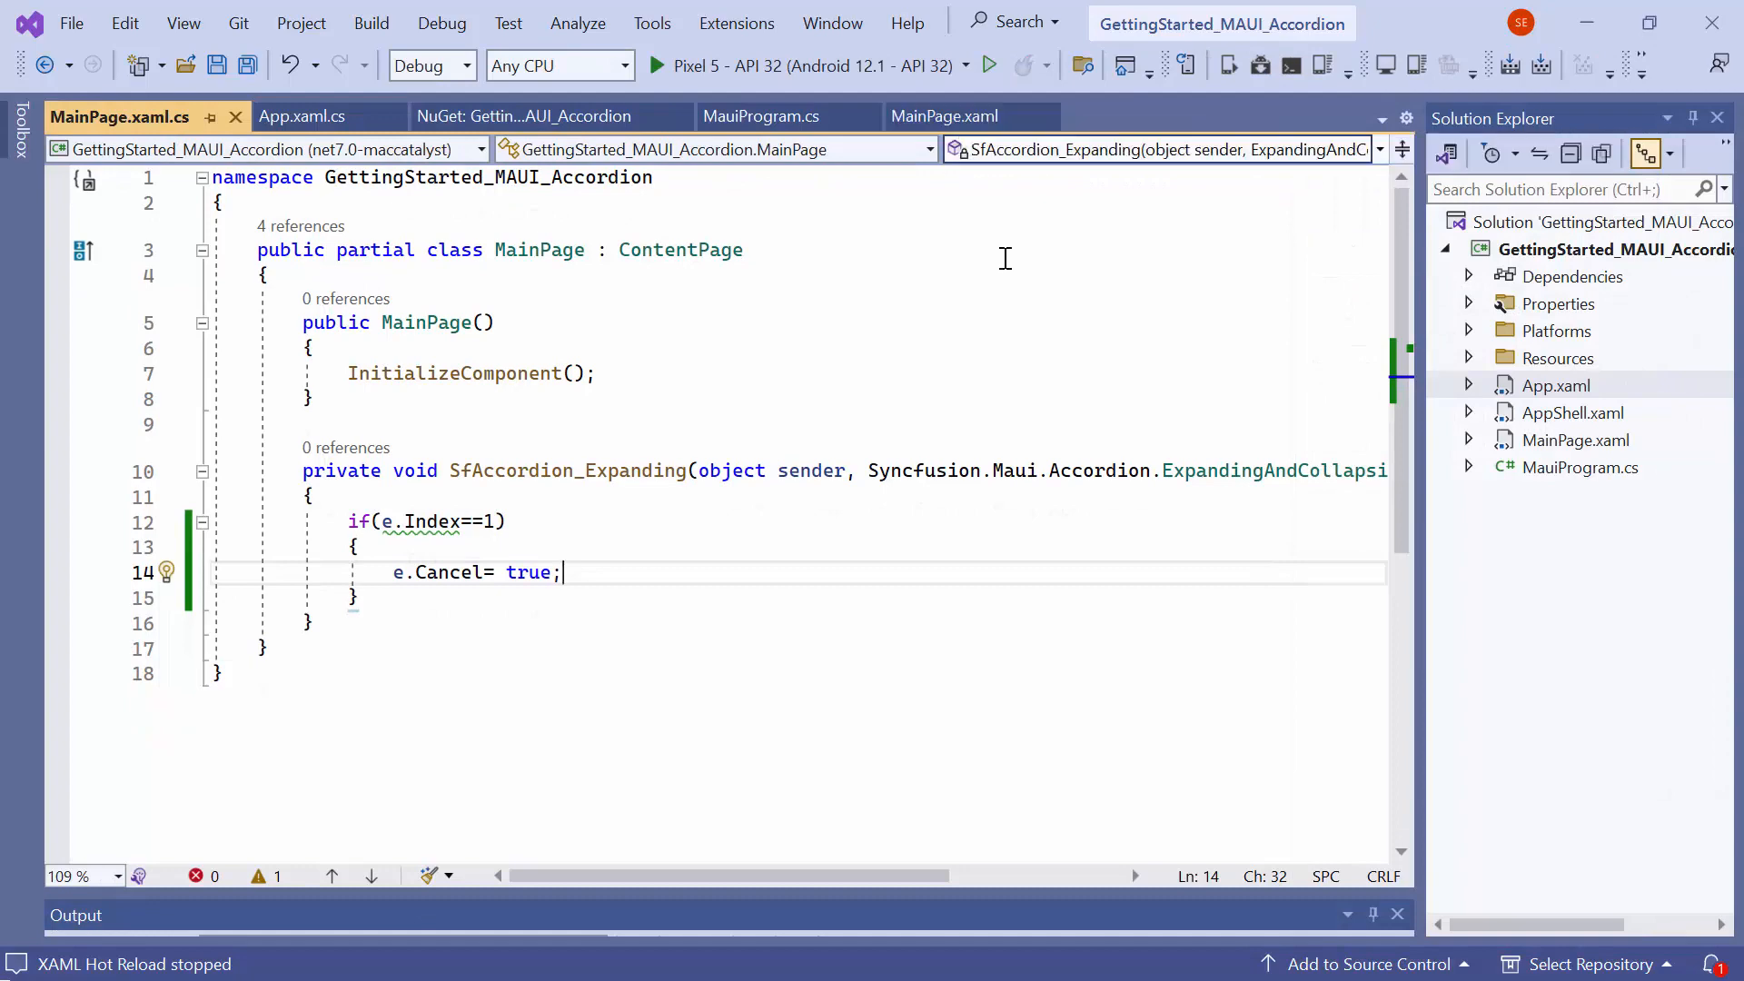
pyautogui.click(943, 116)
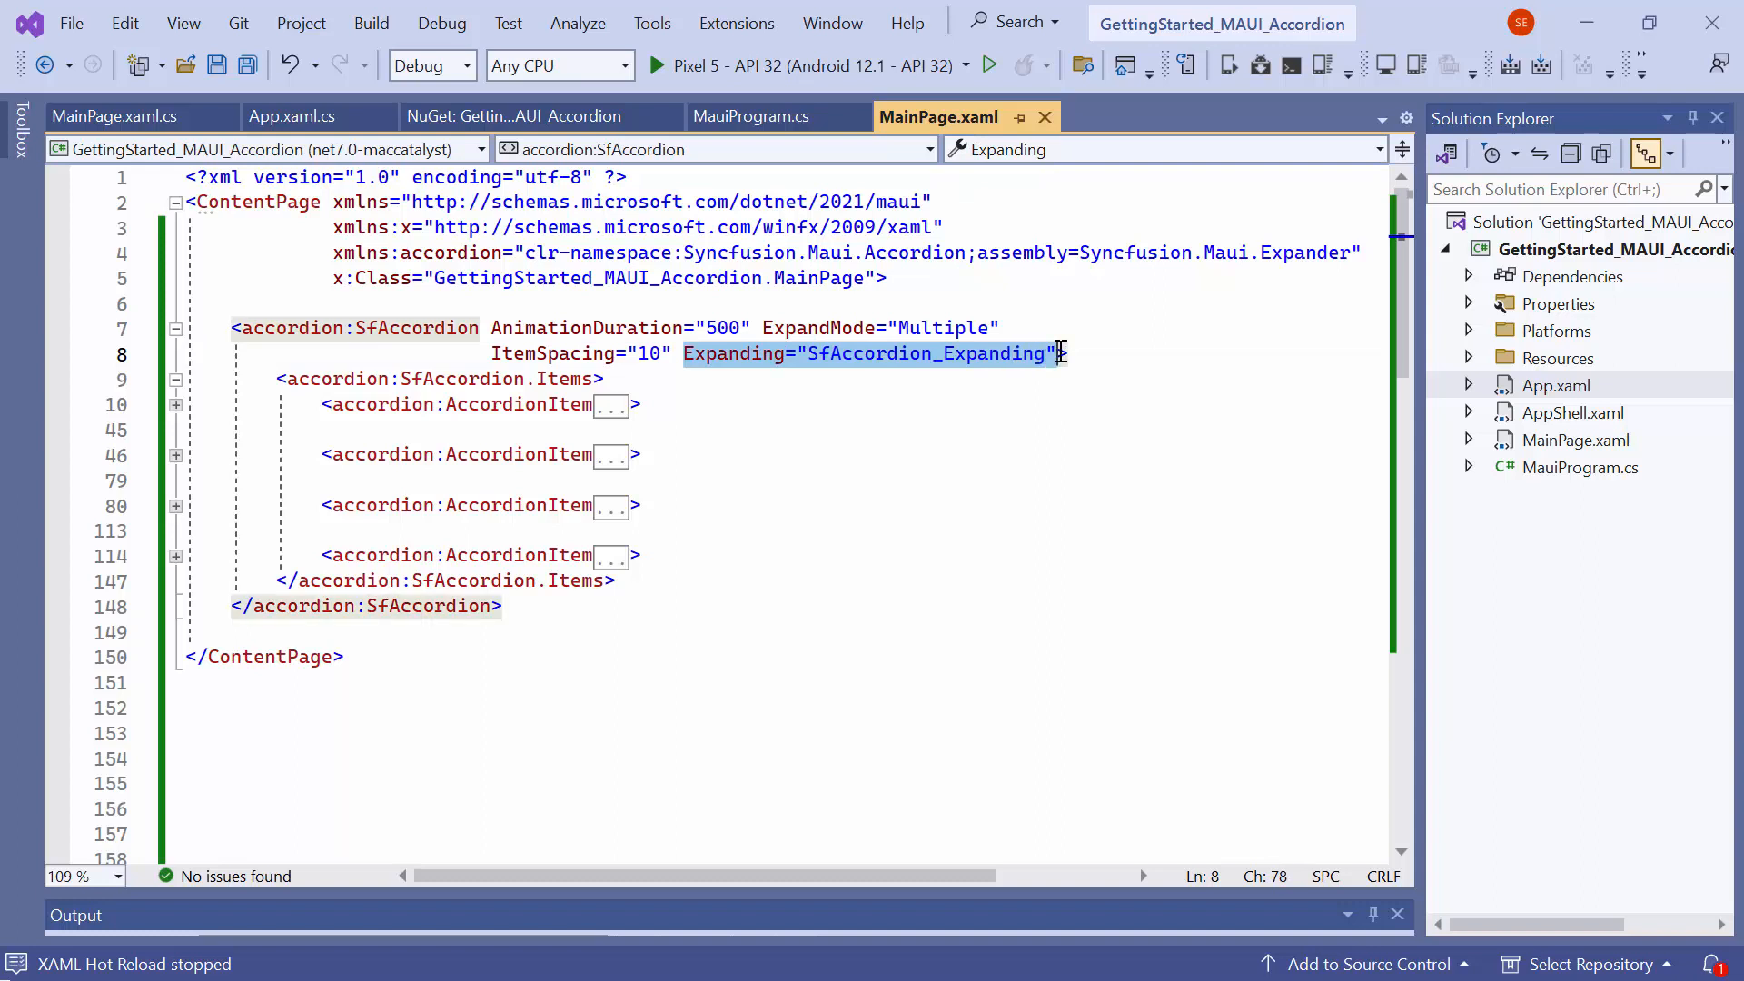
# - Swap Expanding for Collapsing="SfAccordion_Collapsing" and cancel collapsing in its handler by index
pyautogui.press('Delete')
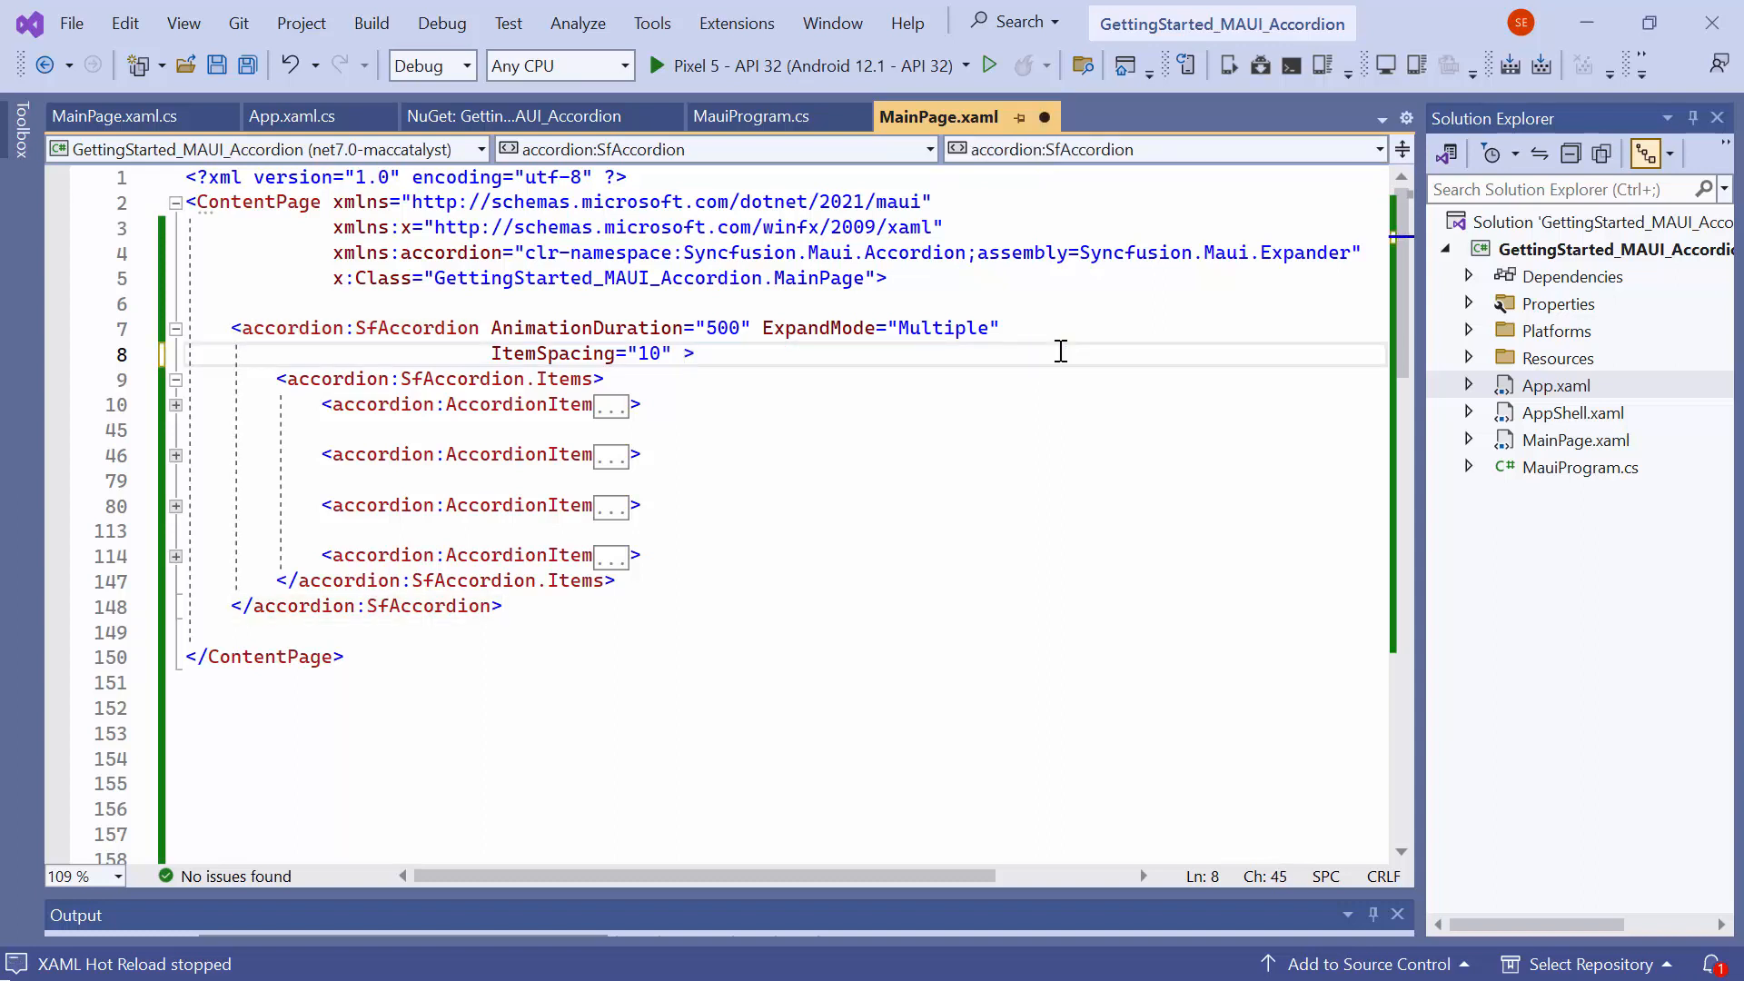
pyautogui.write('Co')
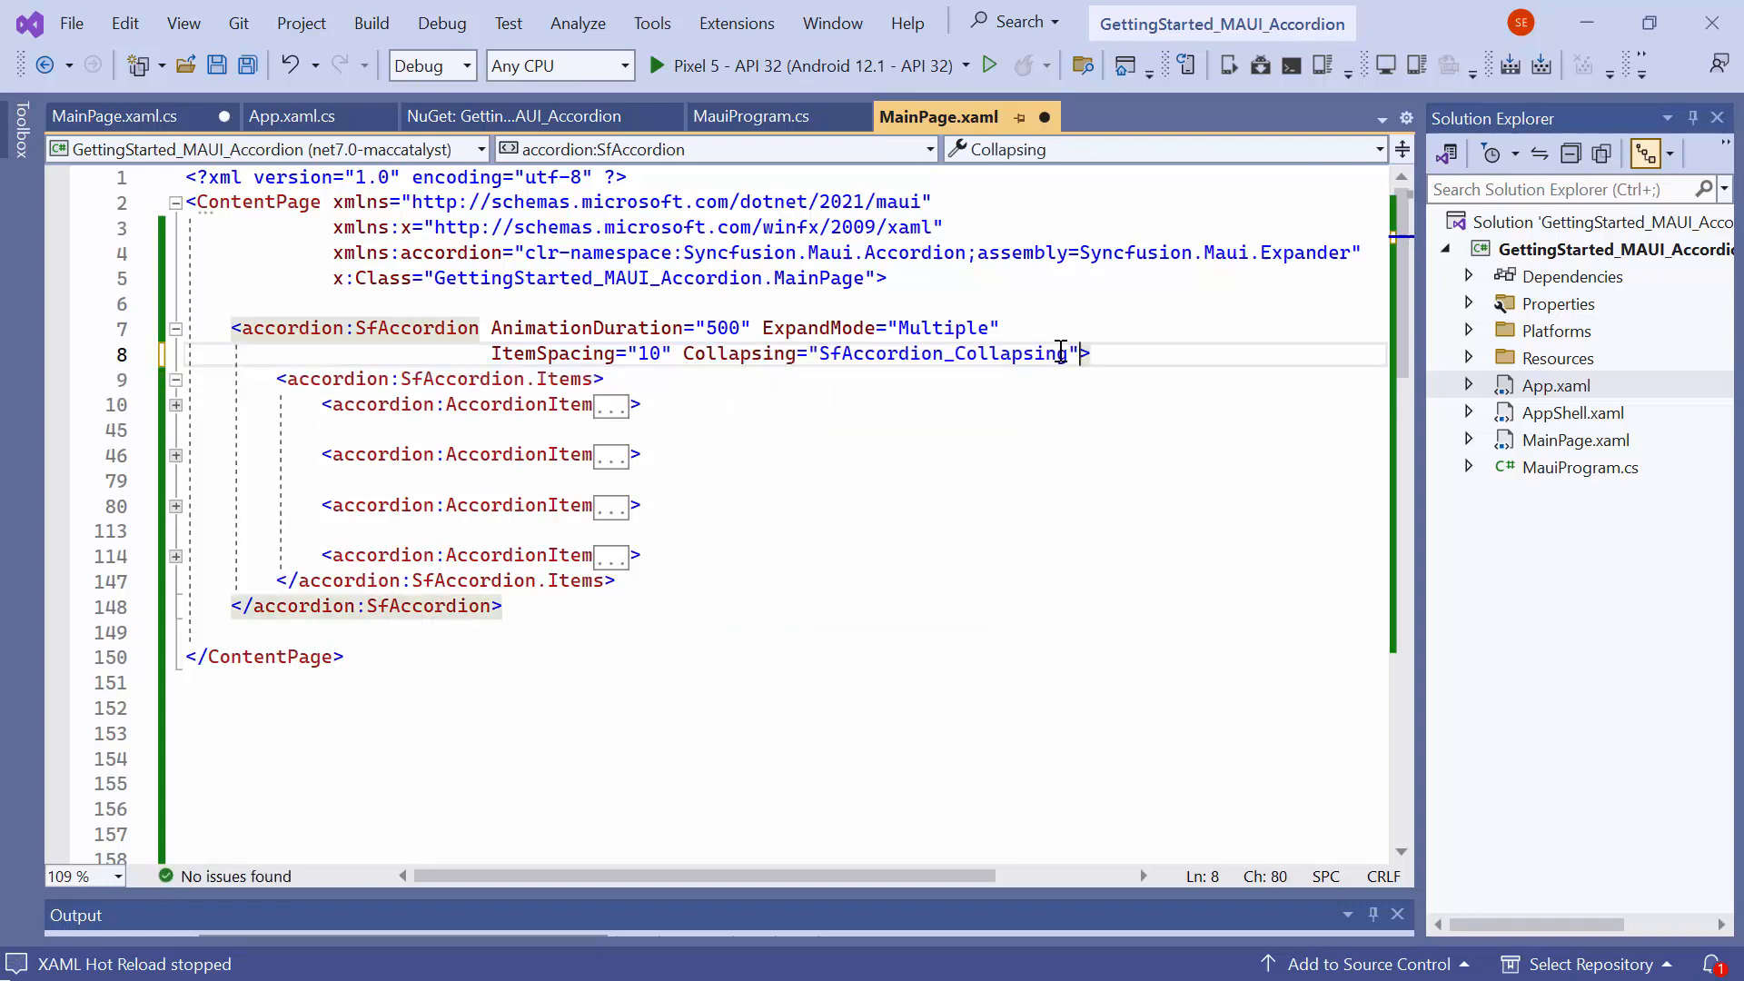
pyautogui.moveTo(901, 354)
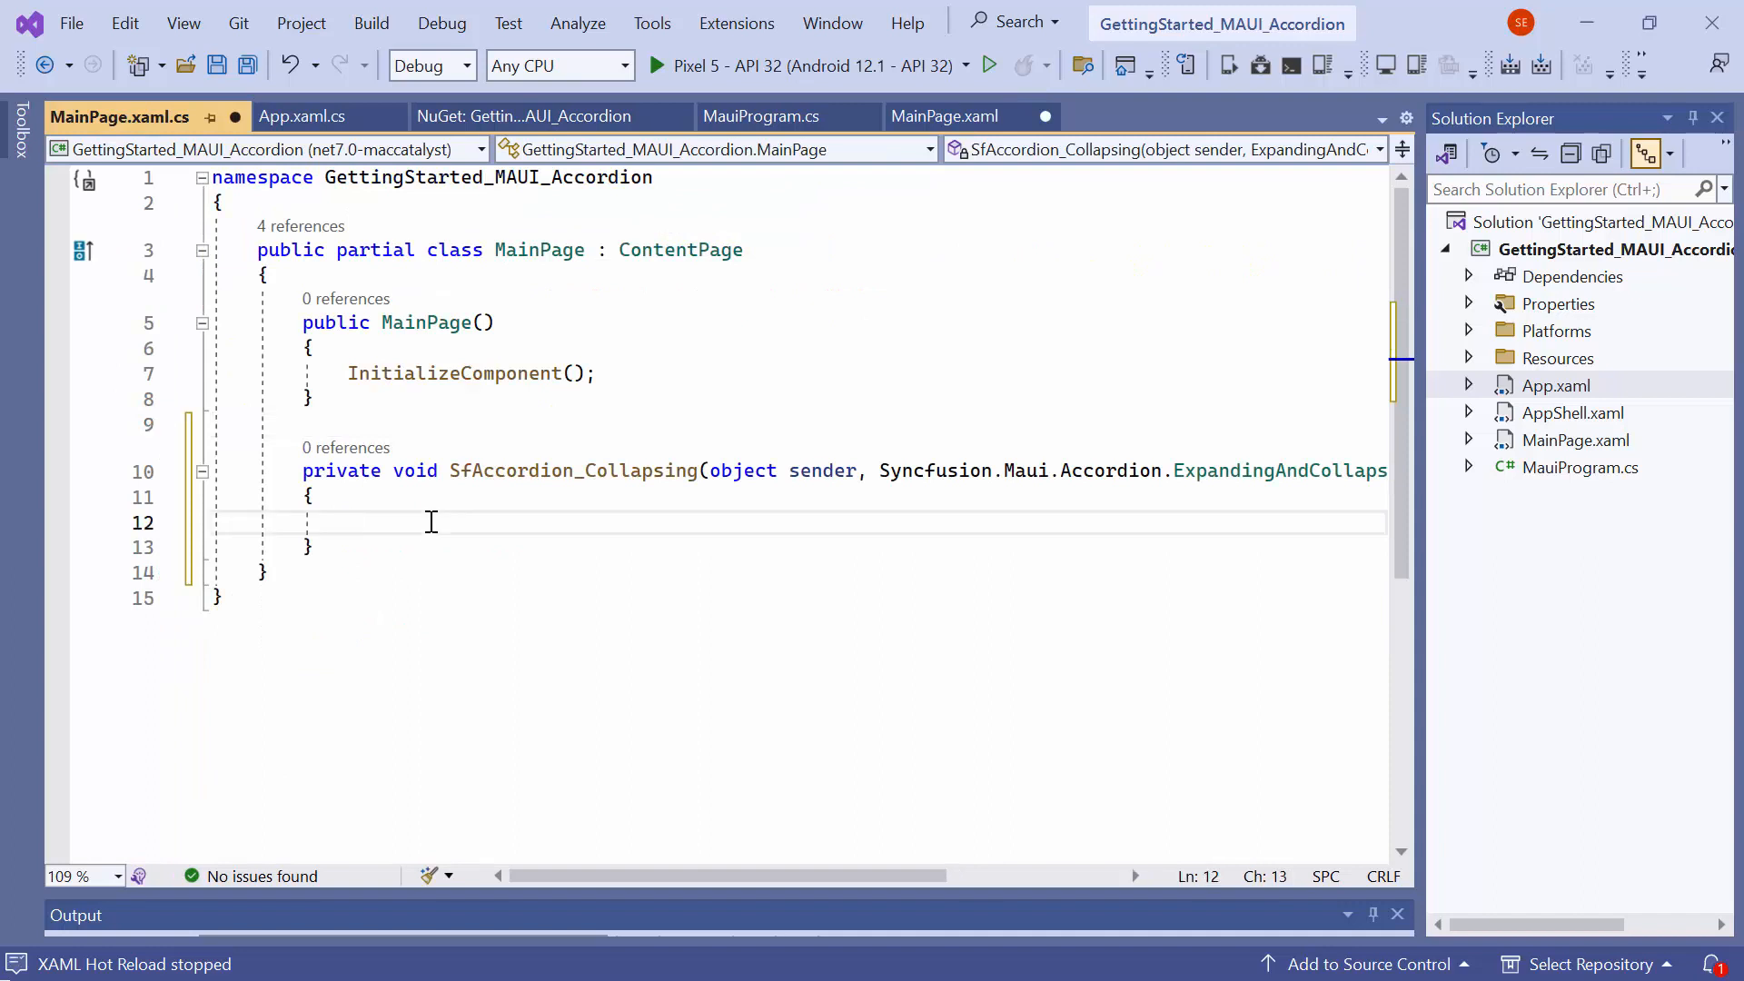
pyautogui.write('if(e.Index == 0) {')
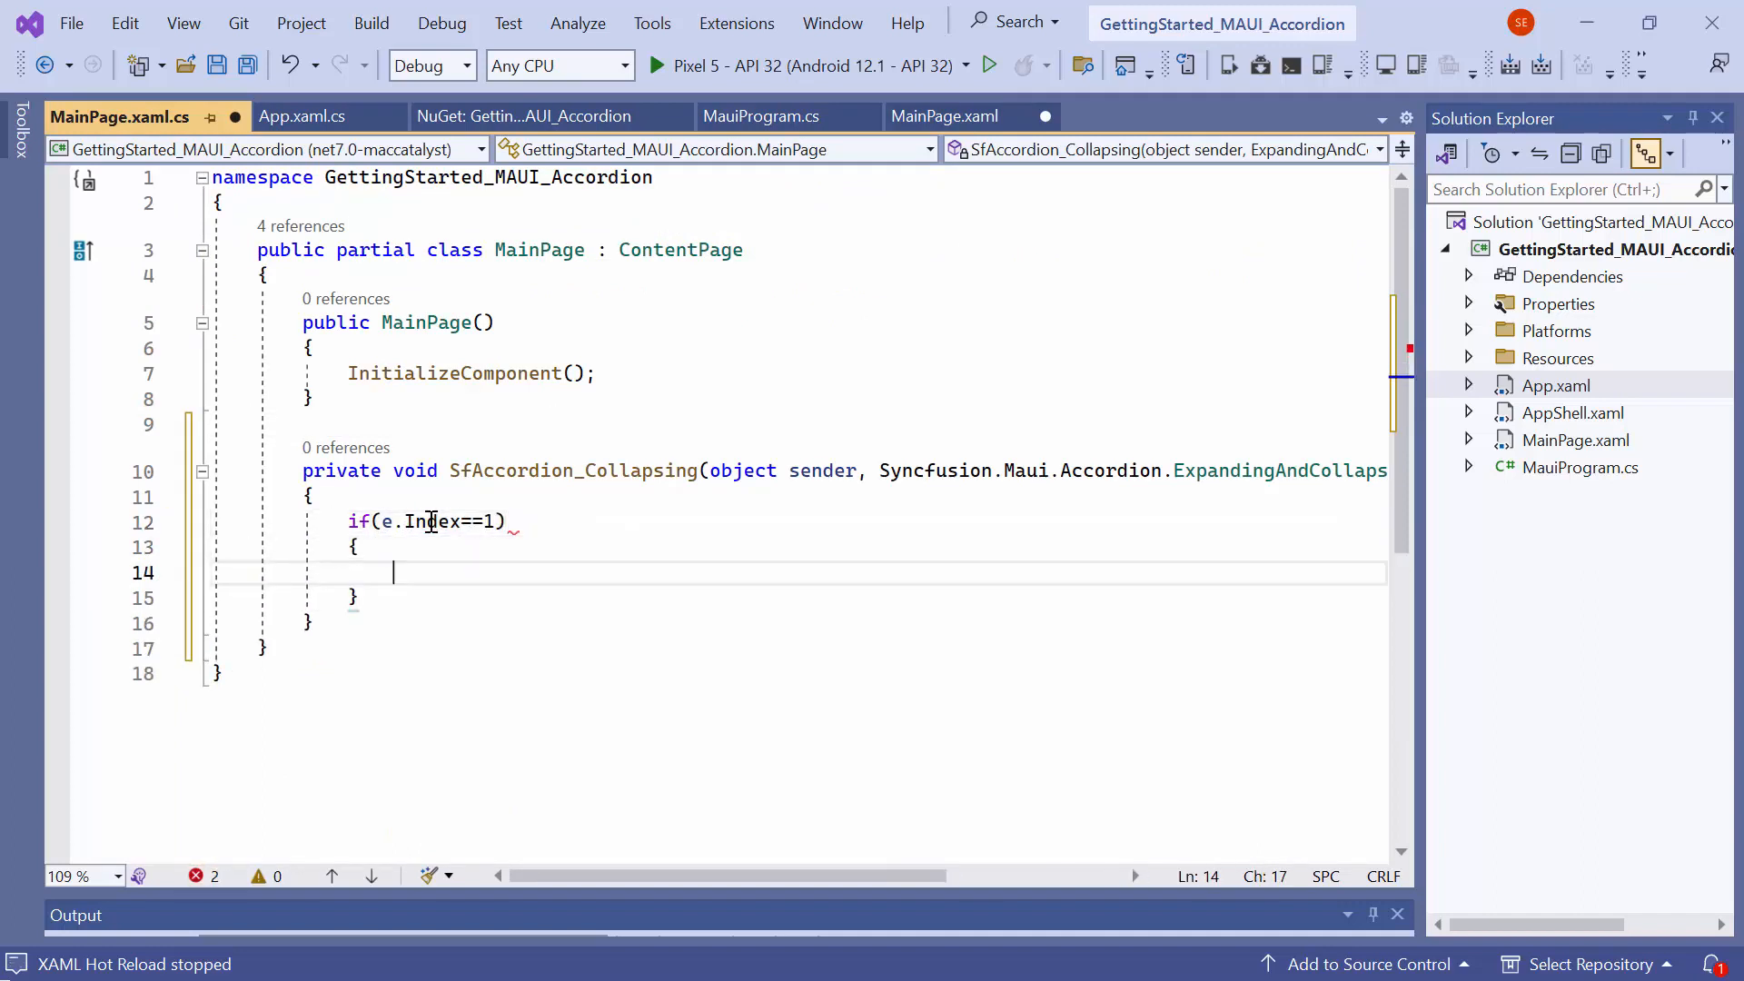
pyautogui.write('e.Cancel = true;')
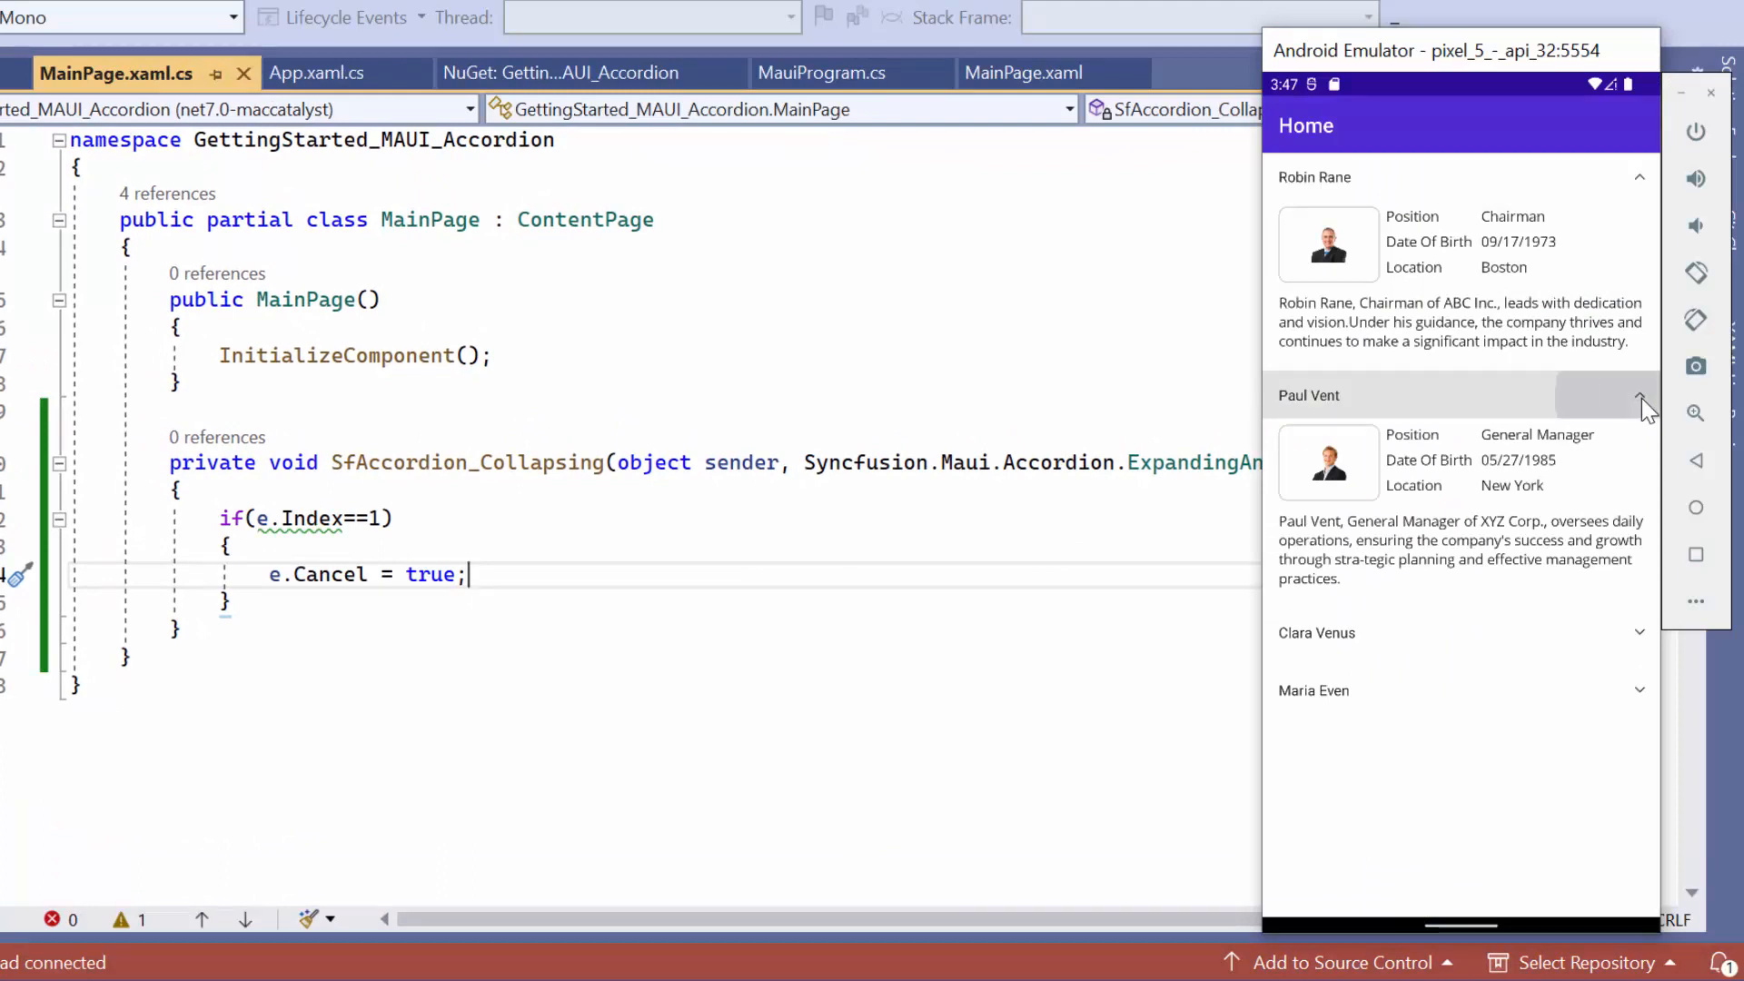
# - In the emulator, Paul Vent's card stays open while Robin Rane's card collapses
pyautogui.click(1637, 176)
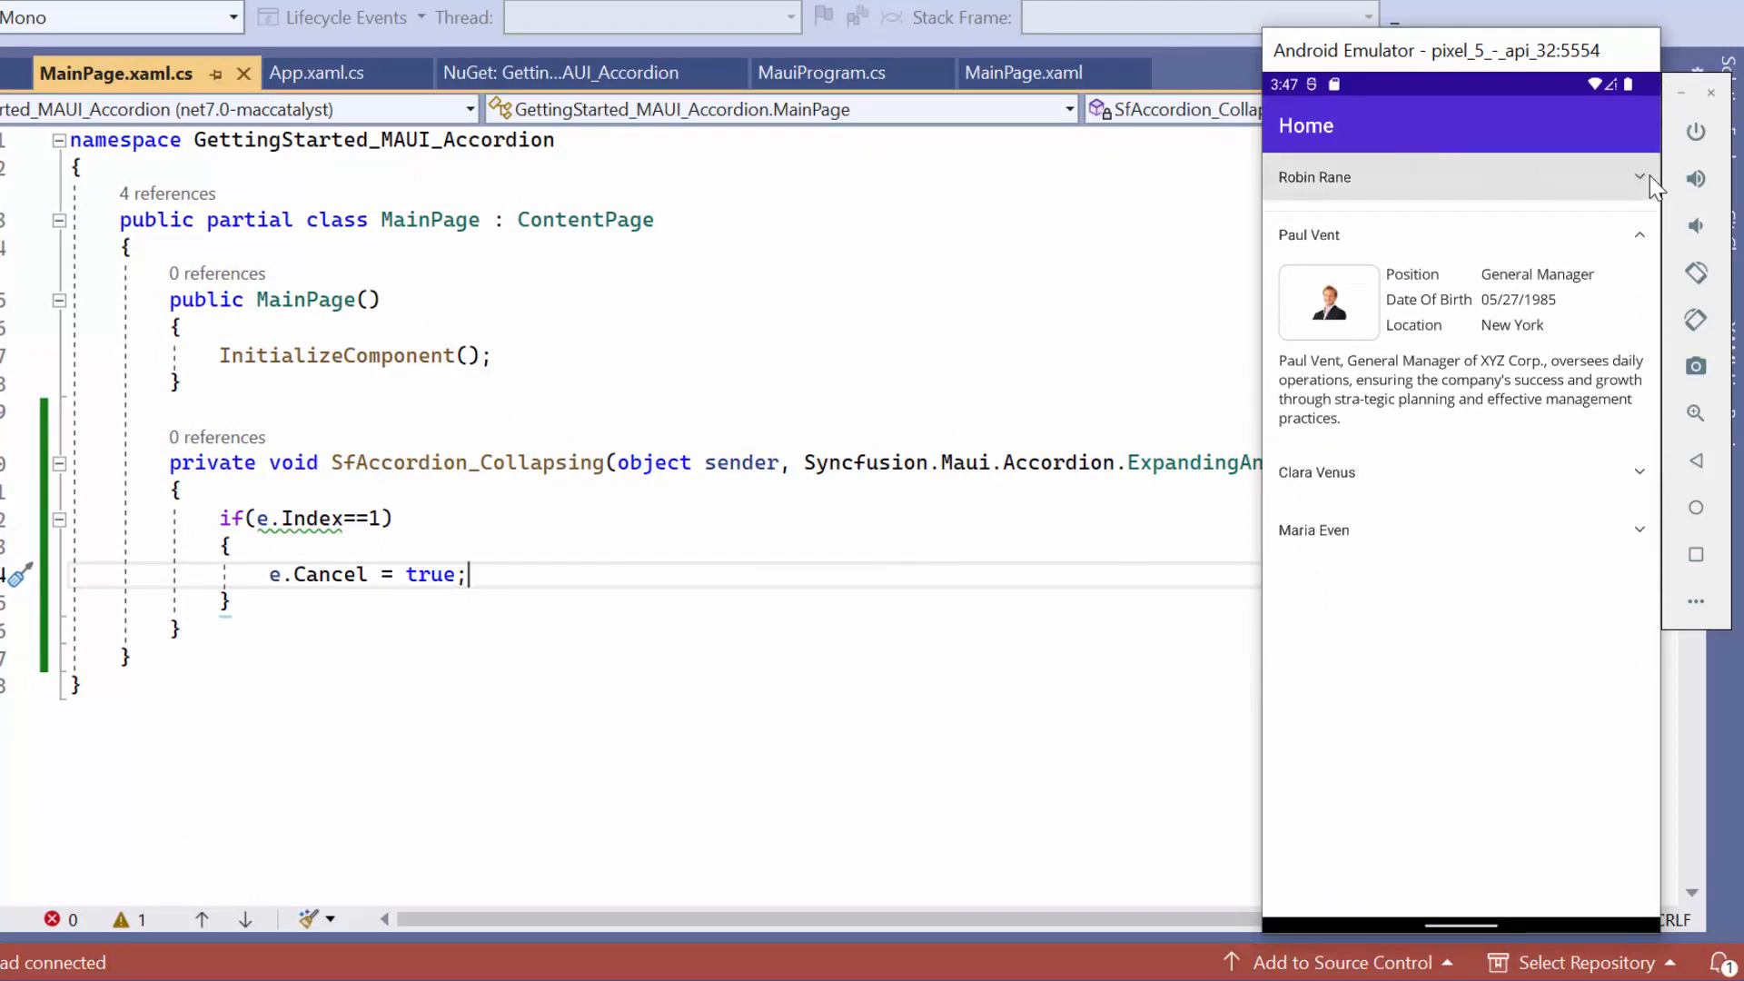
pyautogui.click(1635, 176)
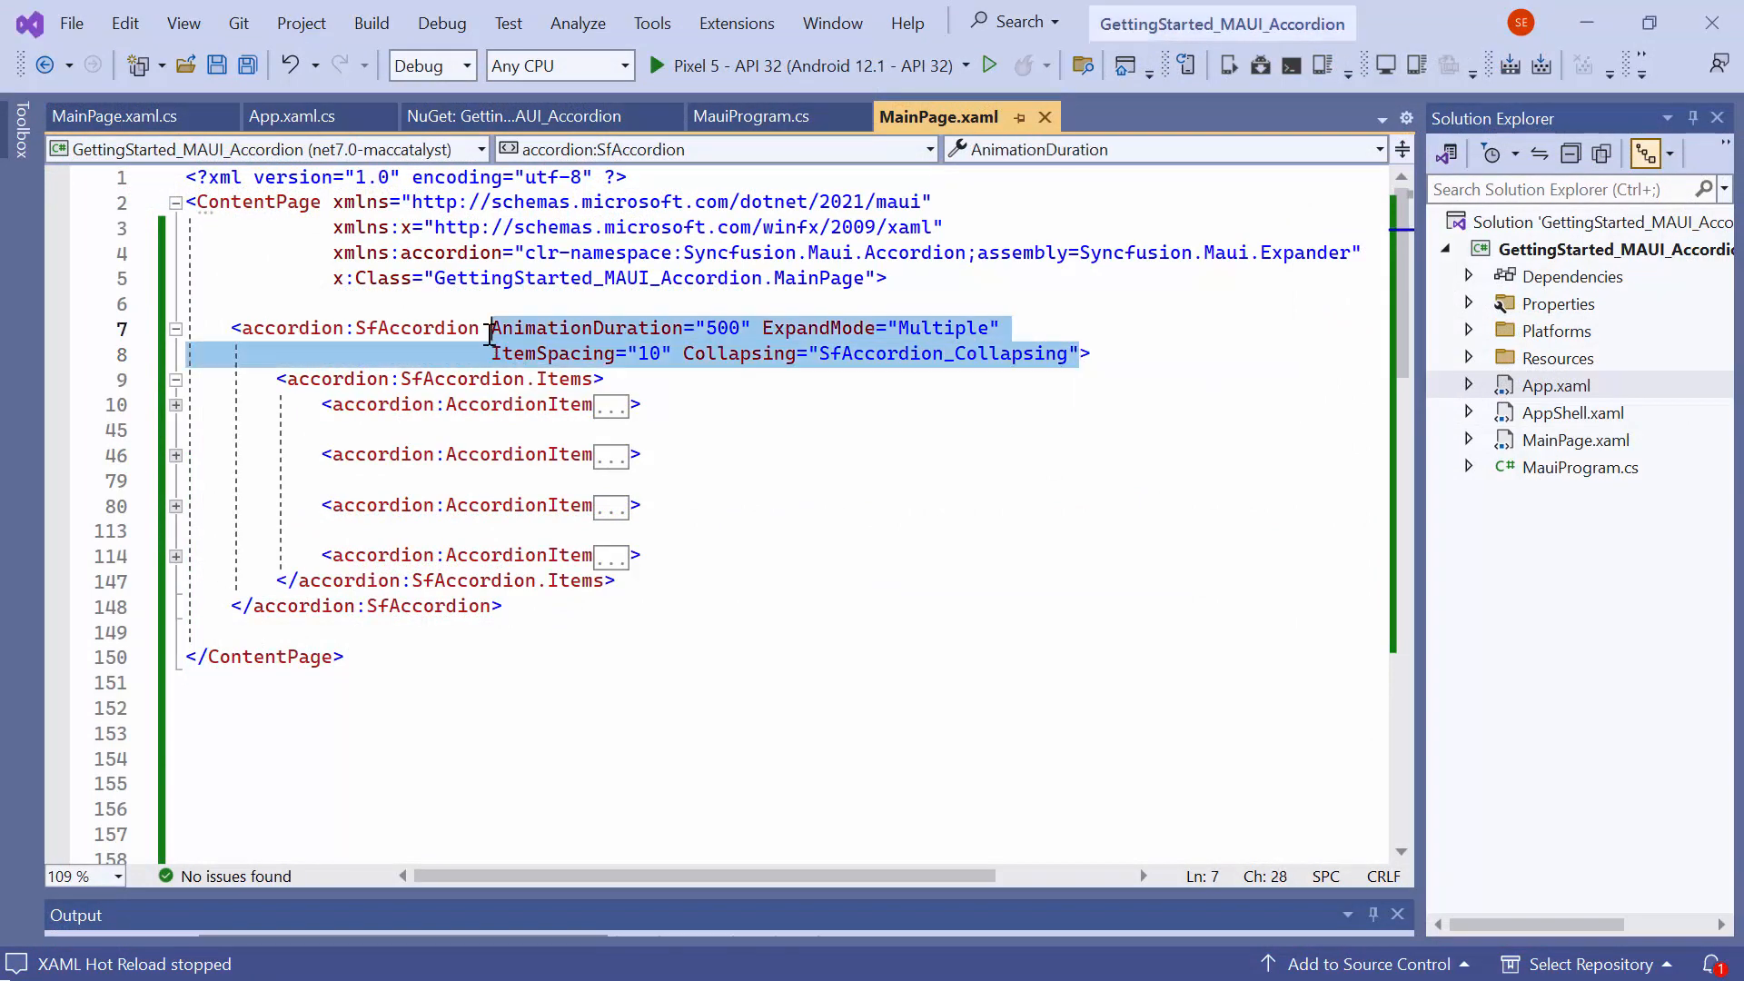
pyautogui.moveTo(487, 331)
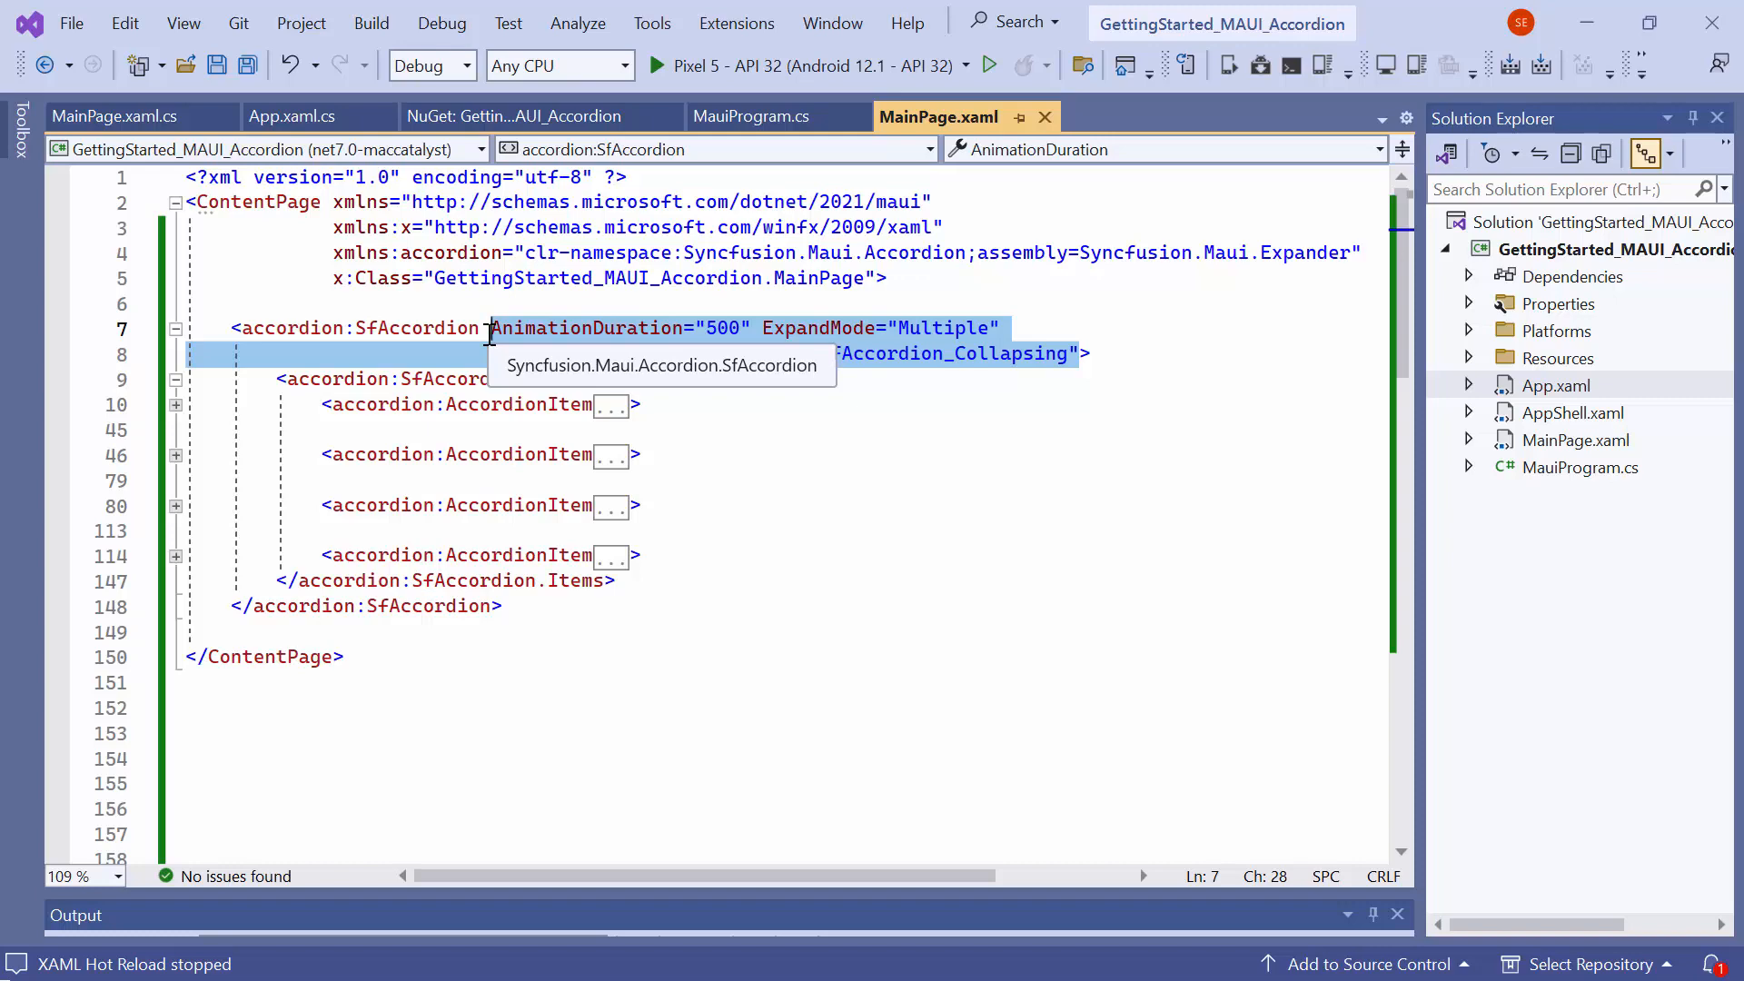
# - Replace the accordion's attributes with HeaderIconPosition="Start" and unfold the first AccordionItem
pyautogui.press('Delete')
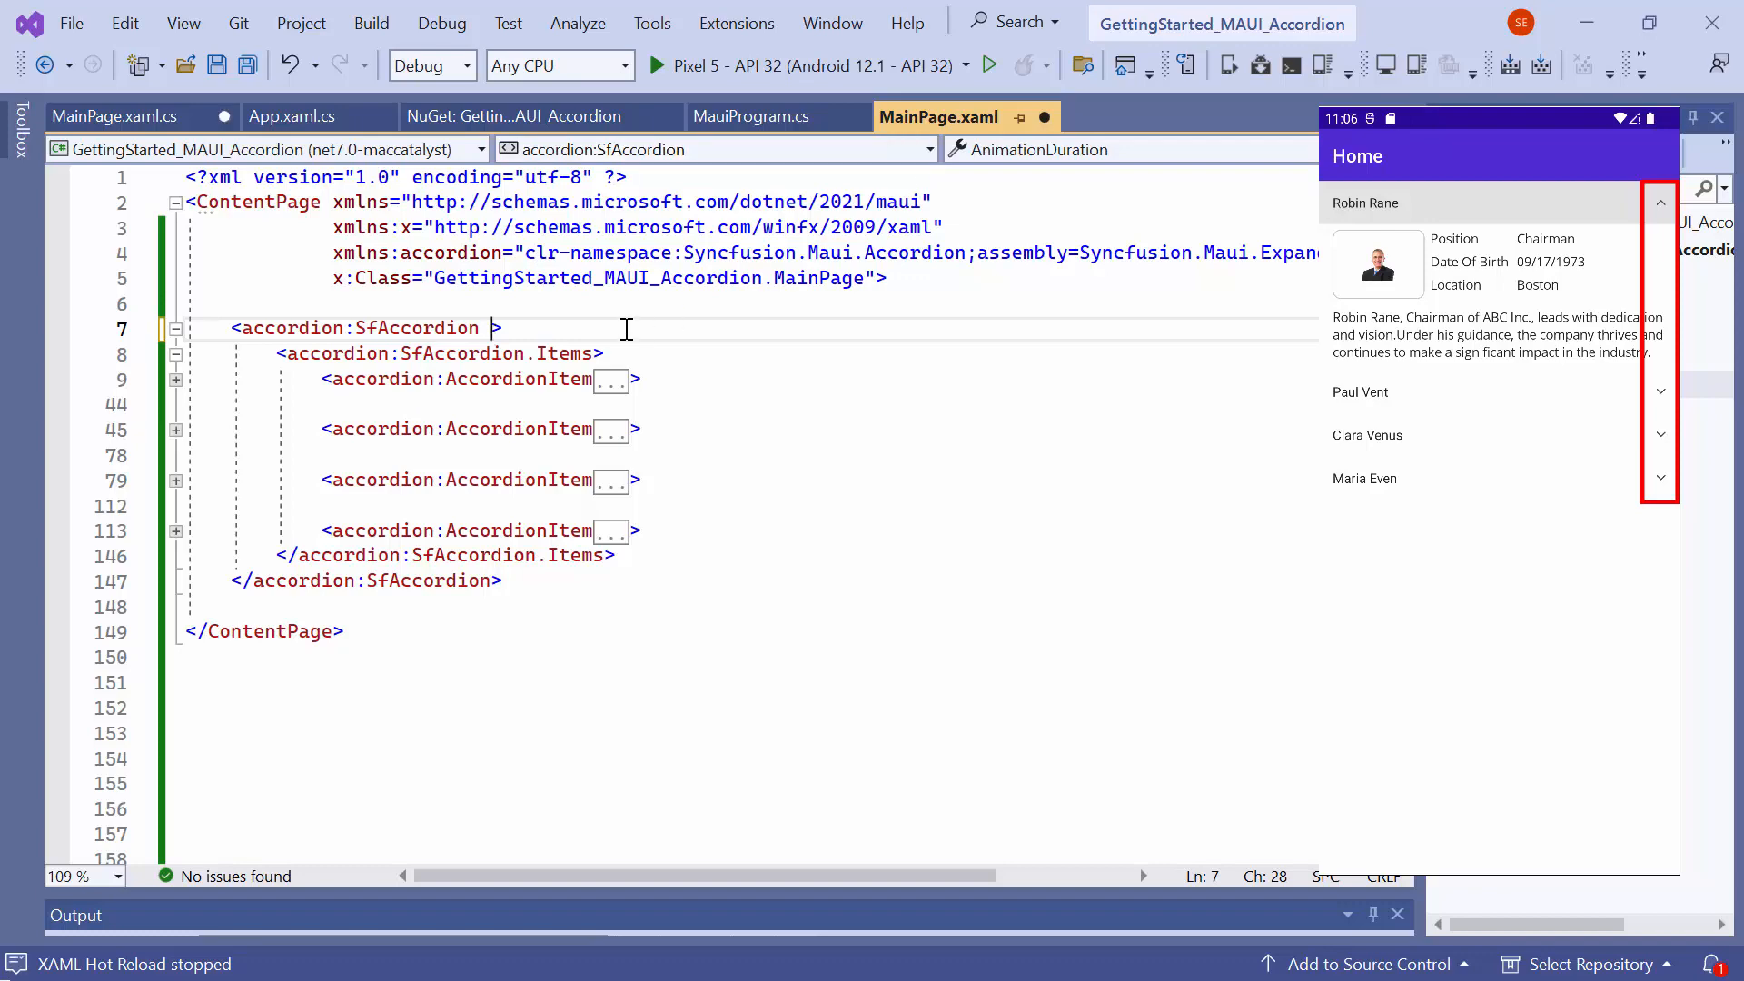
pyautogui.write('HeaderIconPosition="Start')
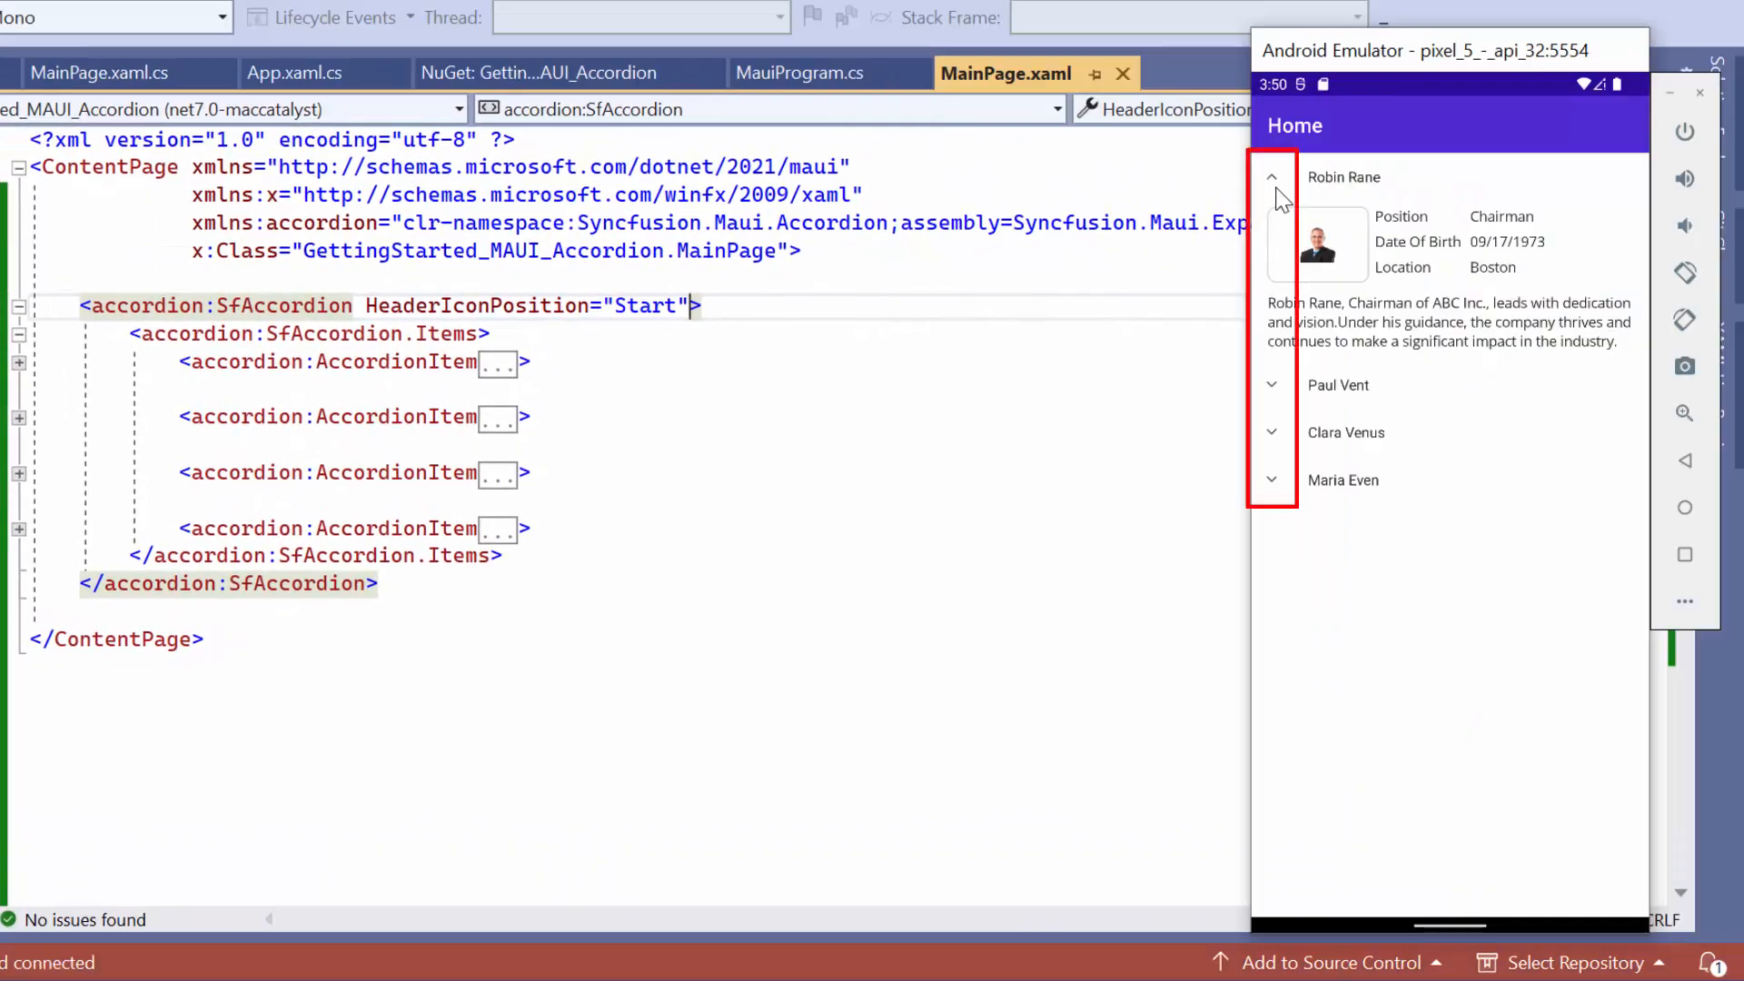
pyautogui.moveTo(1280, 489)
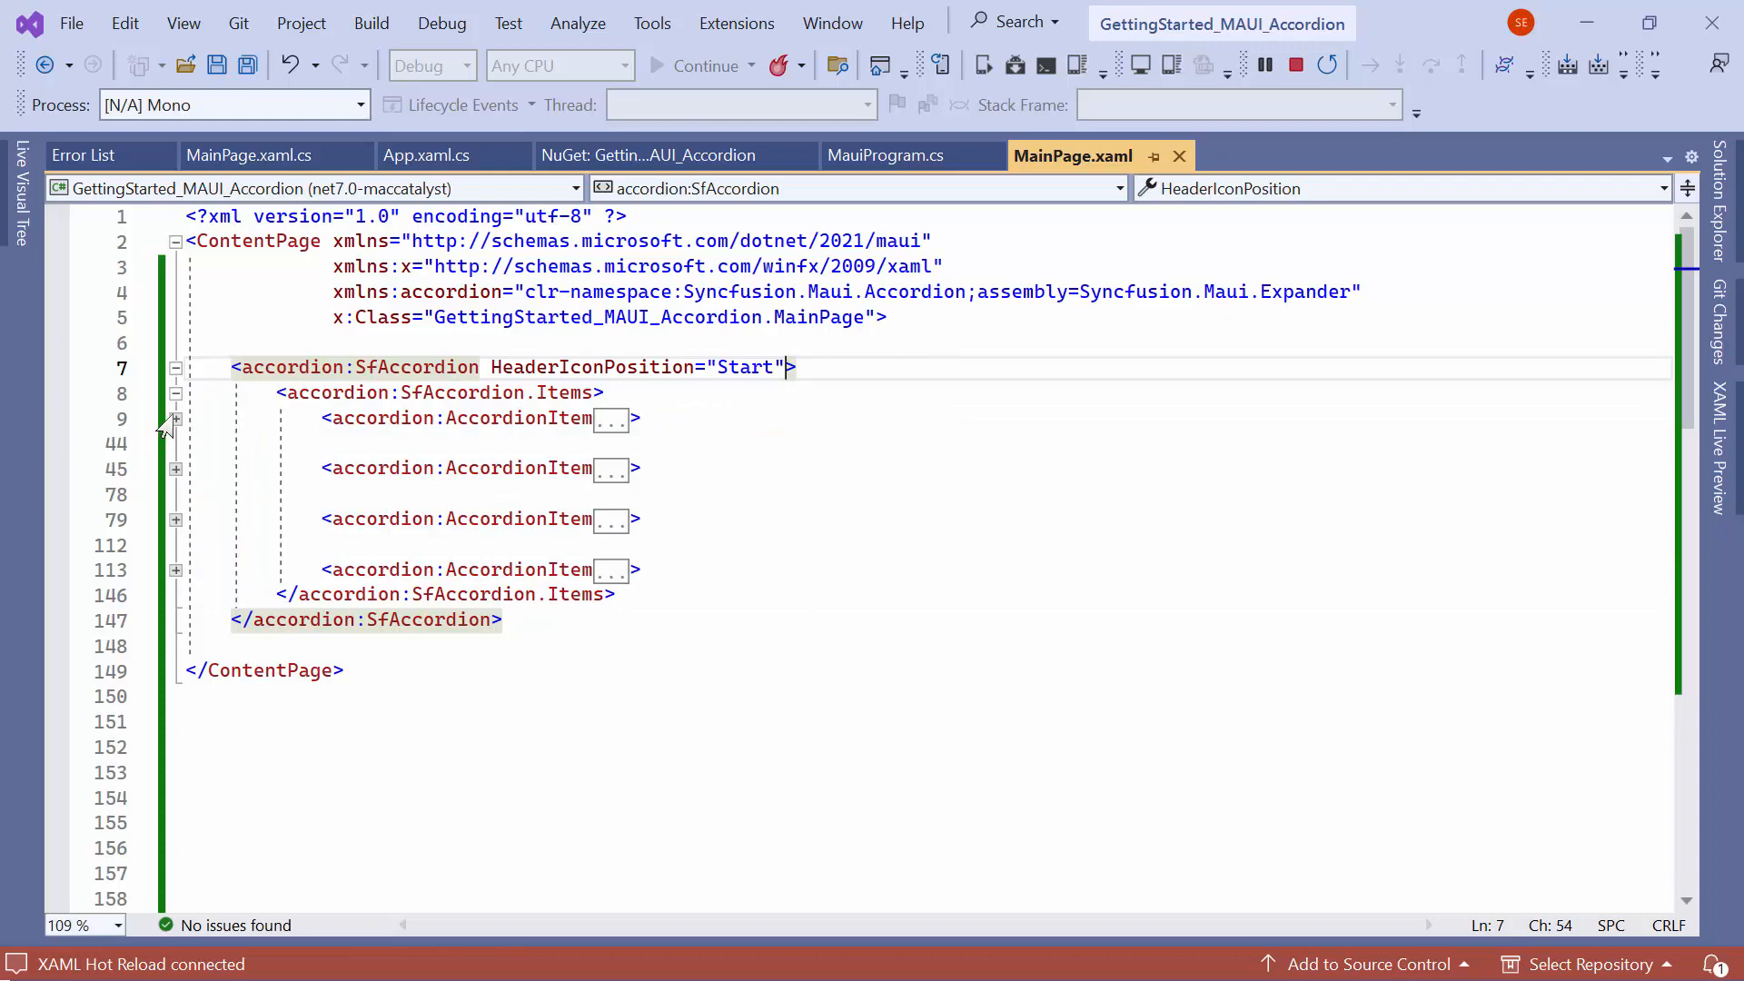
pyautogui.click(174, 418)
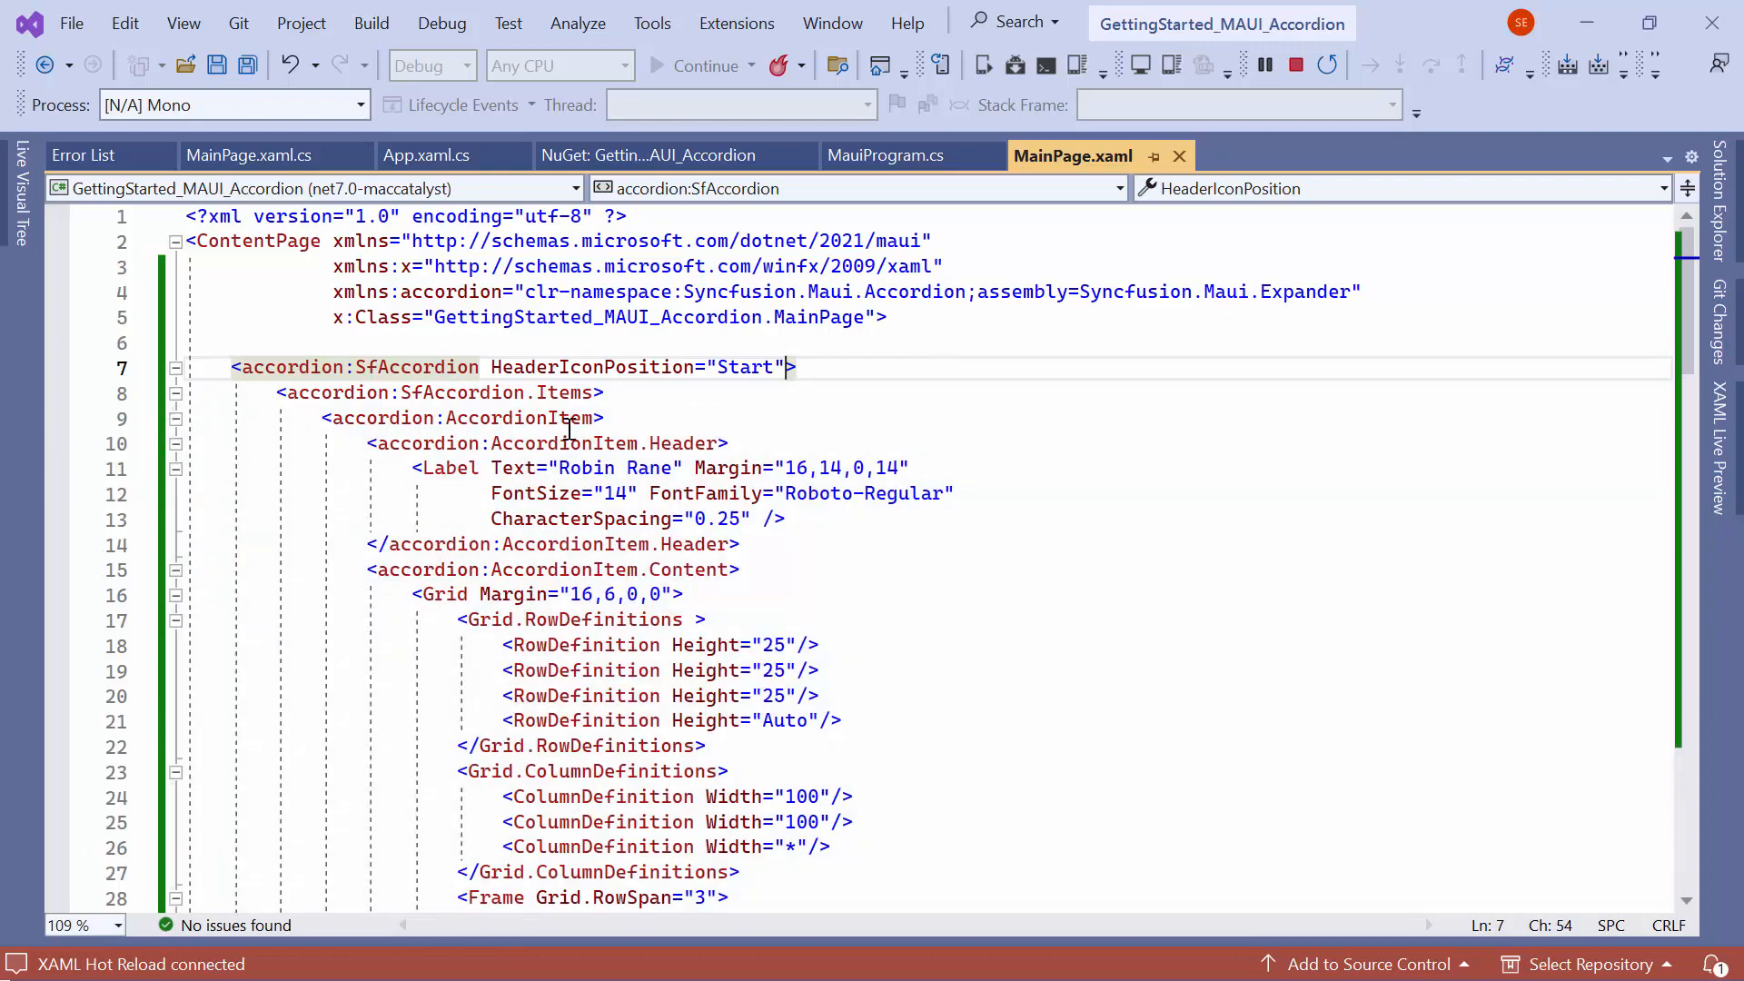
# - Give Robin Rane's AccordionItem HeaderBackground="Violet" and HeaderIconColor="Blue"
pyautogui.click(598, 418)
pyautogui.write(' HeaderBackground="Violet" ')
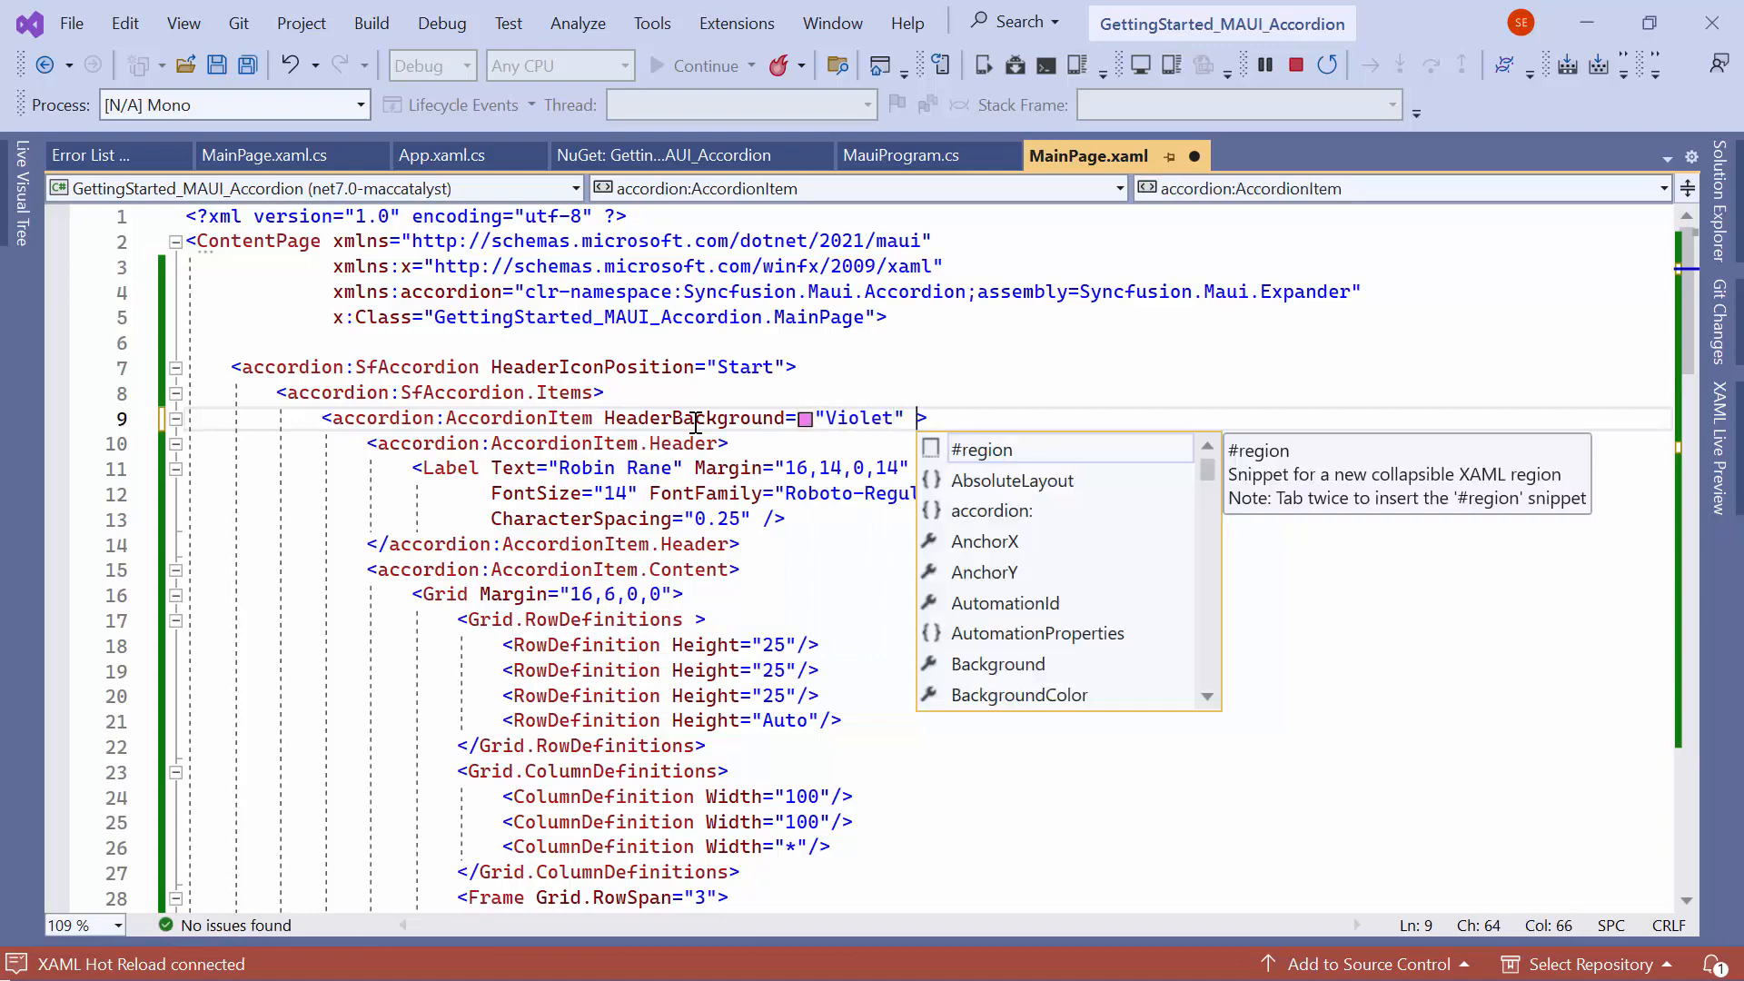
pyautogui.write('HeaderIconColor="Blue')
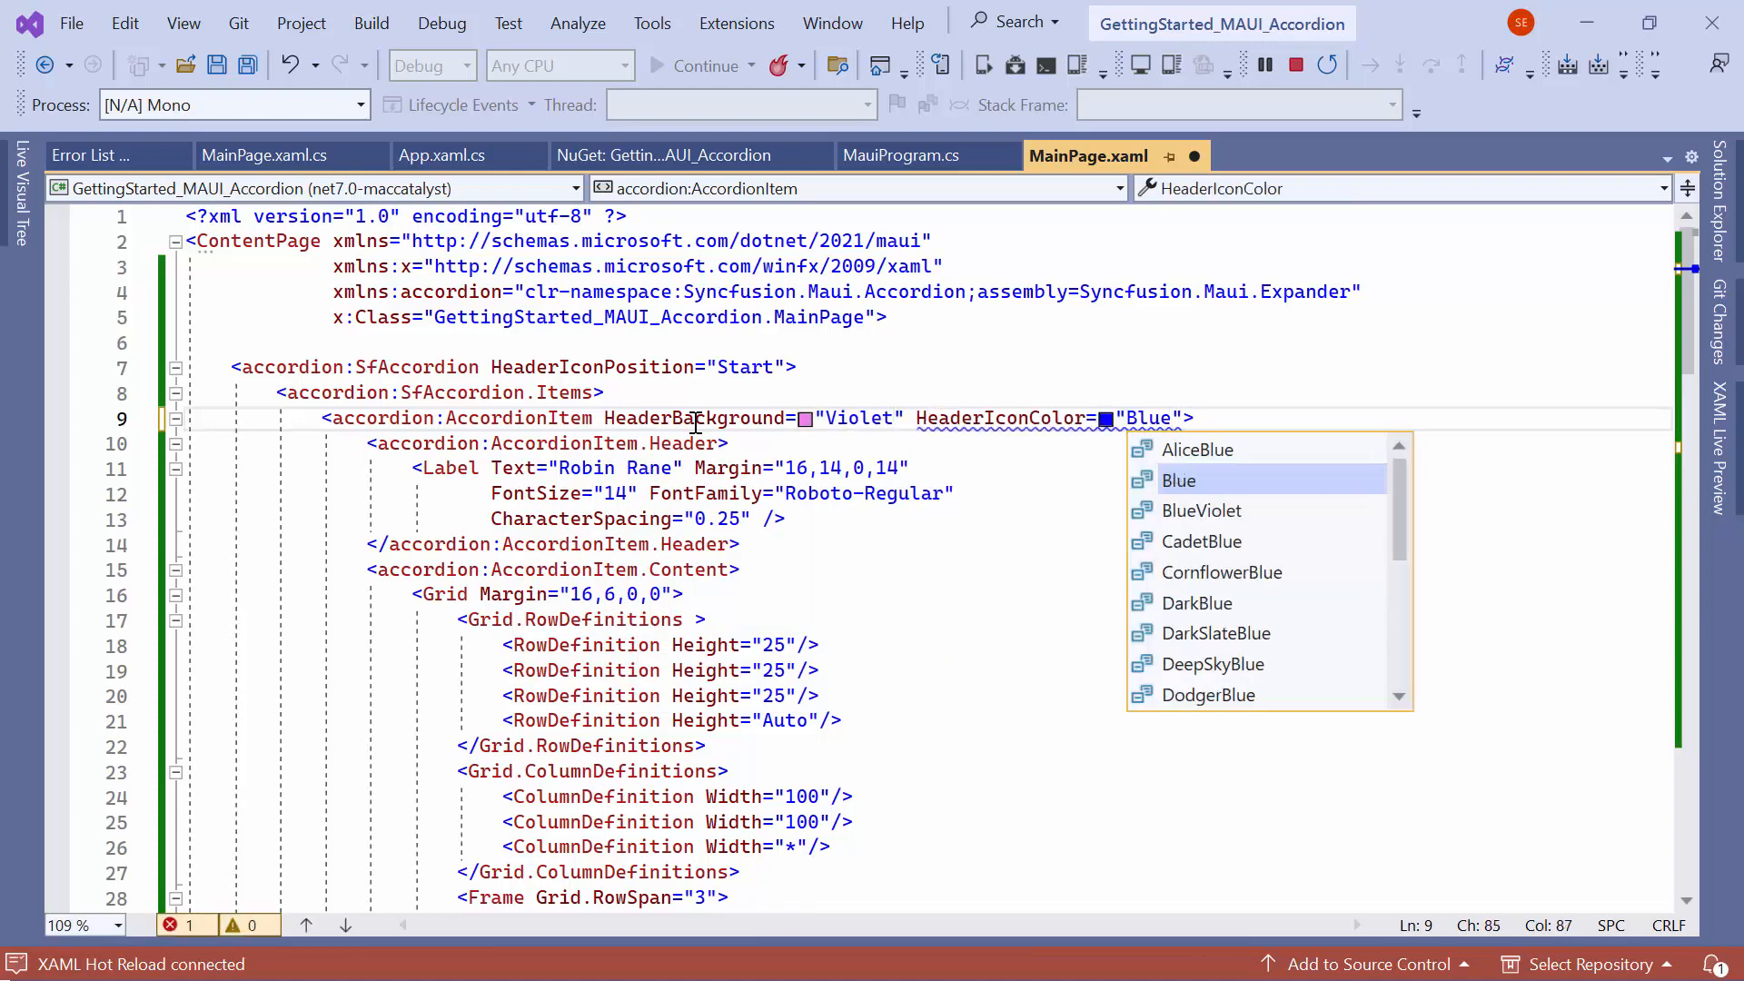